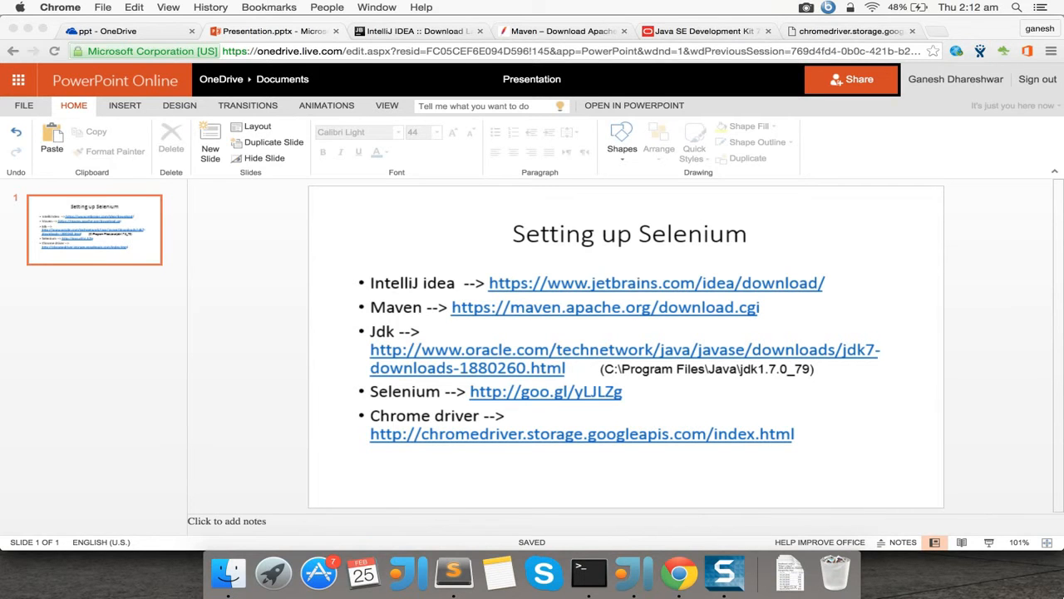
{"action": "mouse_move", "coordinate": [955, 572]}
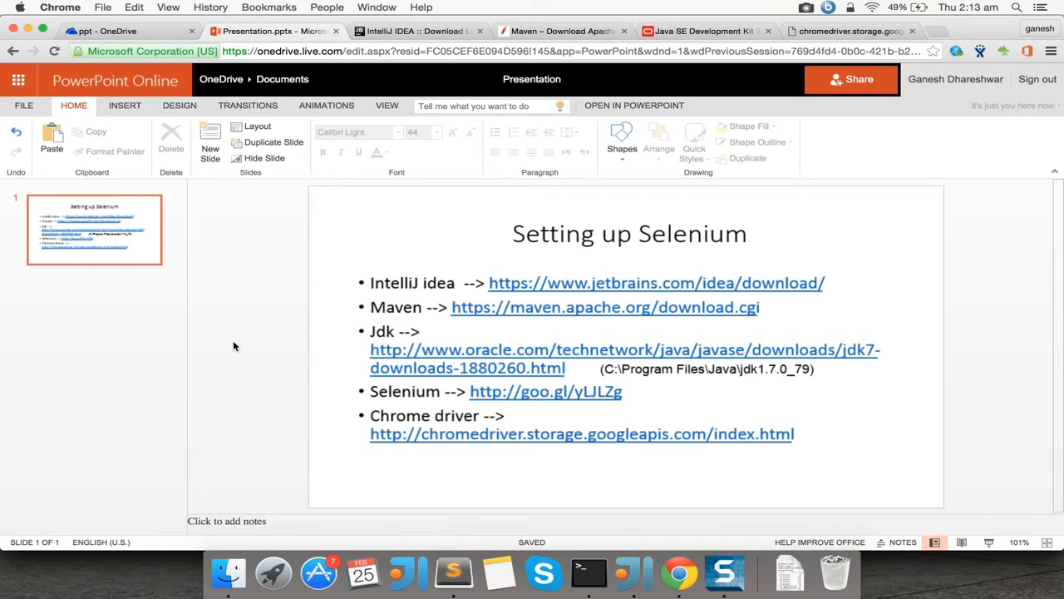
Browse the IntelliJ IDEA download page, checking the Windows and OS X editions.
{"action": "left_click", "coordinate": [389, 312]}
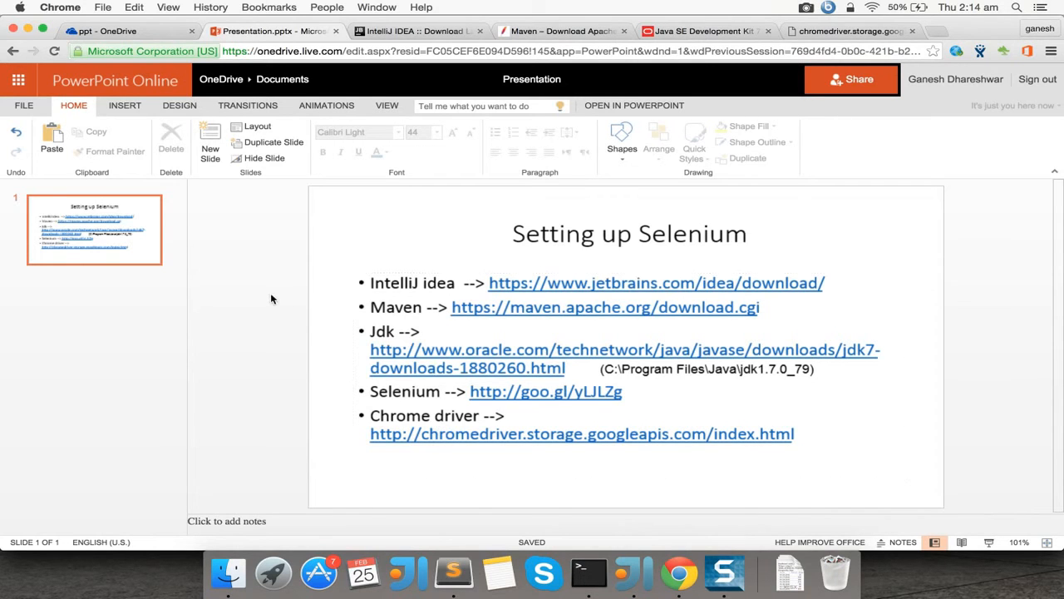
{"action": "left_click", "coordinate": [418, 31]}
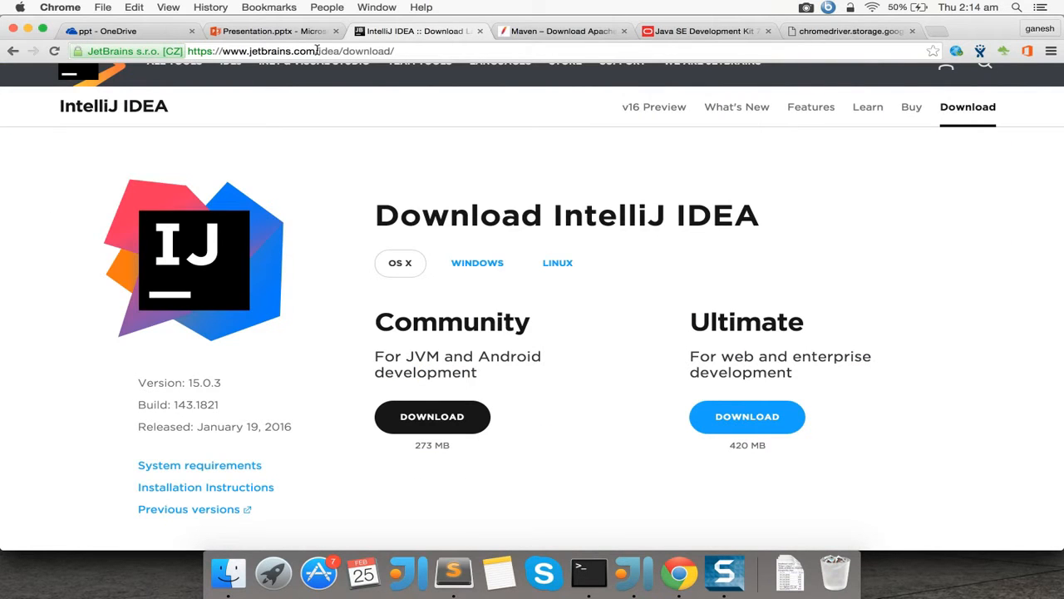
{"action": "scroll", "scroll_direction": "down", "scroll_amount": 3}
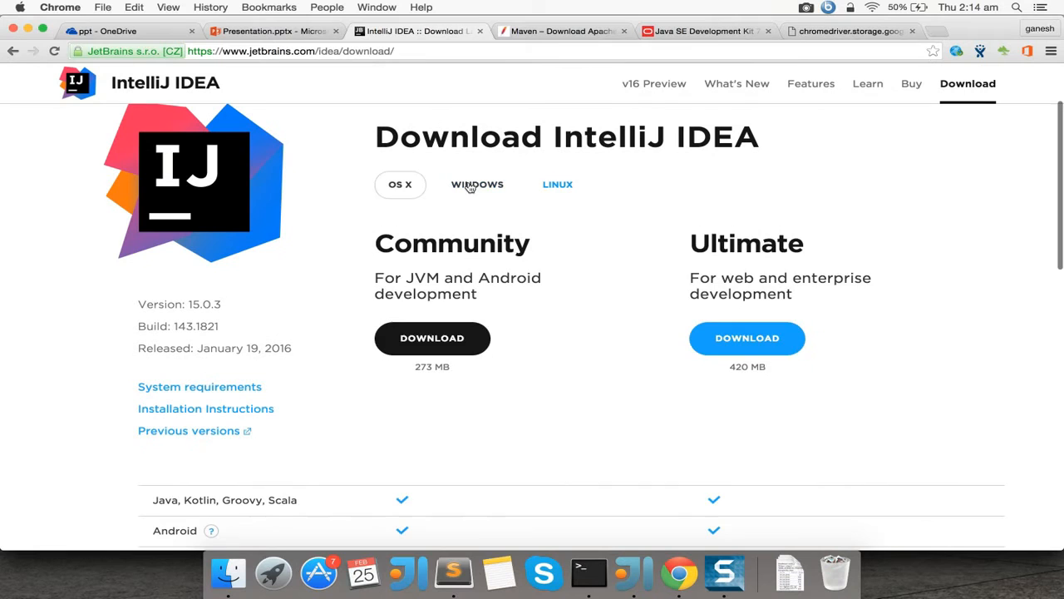
{"action": "left_click", "coordinate": [477, 184]}
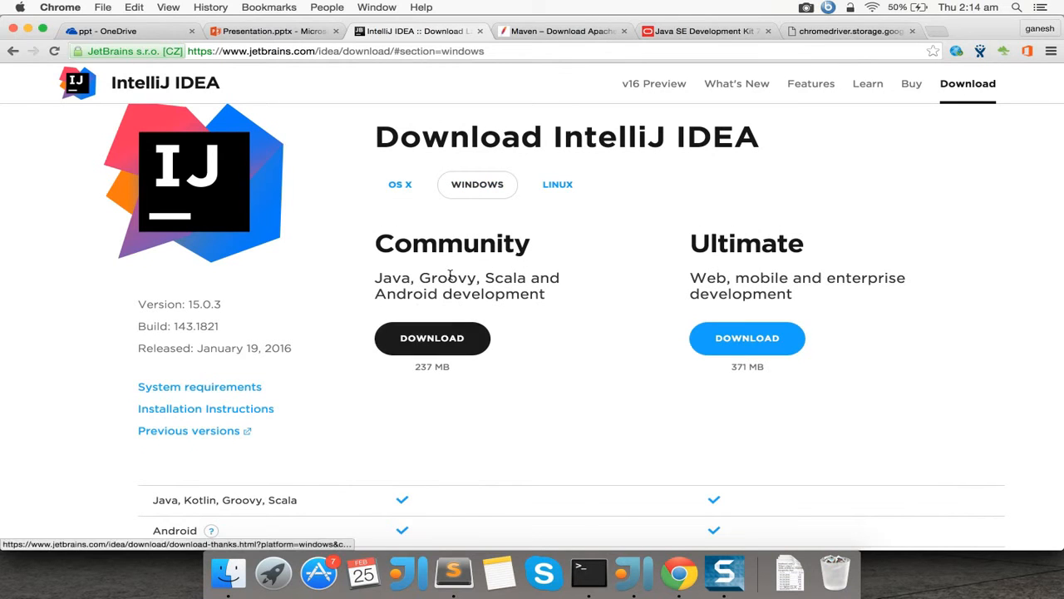
{"action": "mouse_move", "coordinate": [400, 184]}
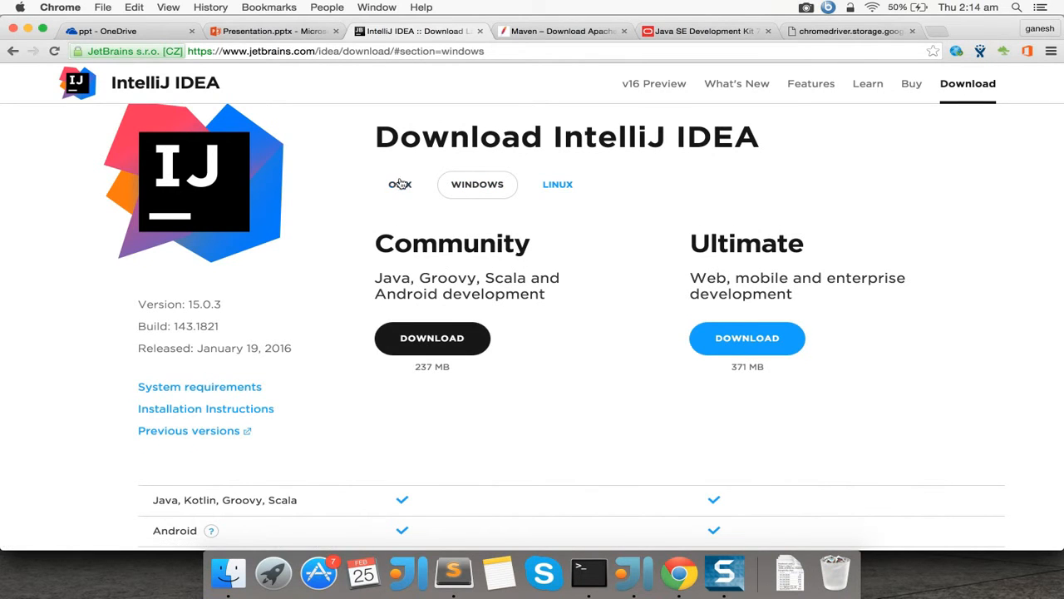
{"action": "left_click", "coordinate": [400, 184]}
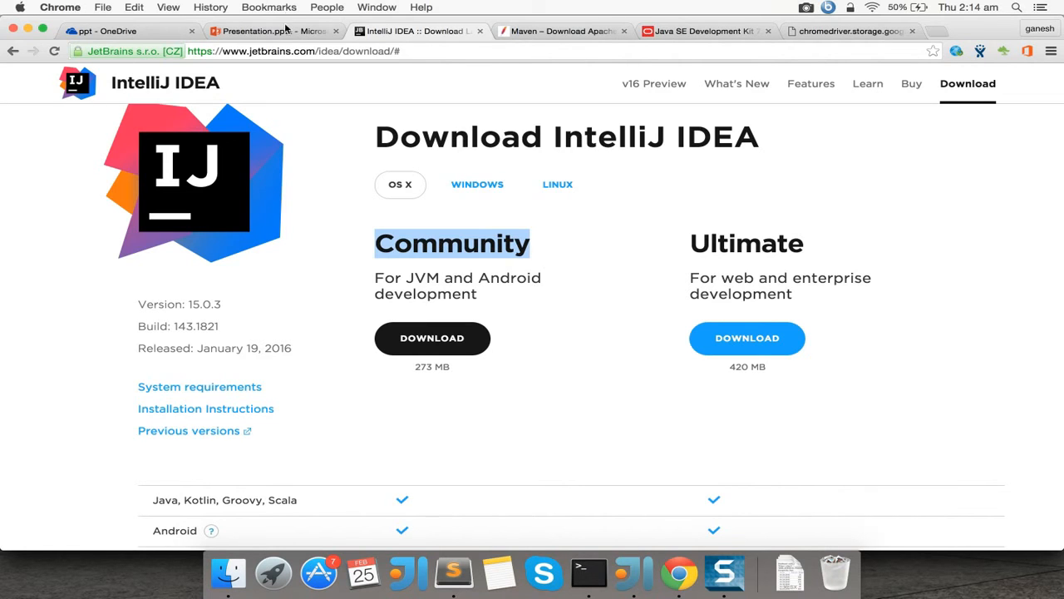
Review the Maven download files, then return to the IntelliJ IDEA download page.
{"action": "left_click", "coordinate": [270, 31]}
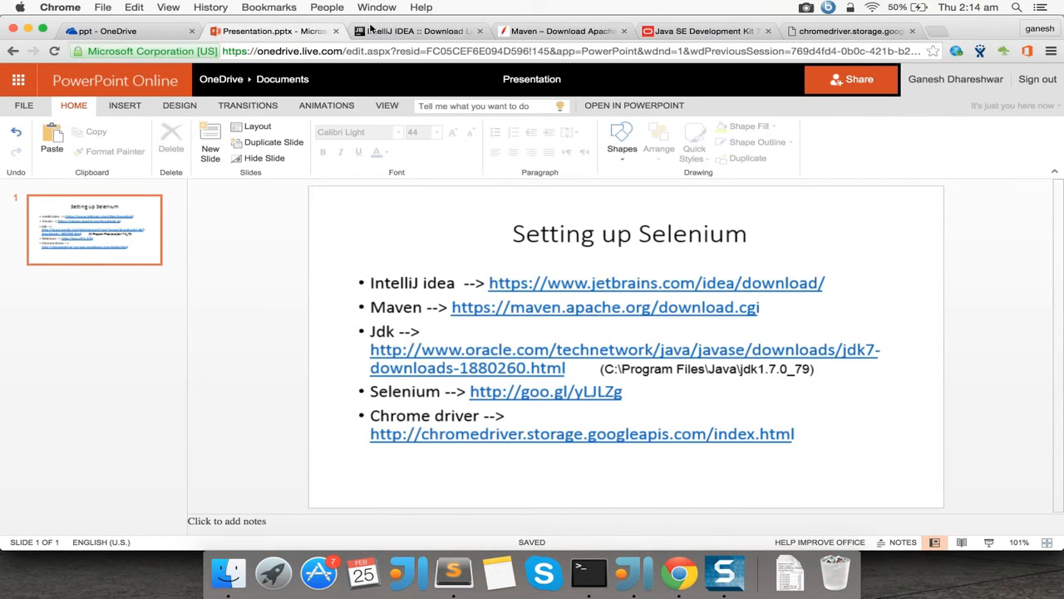
{"action": "left_click", "coordinate": [416, 31]}
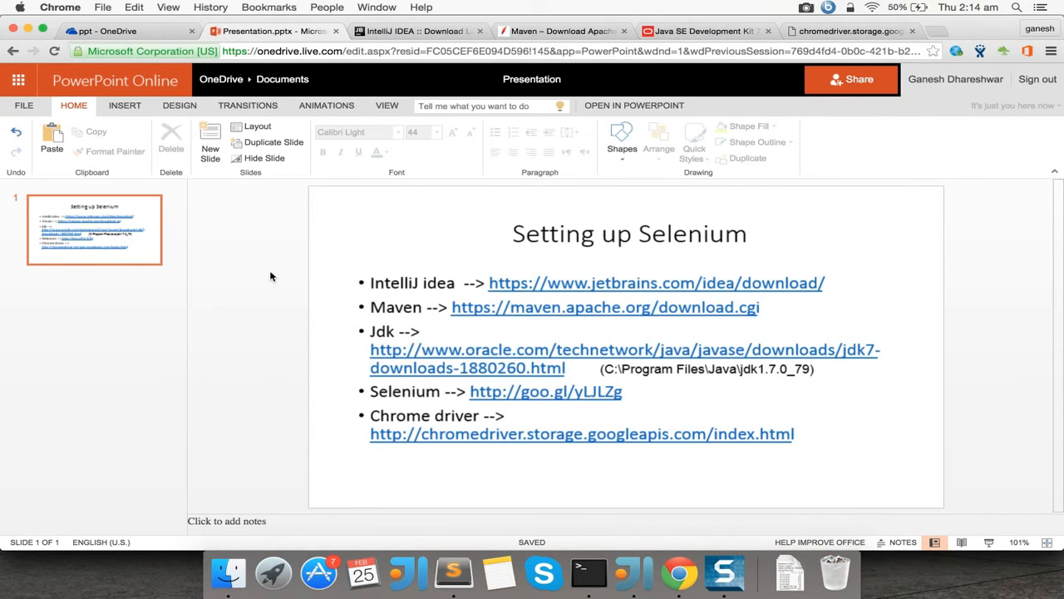
{"action": "mouse_move", "coordinate": [303, 285]}
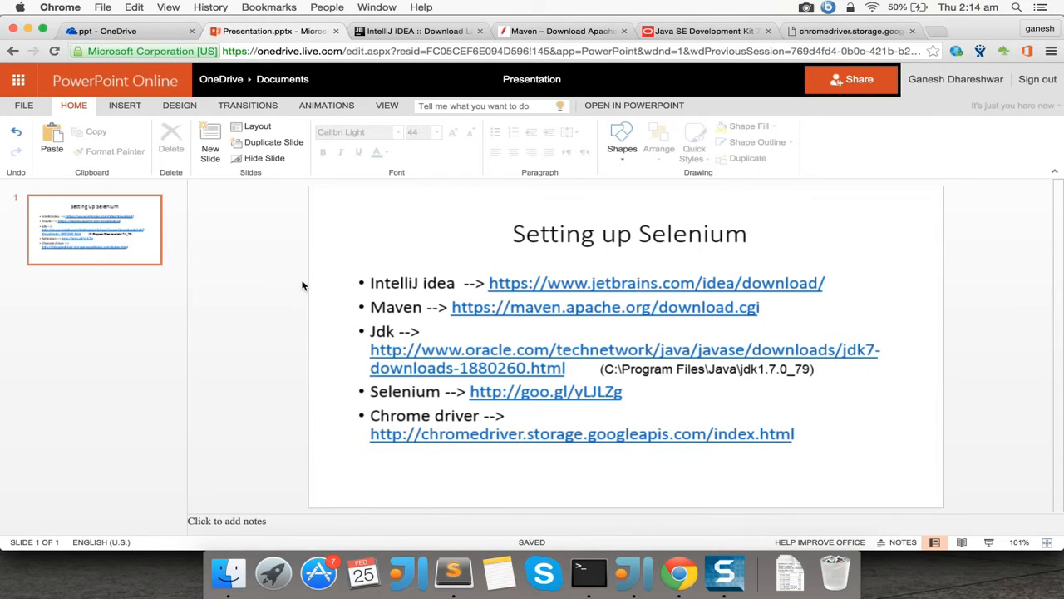
{"action": "mouse_move", "coordinate": [299, 227]}
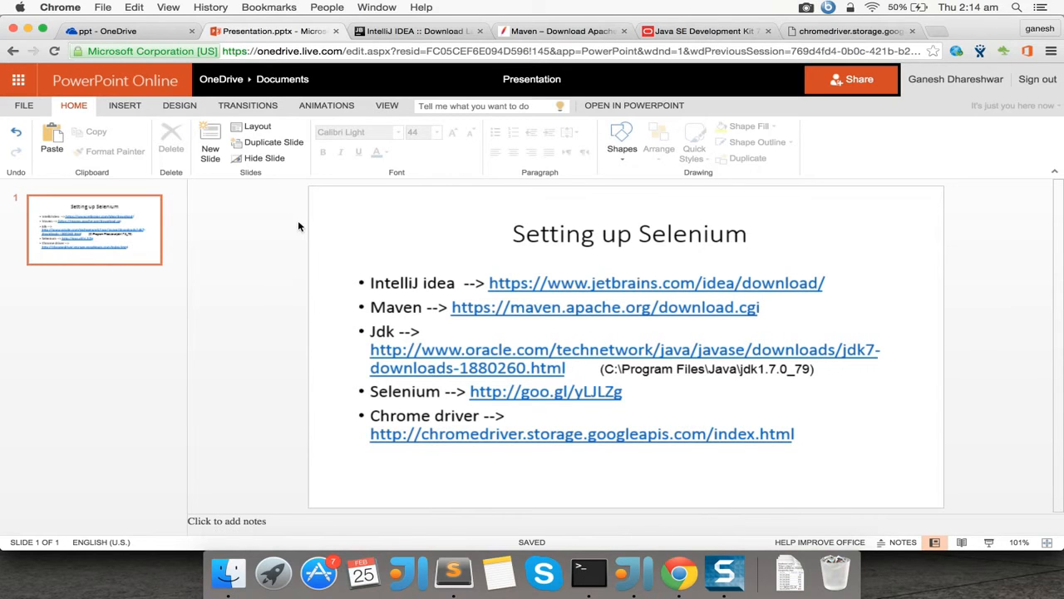
{"action": "left_click", "coordinate": [426, 313]}
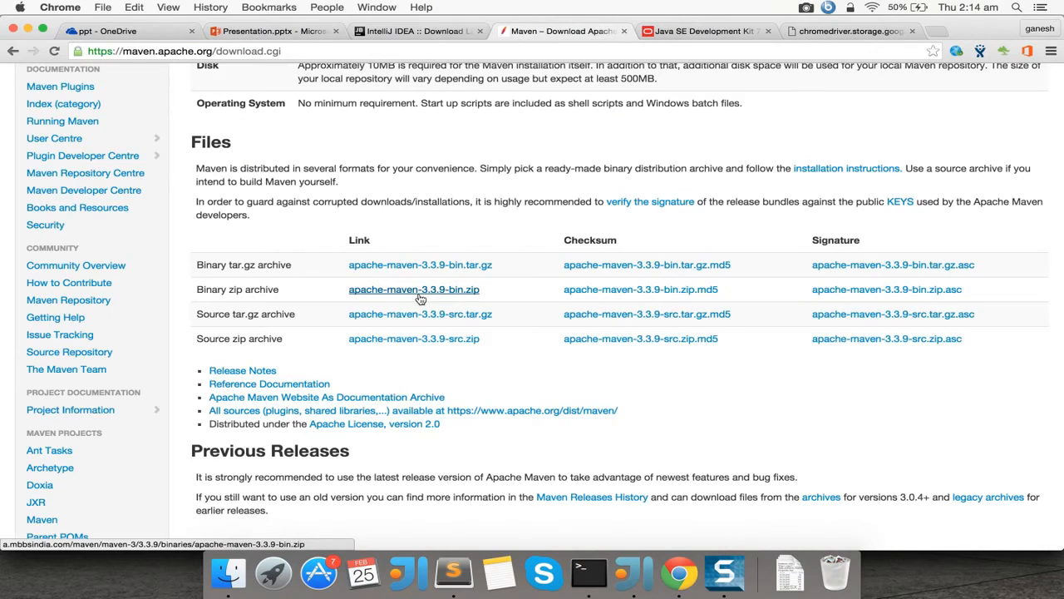
{"action": "scroll", "scroll_direction": "down", "scroll_amount": 3}
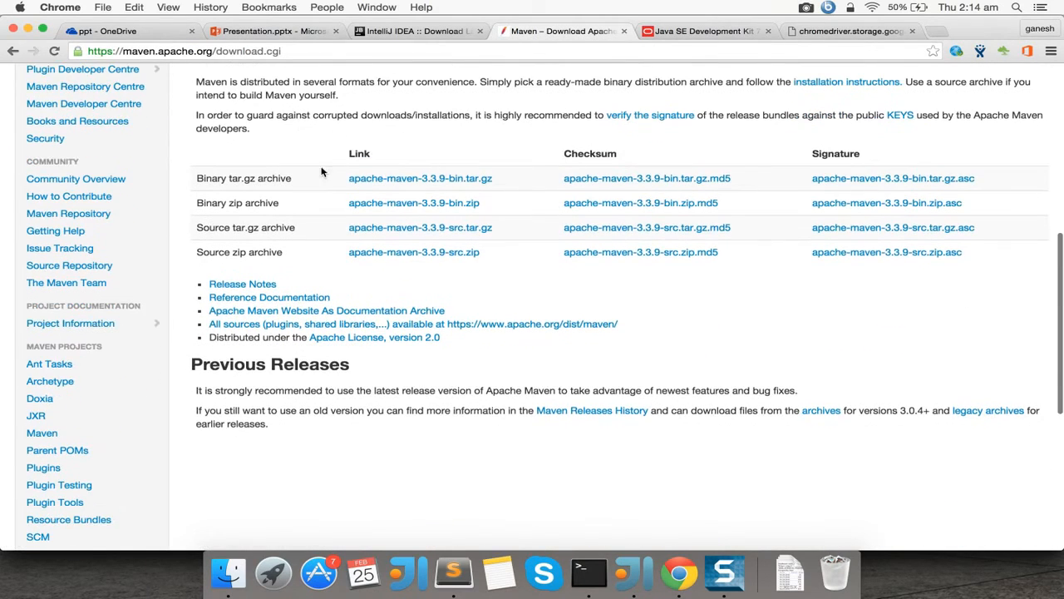
{"action": "scroll", "scroll_direction": "up", "scroll_amount": 3}
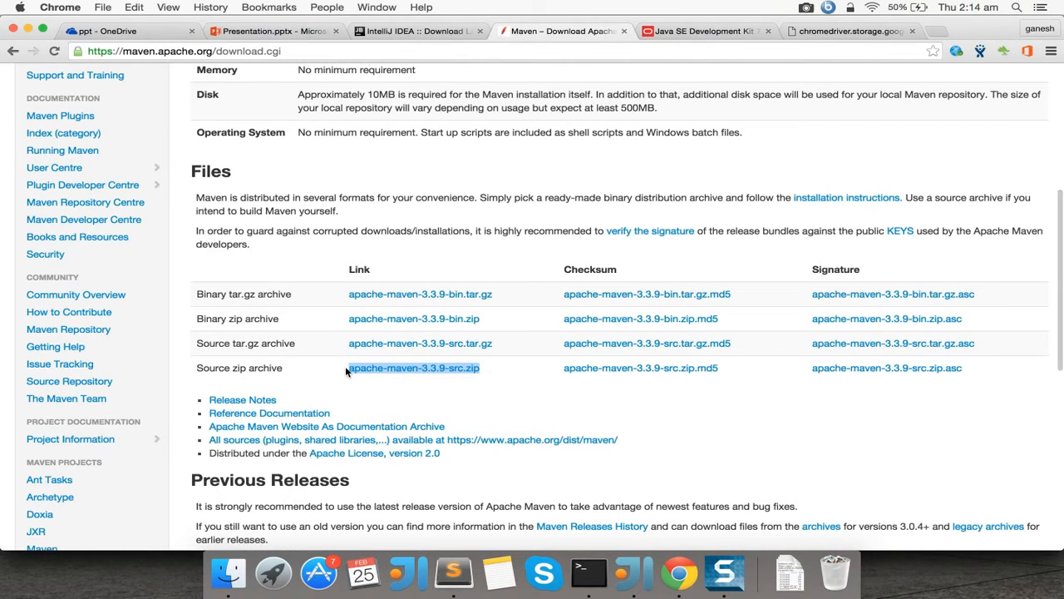
{"action": "mouse_move", "coordinate": [338, 376]}
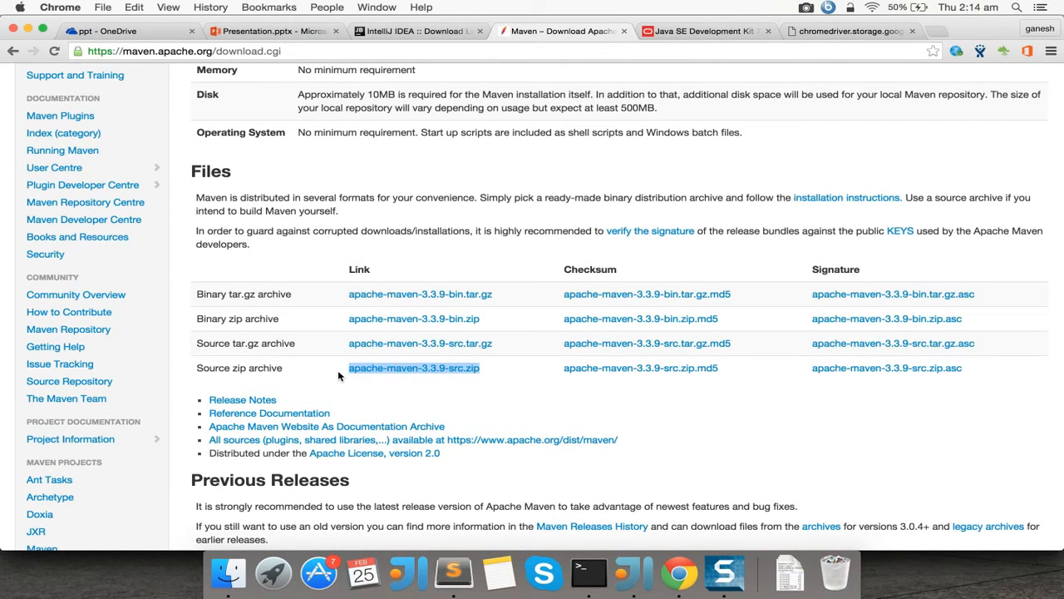
{"action": "left_click", "coordinate": [415, 30]}
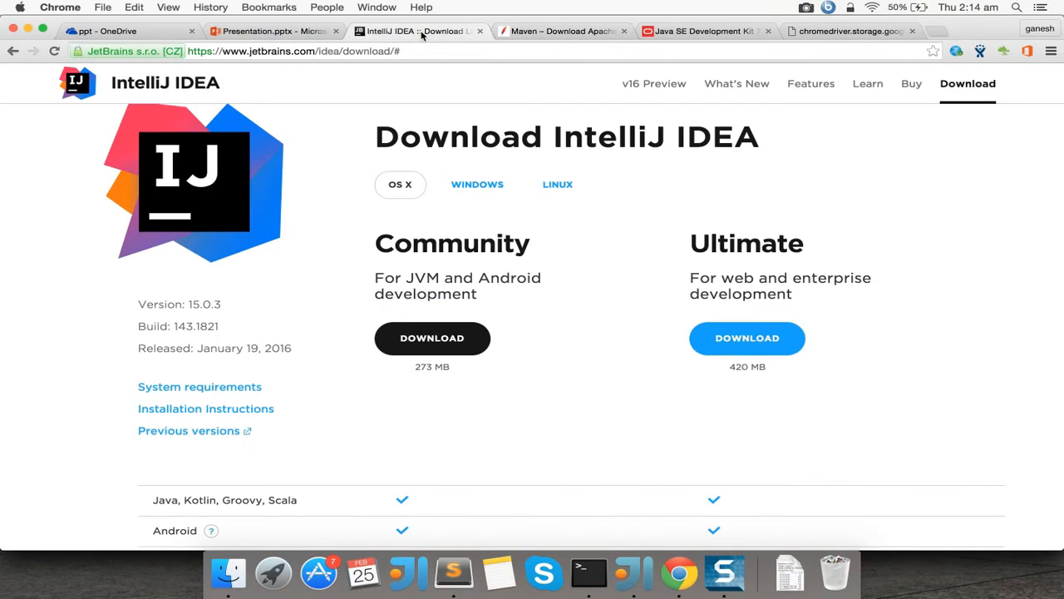
{"action": "mouse_move", "coordinate": [306, 353]}
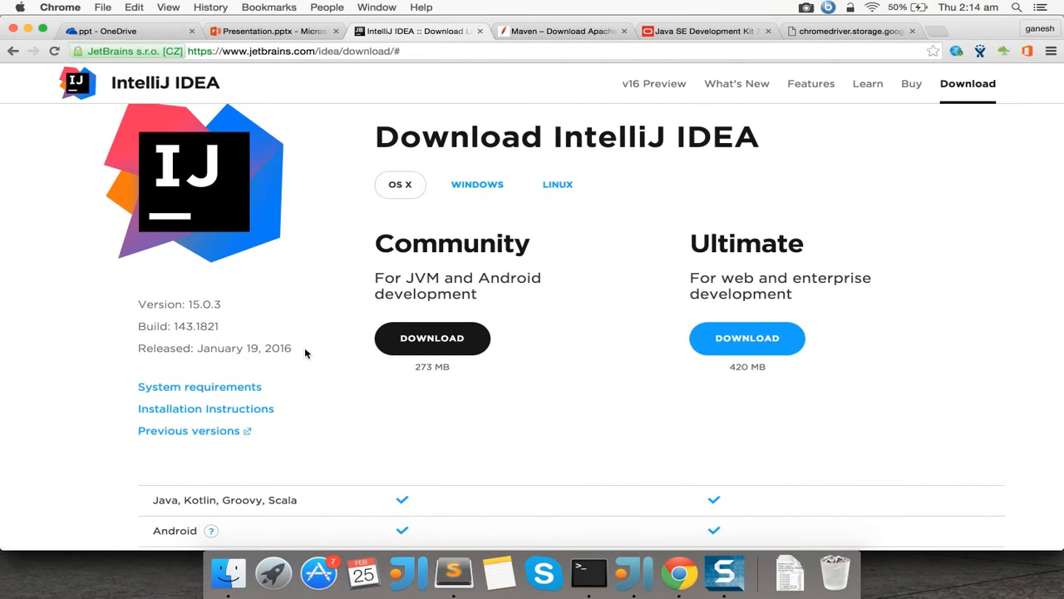
Scroll through the JDK 7u79 installer tables on Oracle's Java SE 7 downloads page.
{"action": "left_click", "coordinate": [274, 30]}
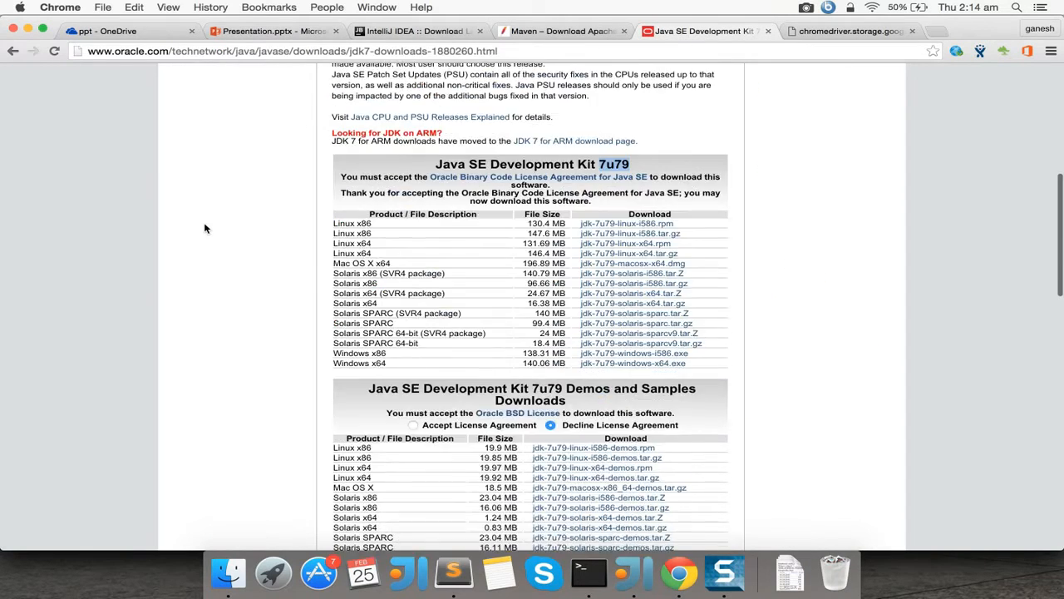
{"action": "scroll", "scroll_direction": "down", "scroll_amount": 3}
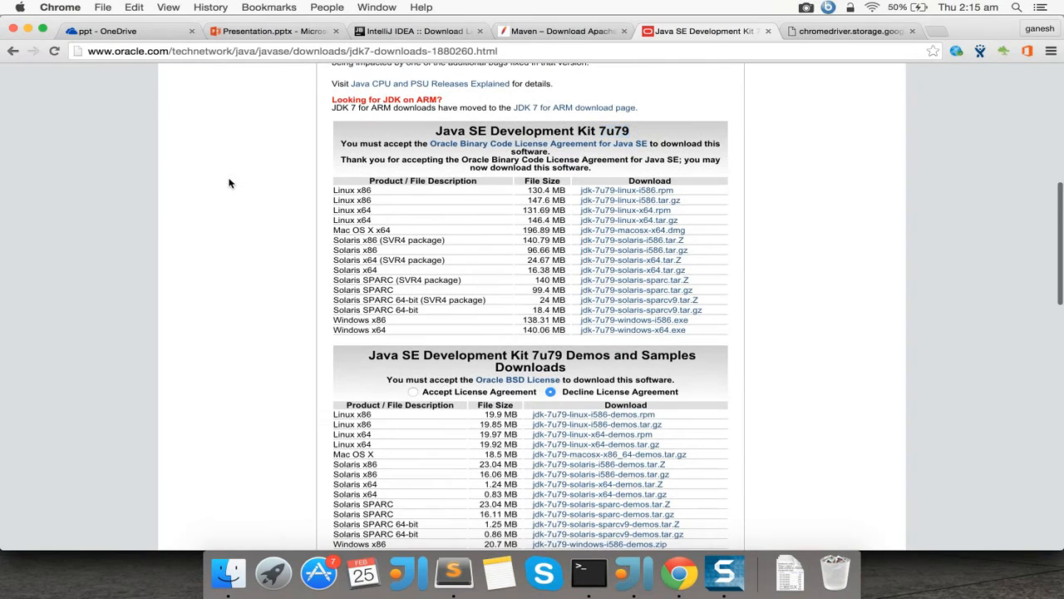
{"action": "mouse_move", "coordinate": [600, 133]}
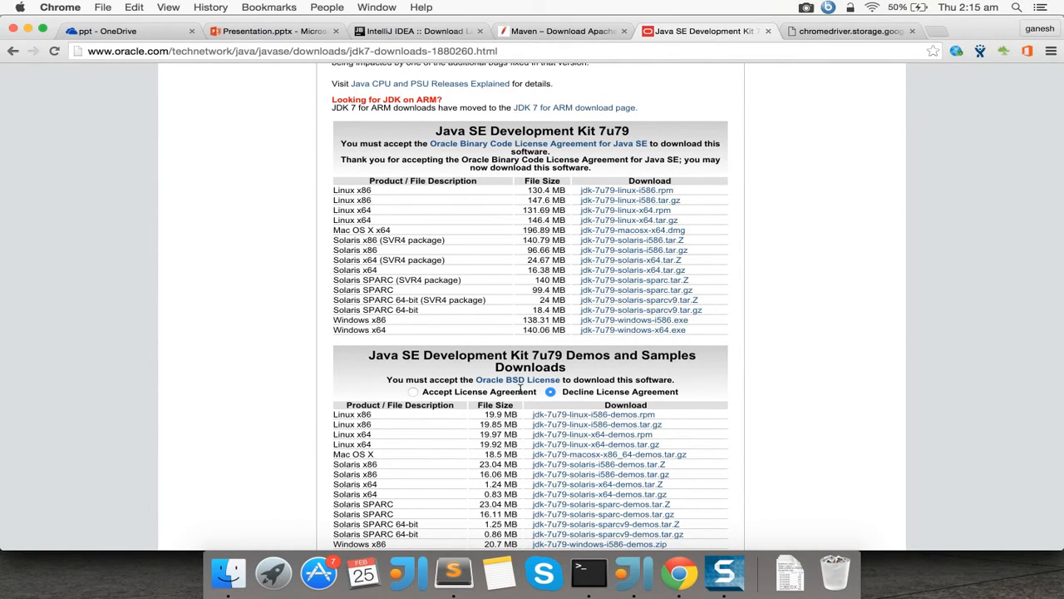
{"action": "scroll", "scroll_direction": "down", "scroll_amount": 3}
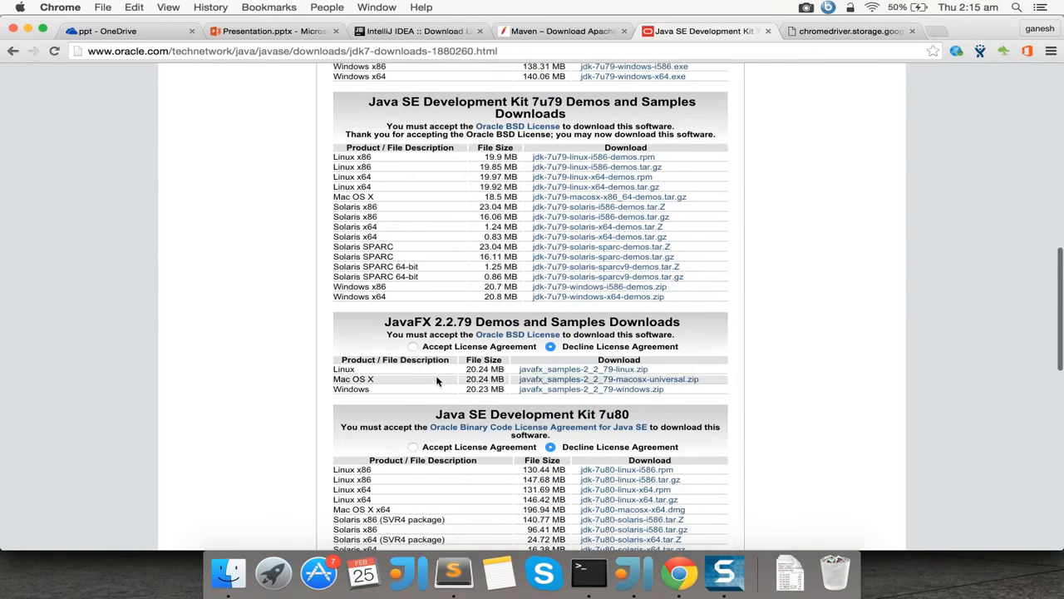
{"action": "scroll", "scroll_direction": "down", "scroll_amount": 3}
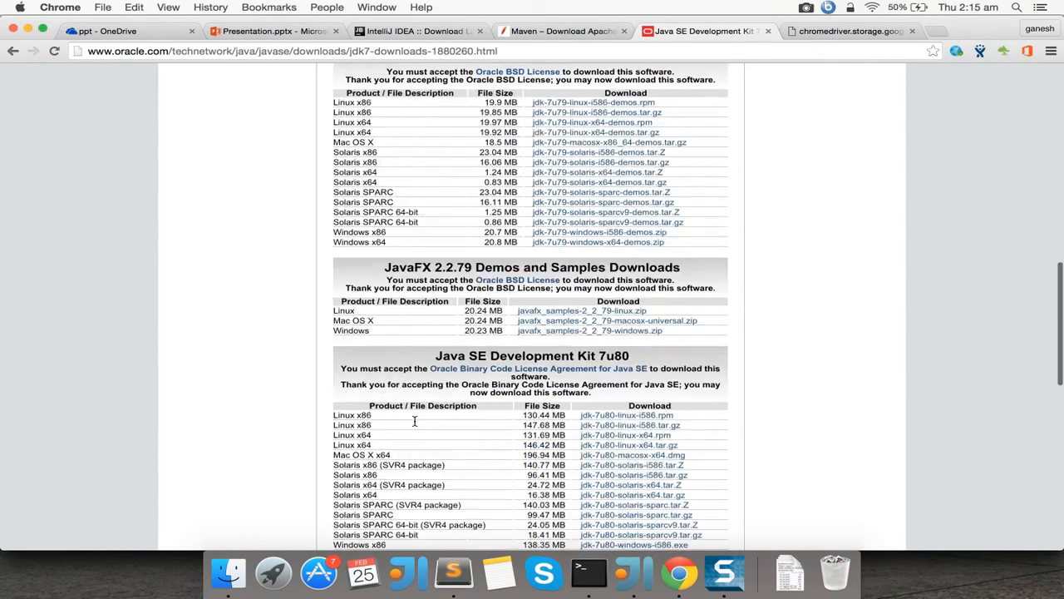
{"action": "scroll", "scroll_direction": "up", "scroll_amount": 3}
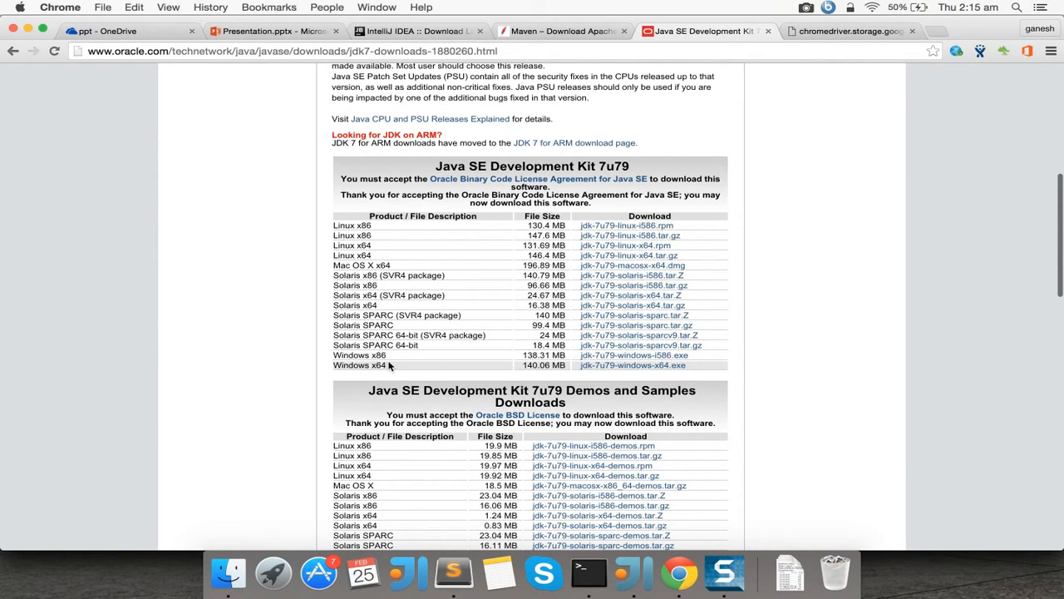
{"action": "mouse_move", "coordinate": [632, 366]}
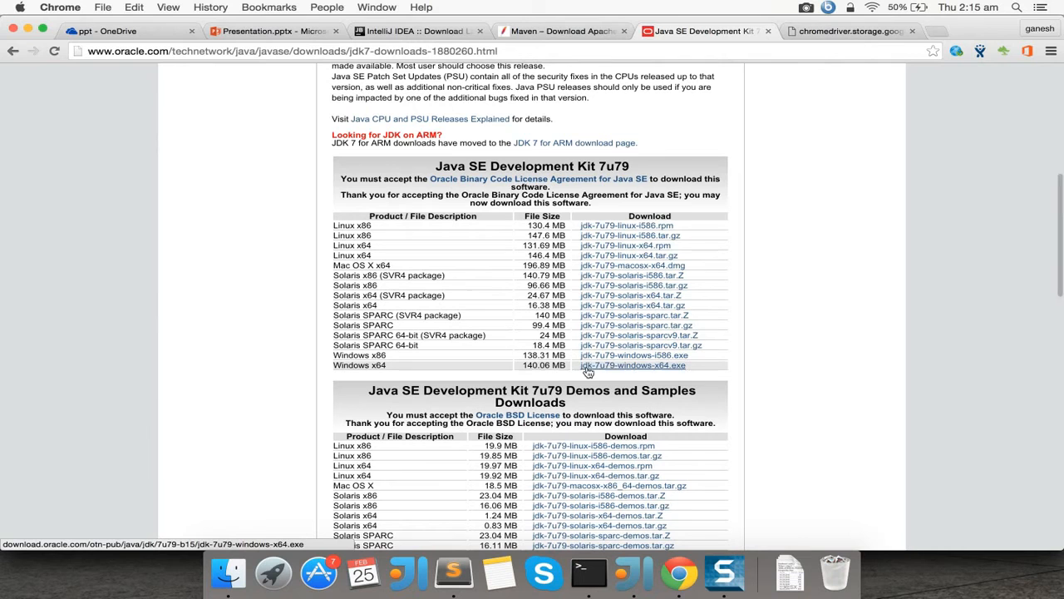
{"action": "mouse_move", "coordinate": [665, 368]}
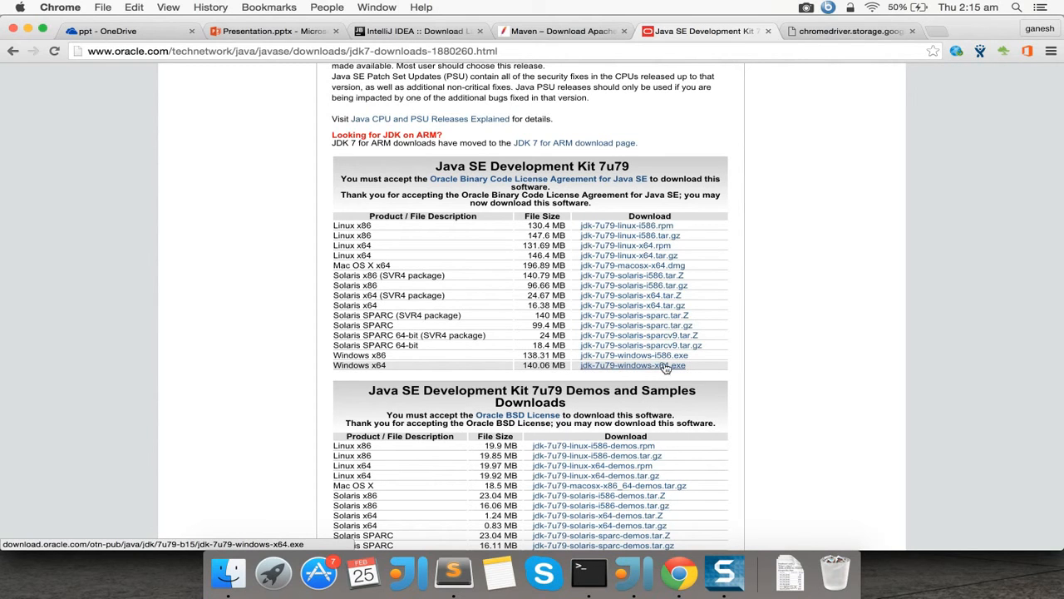
{"action": "mouse_move", "coordinate": [500, 263]}
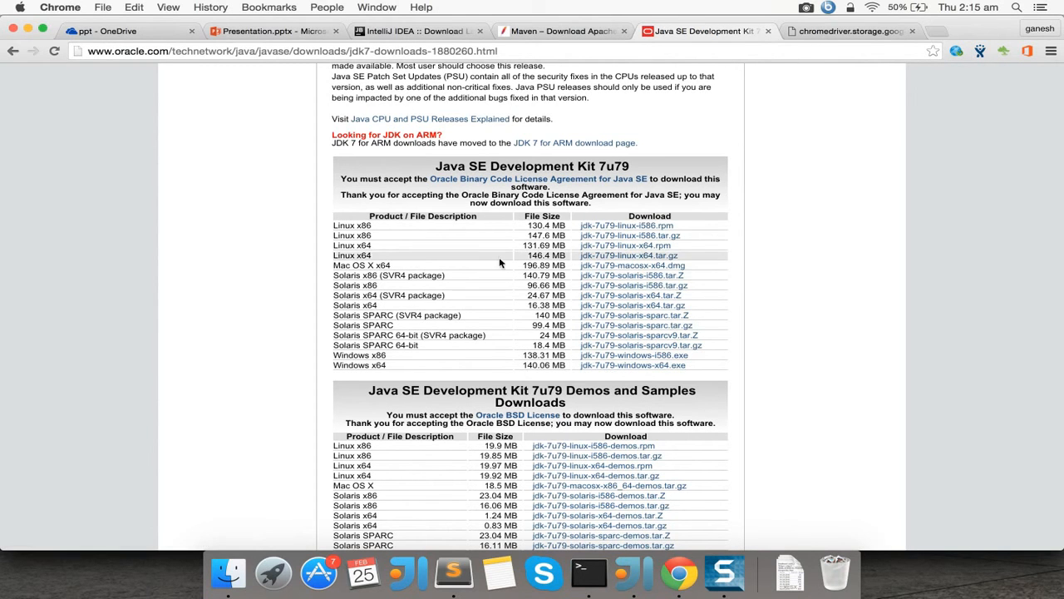
{"action": "mouse_move", "coordinate": [632, 265]}
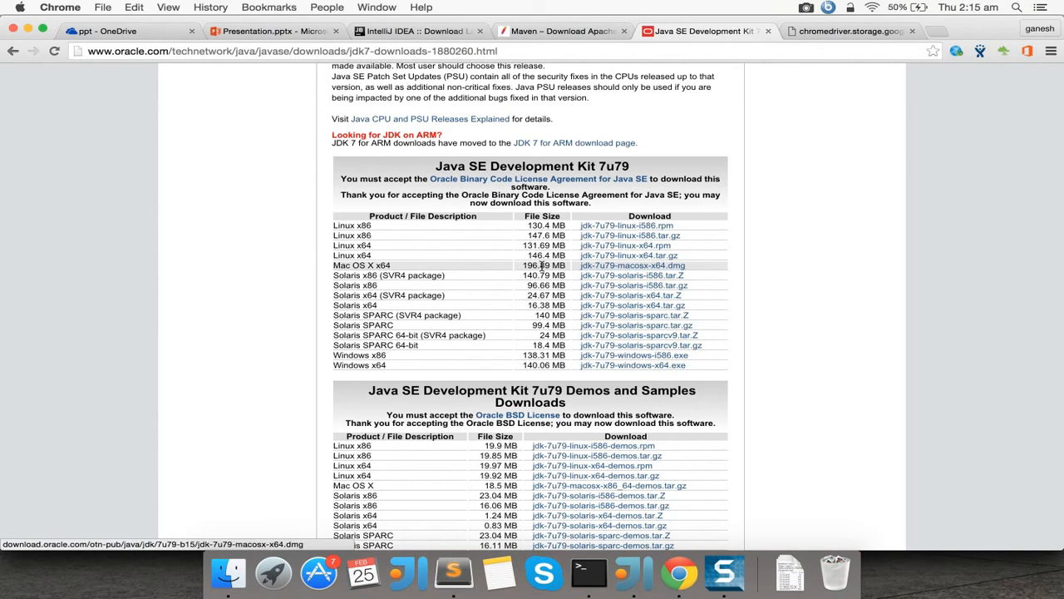
{"action": "mouse_move", "coordinate": [396, 354]}
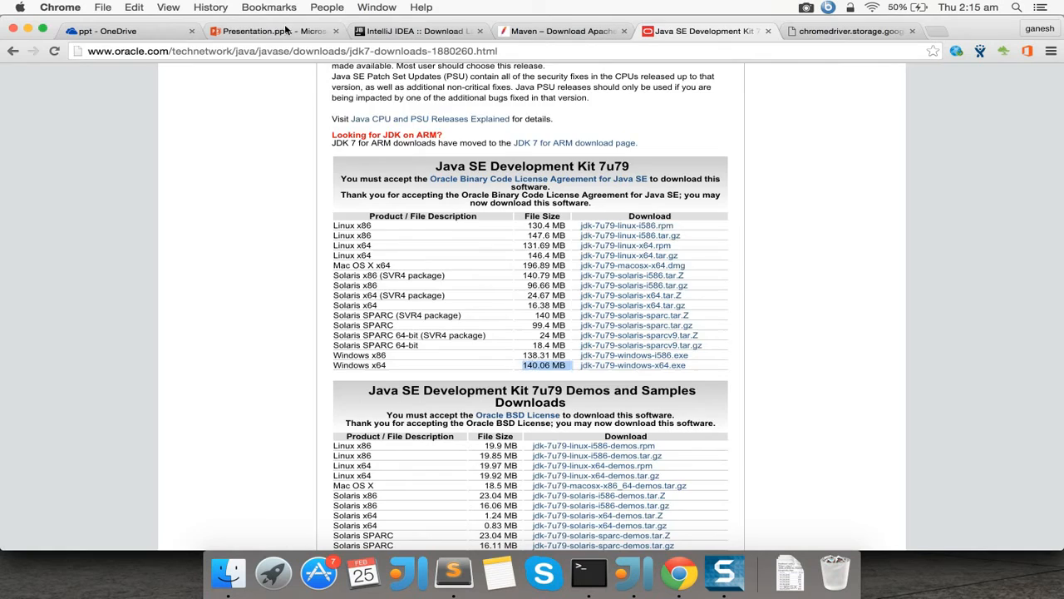
Switch to the Presentation.pptx tab showing the Setting up Selenium slide.
{"action": "left_click", "coordinate": [125, 31]}
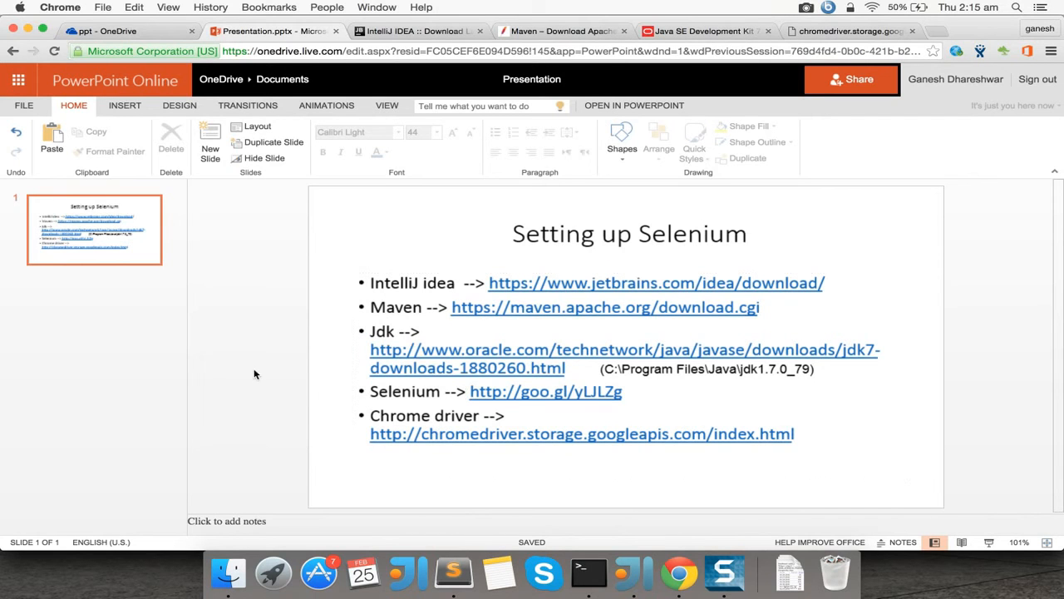
{"action": "mouse_move", "coordinate": [355, 444]}
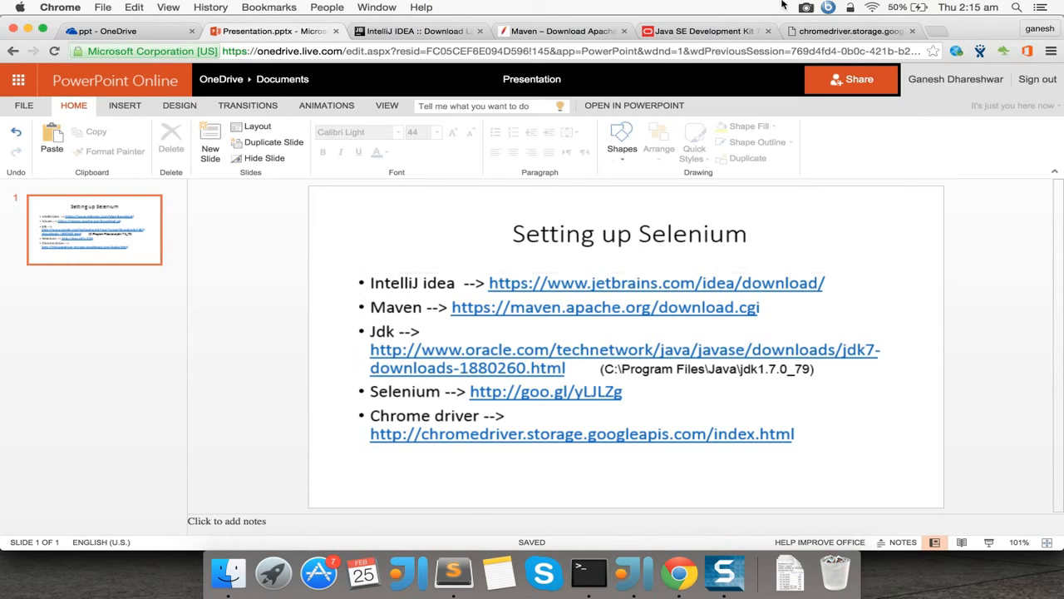
Browse ChromeDriver storage folders 2.11 and 2.13, then return to the Selenium setup slide.
{"action": "left_click", "coordinate": [847, 31]}
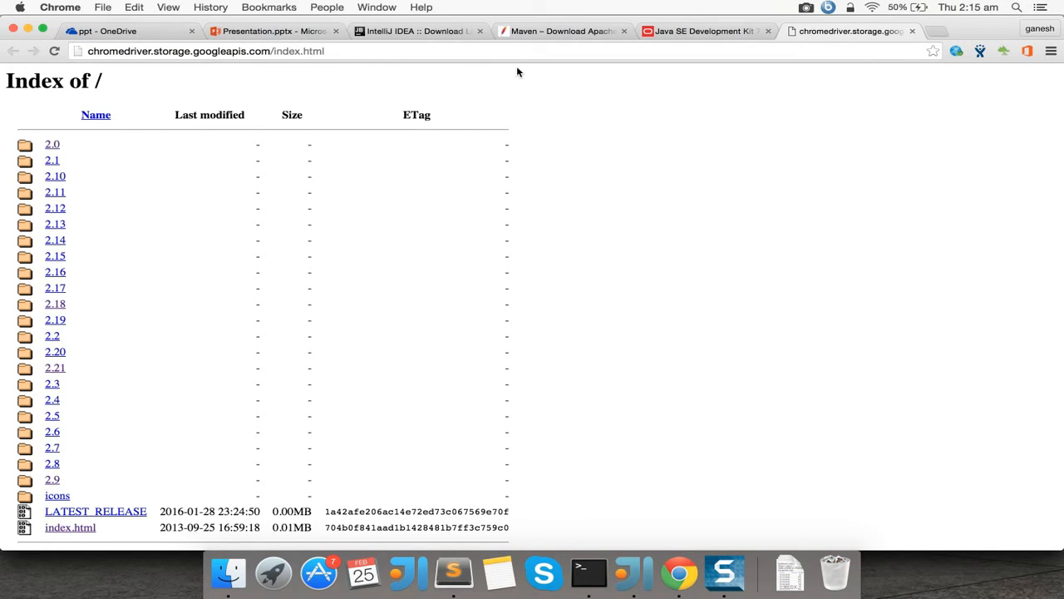
{"action": "mouse_move", "coordinate": [44, 123]}
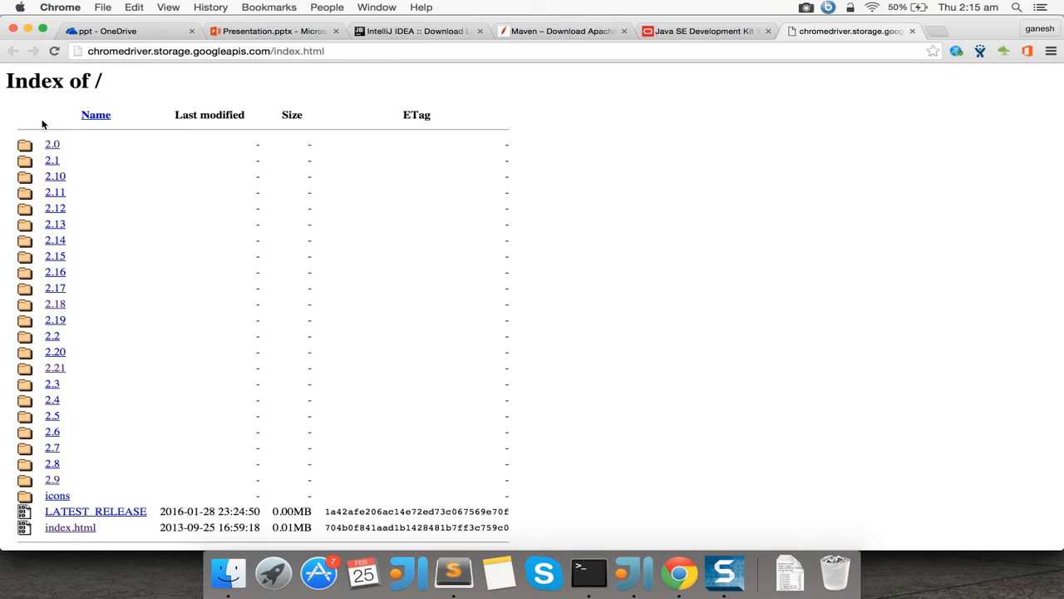
{"action": "left_click", "coordinate": [54, 193]}
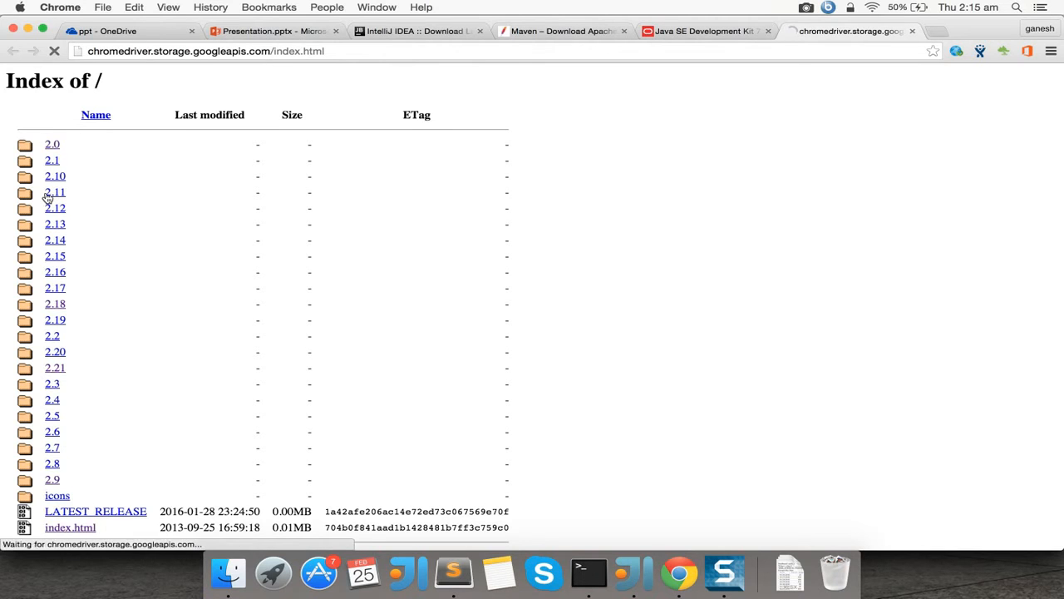
{"action": "left_click", "coordinate": [54, 192]}
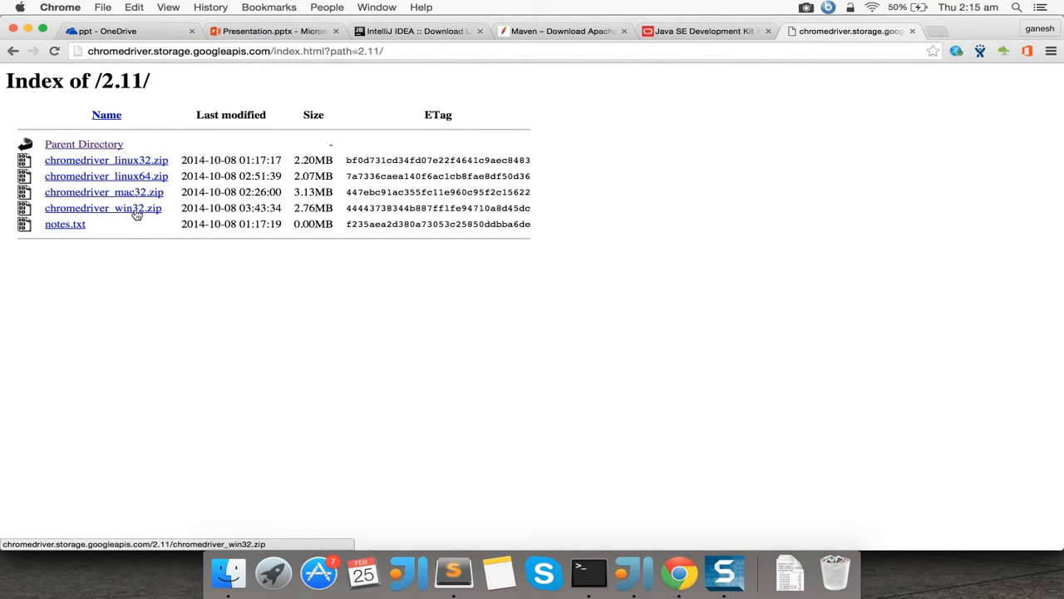
{"action": "mouse_move", "coordinate": [139, 192]}
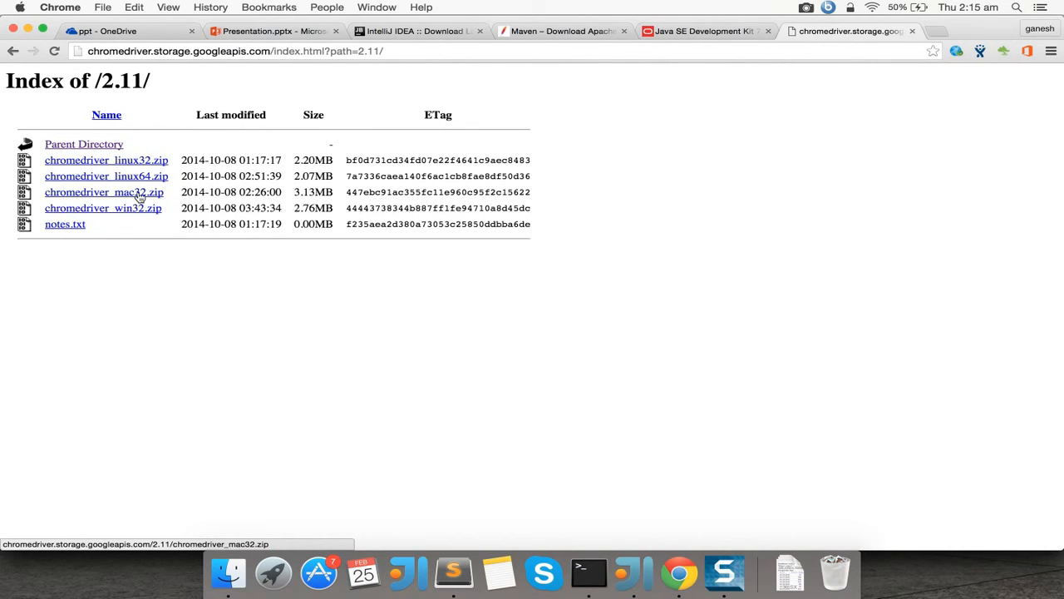
{"action": "mouse_move", "coordinate": [128, 208]}
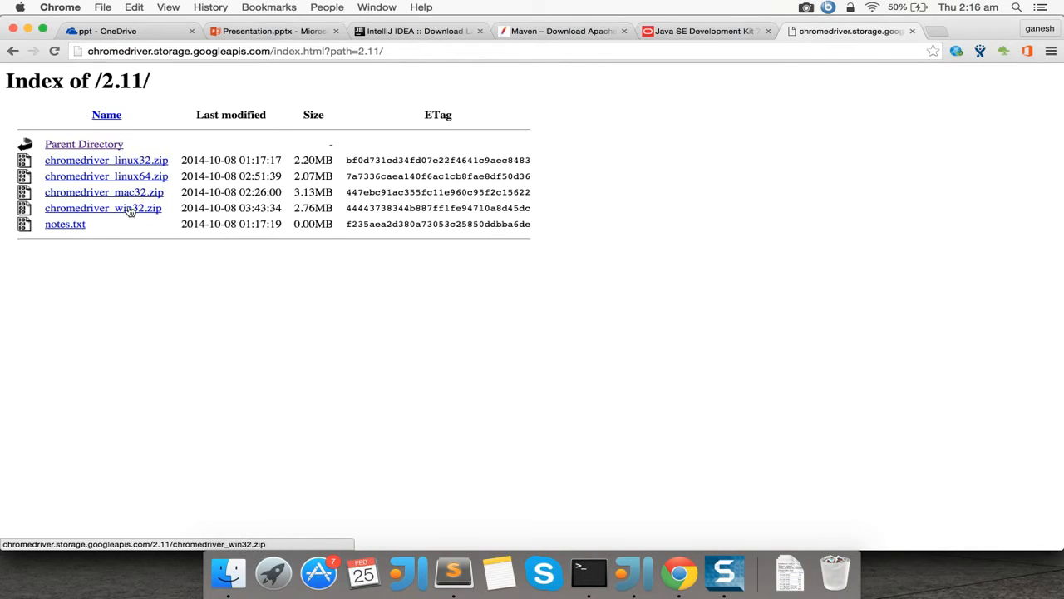
{"action": "mouse_move", "coordinate": [157, 210]}
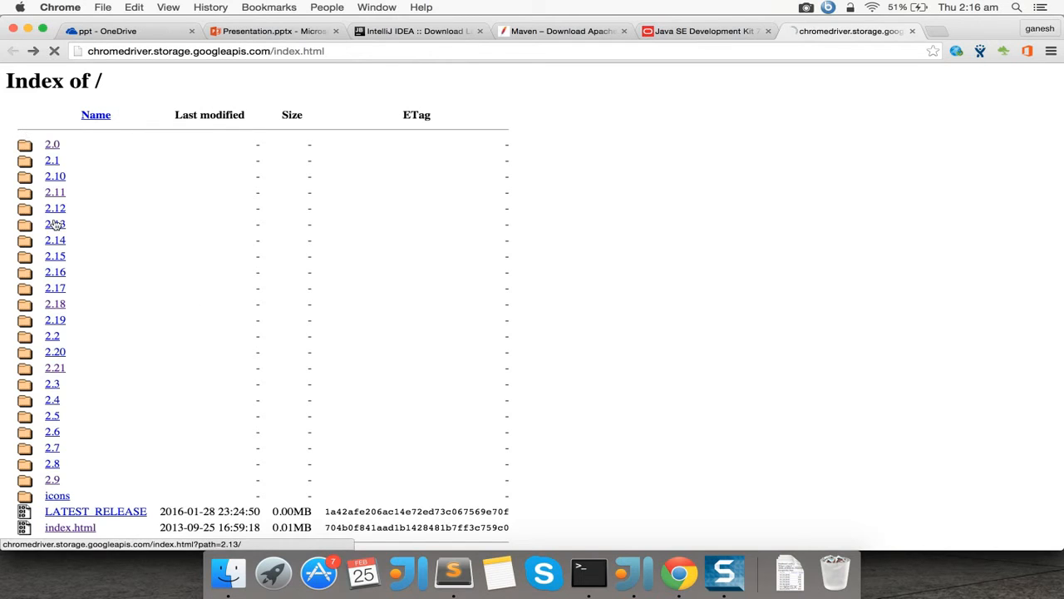
{"action": "left_click", "coordinate": [54, 224]}
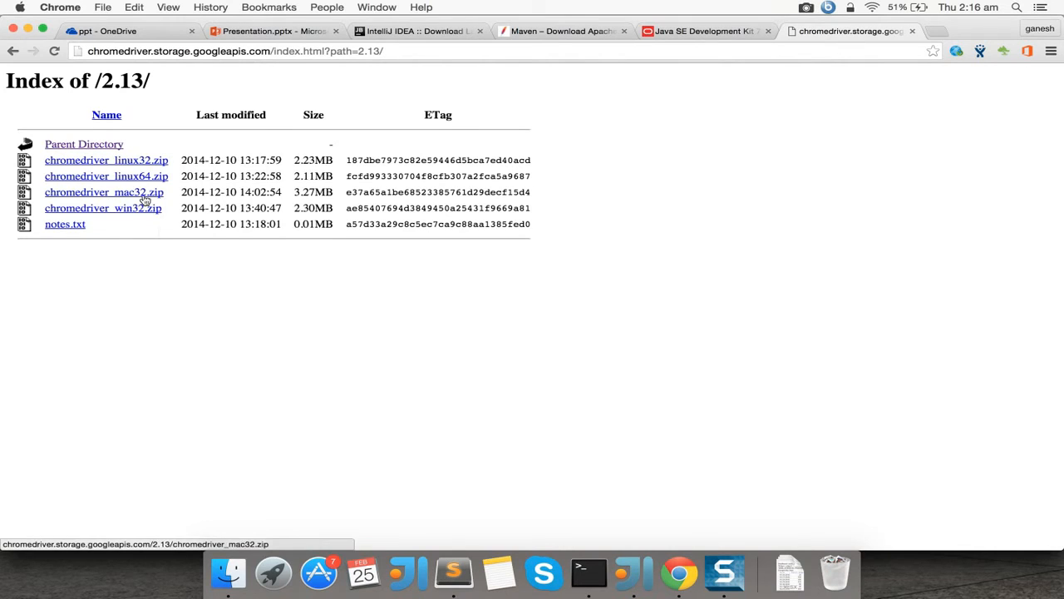
{"action": "mouse_move", "coordinate": [166, 219]}
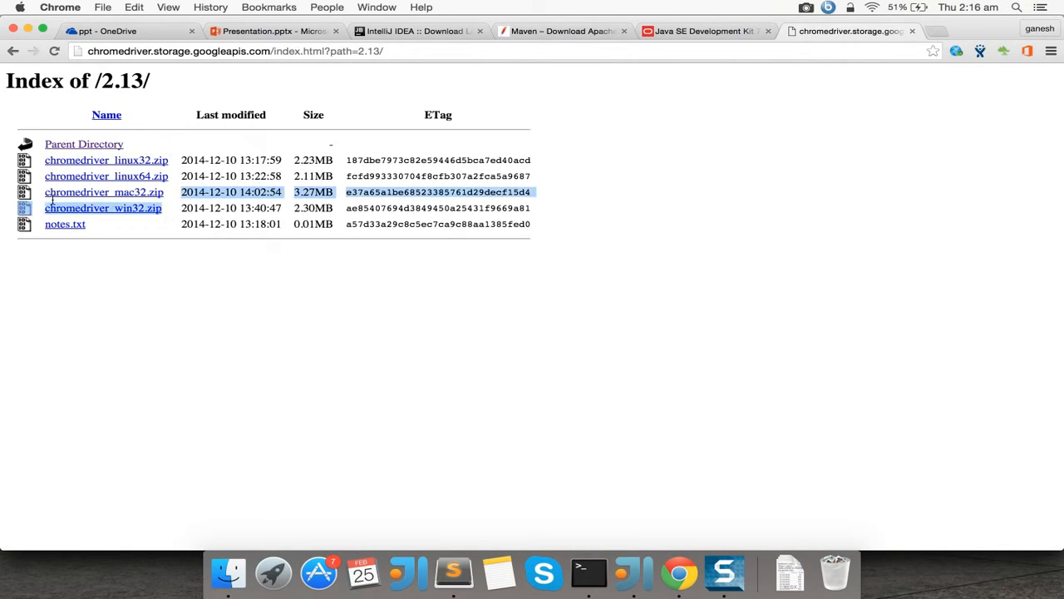
{"action": "left_click", "coordinate": [60, 297]}
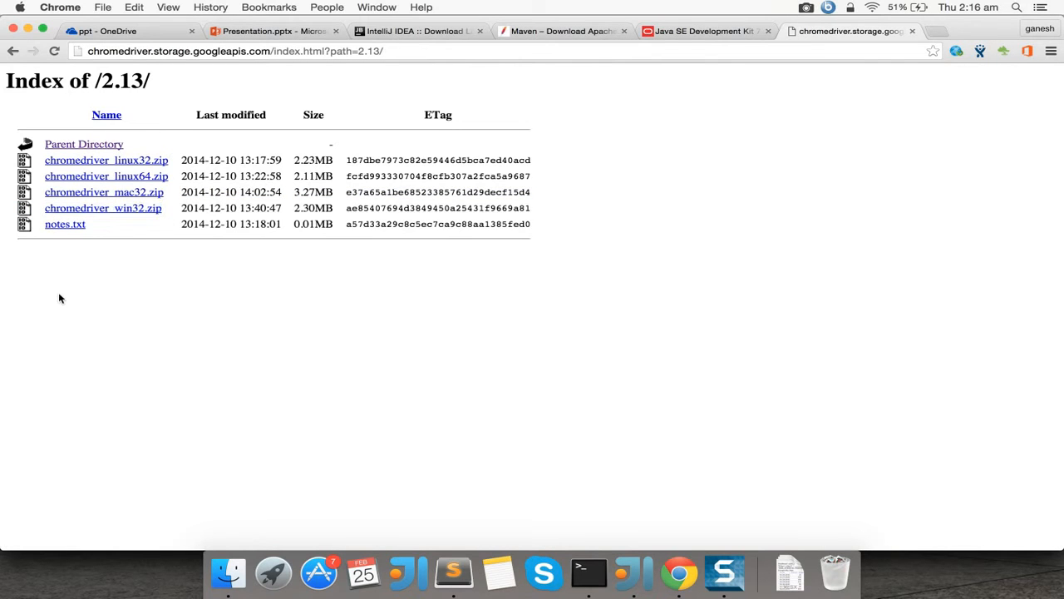
{"action": "mouse_move", "coordinate": [159, 274]}
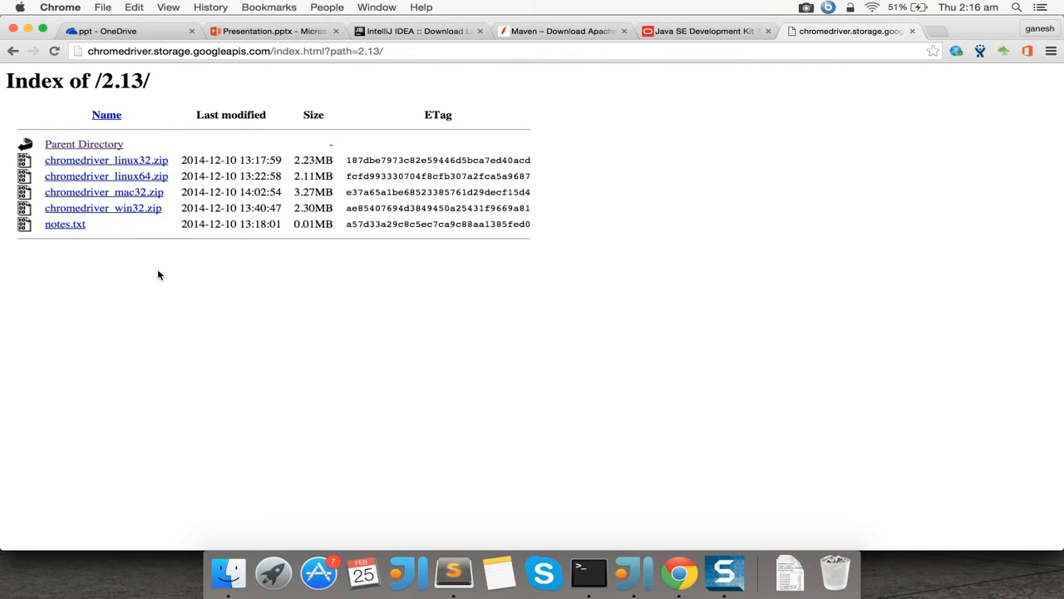
{"action": "mouse_move", "coordinate": [145, 320]}
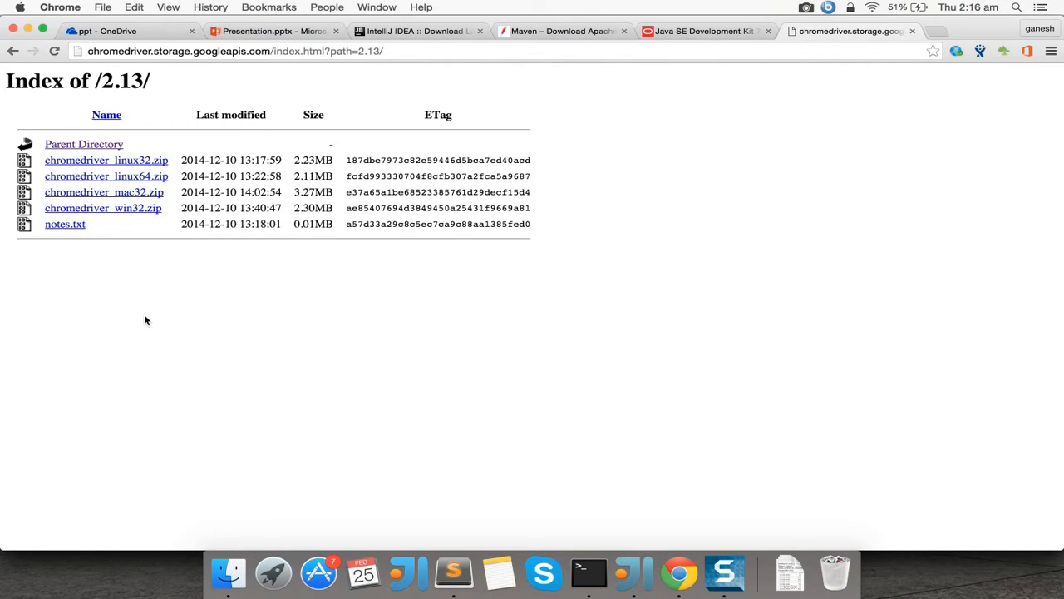
{"action": "left_click", "coordinate": [275, 31]}
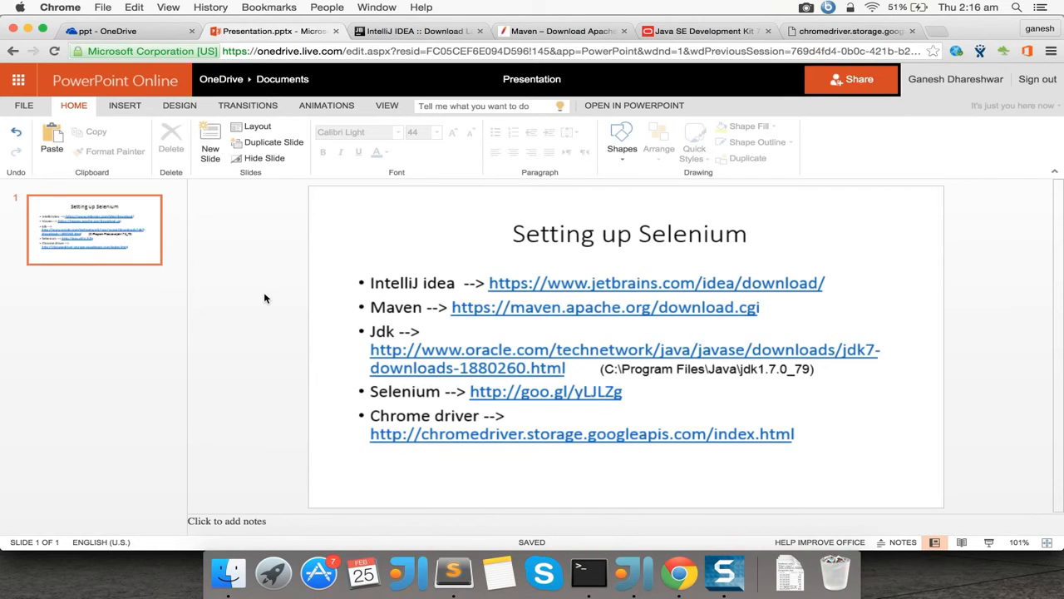
{"action": "mouse_move", "coordinate": [245, 300]}
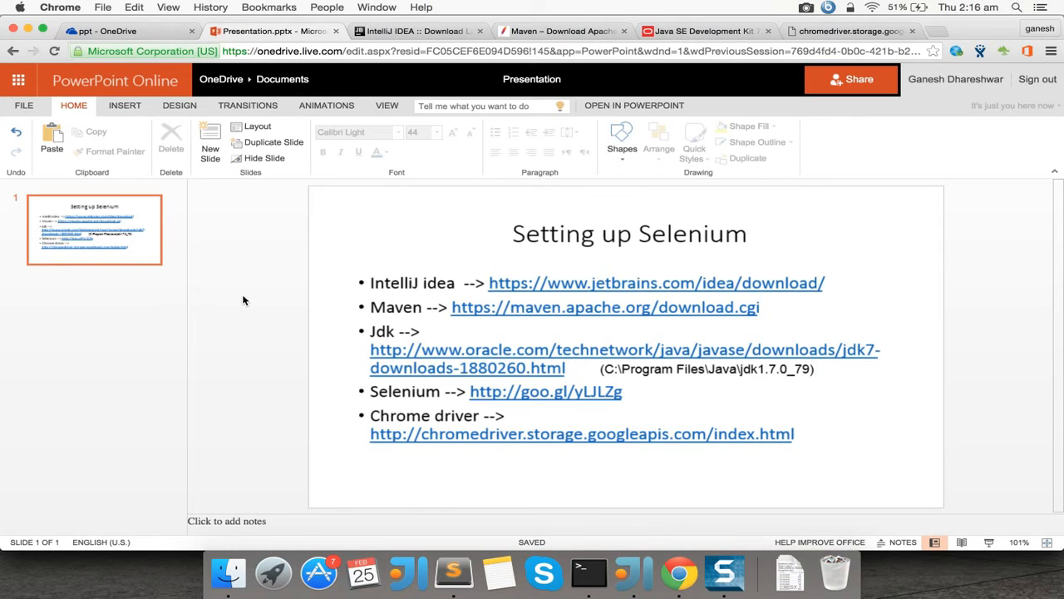
{"action": "mouse_move", "coordinate": [467, 231]}
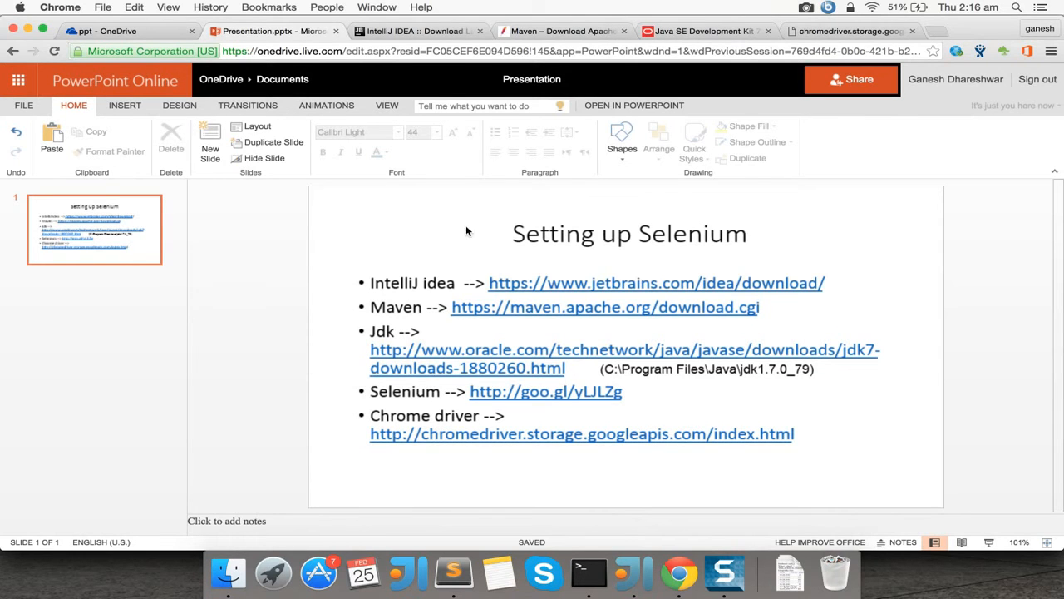
{"action": "left_click", "coordinate": [630, 233]}
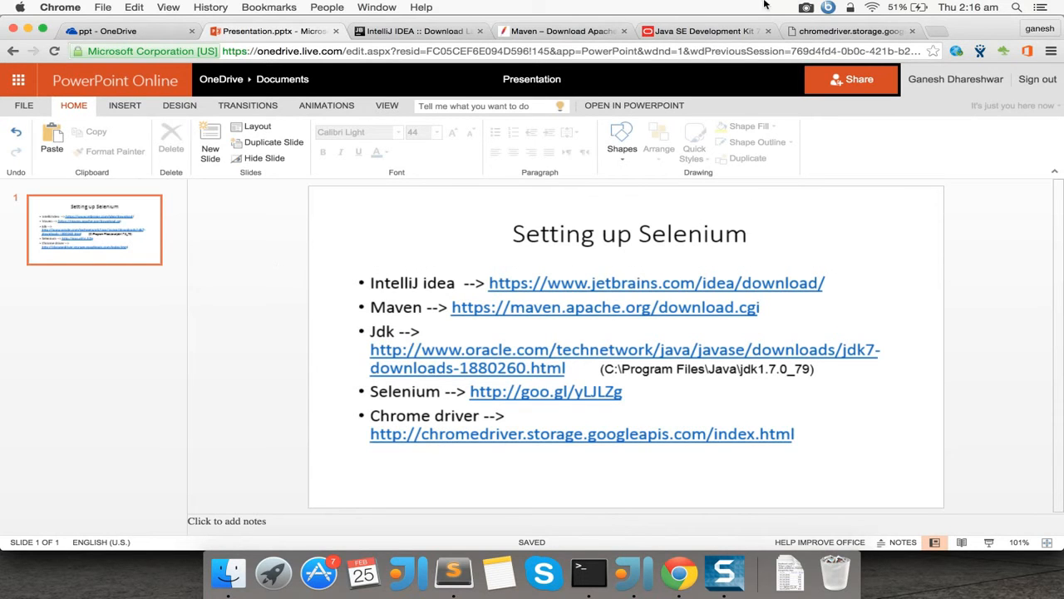
{"action": "mouse_move", "coordinate": [232, 258]}
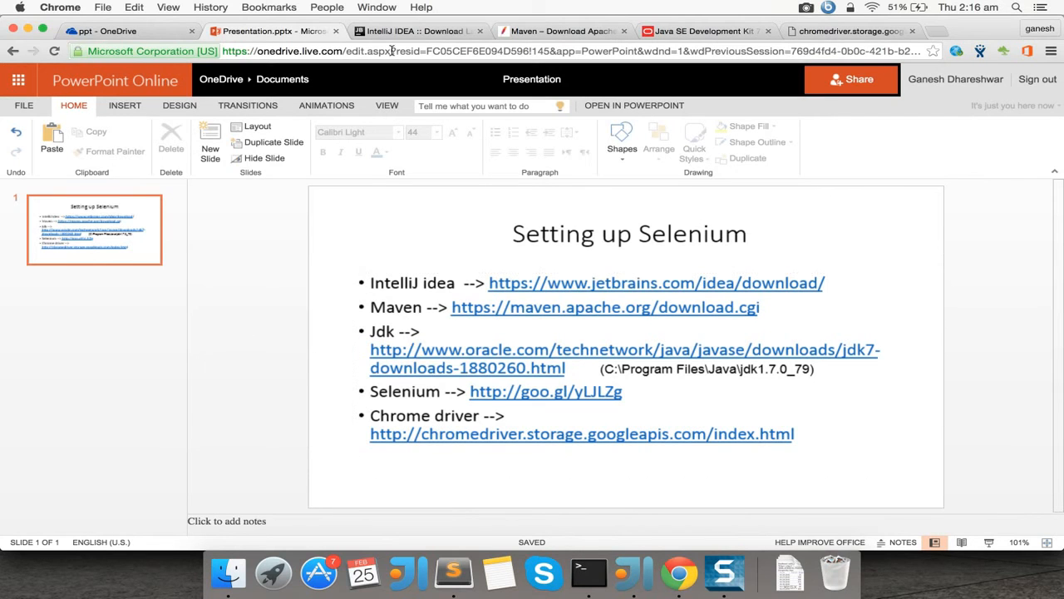
{"action": "mouse_move", "coordinate": [197, 412]}
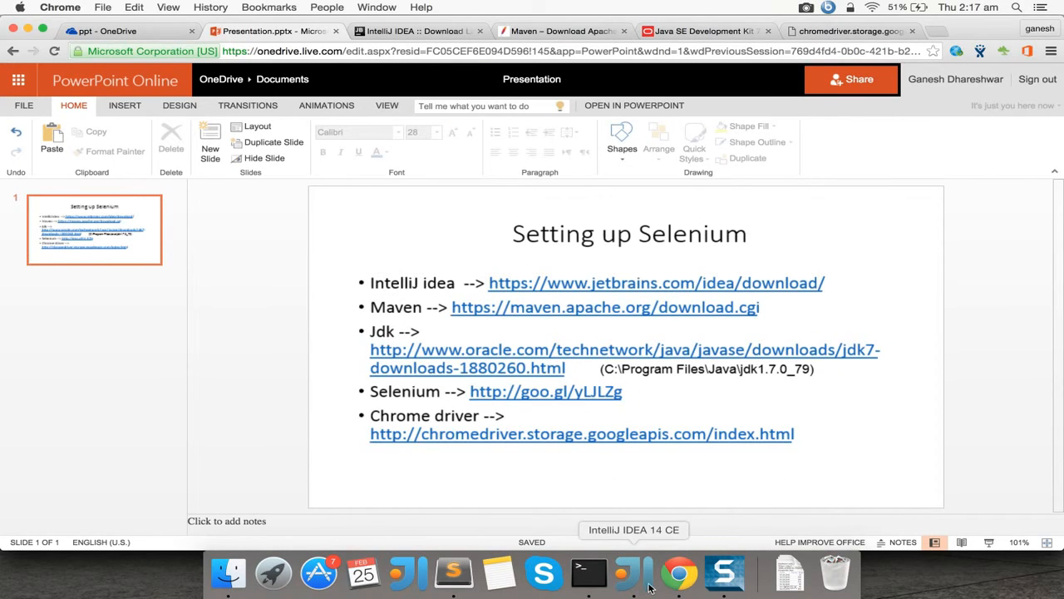
Choose Maven with JDK 1.7, dismiss the SDK folder chooser, and advance the wizard.
{"action": "left_click", "coordinate": [628, 572]}
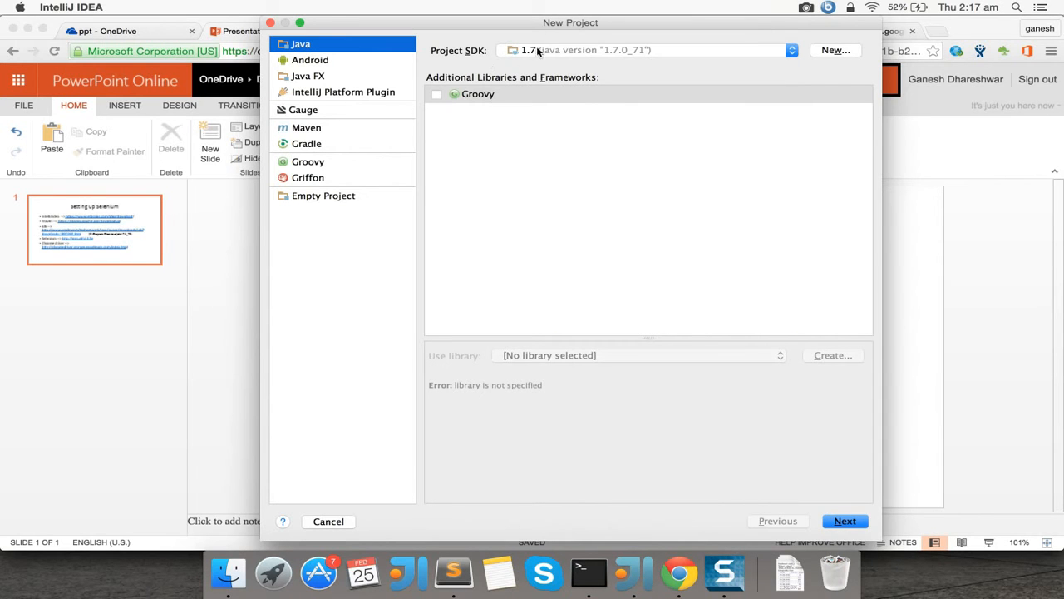
{"action": "mouse_move", "coordinate": [314, 132]}
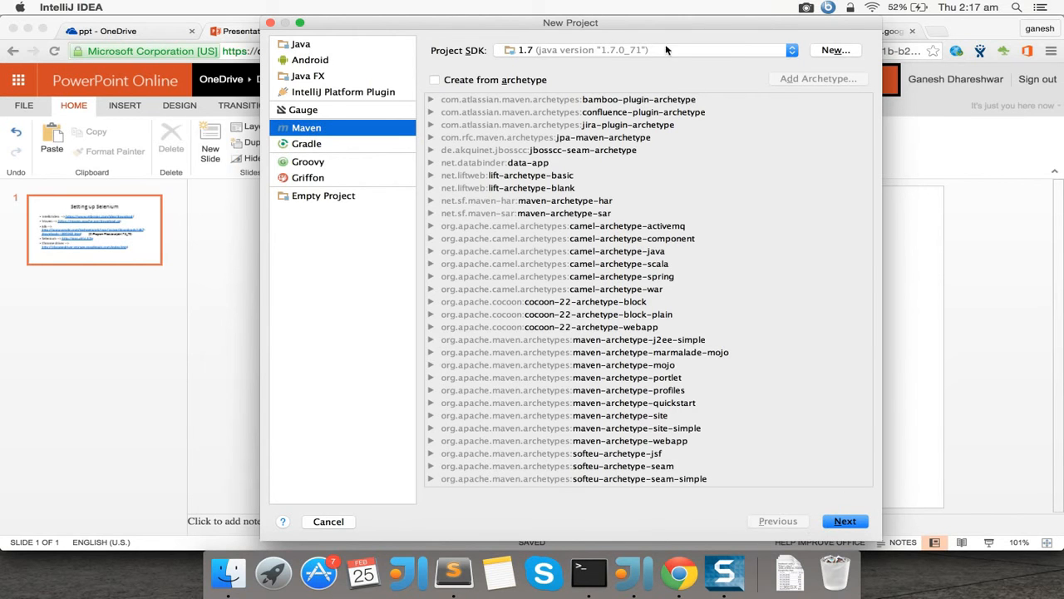
{"action": "left_click", "coordinate": [836, 50]}
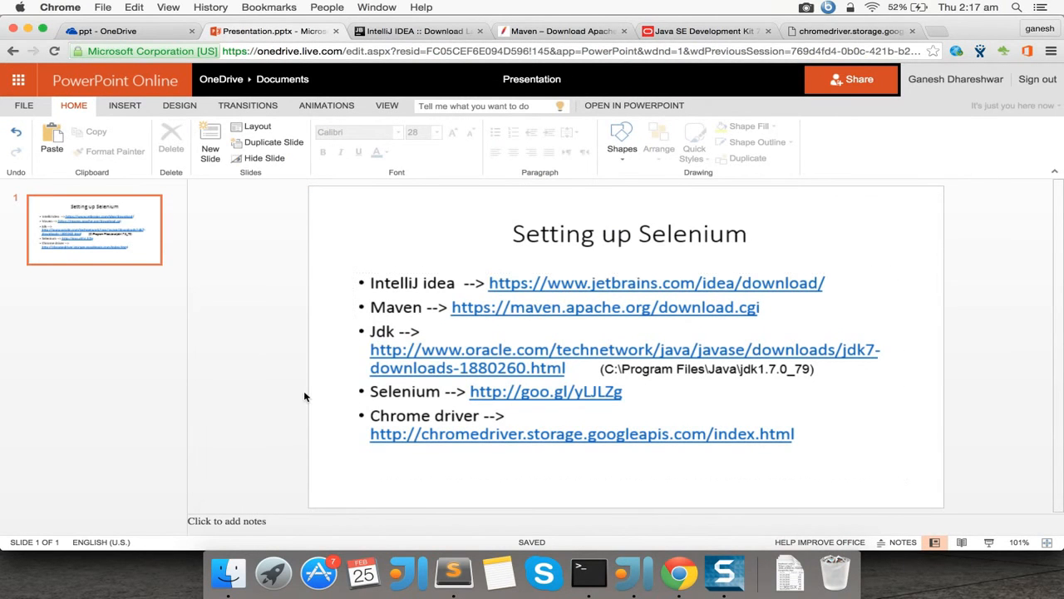
{"action": "mouse_move", "coordinate": [679, 572]}
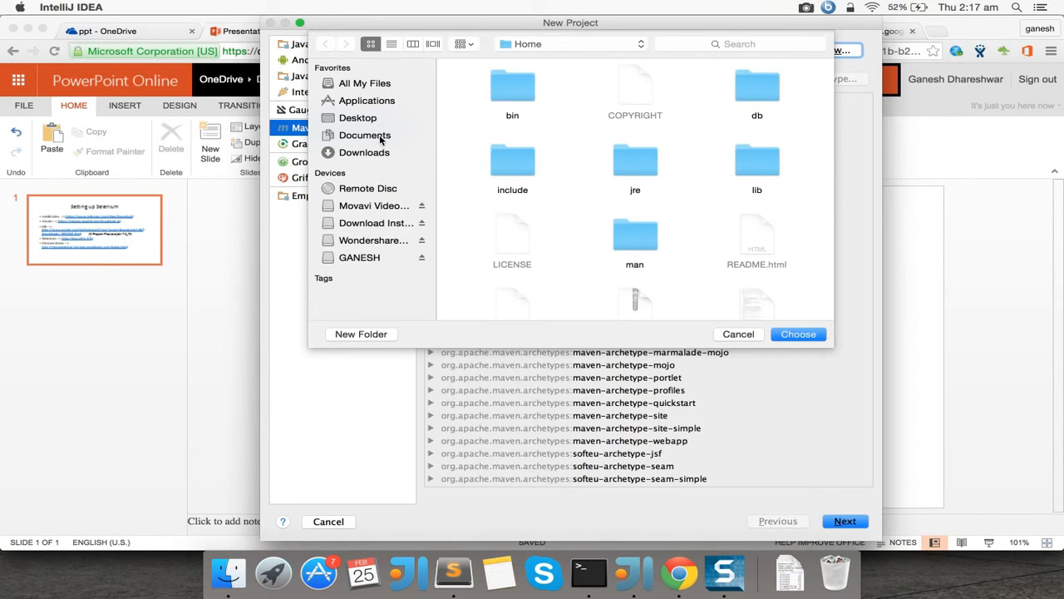
{"action": "left_click", "coordinate": [364, 135]}
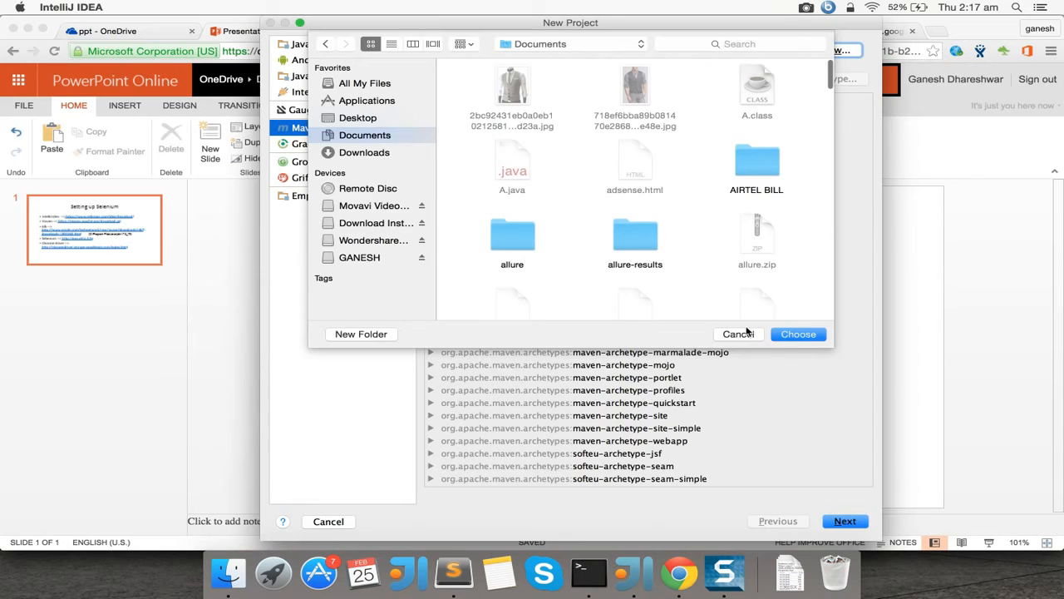
{"action": "left_click", "coordinate": [736, 333]}
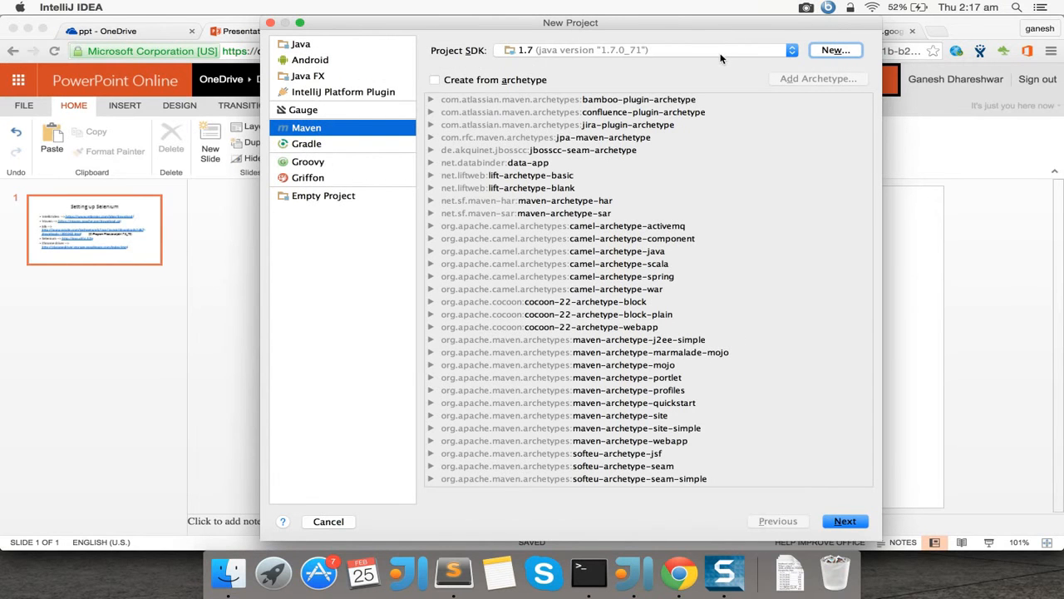
{"action": "mouse_move", "coordinate": [779, 457]}
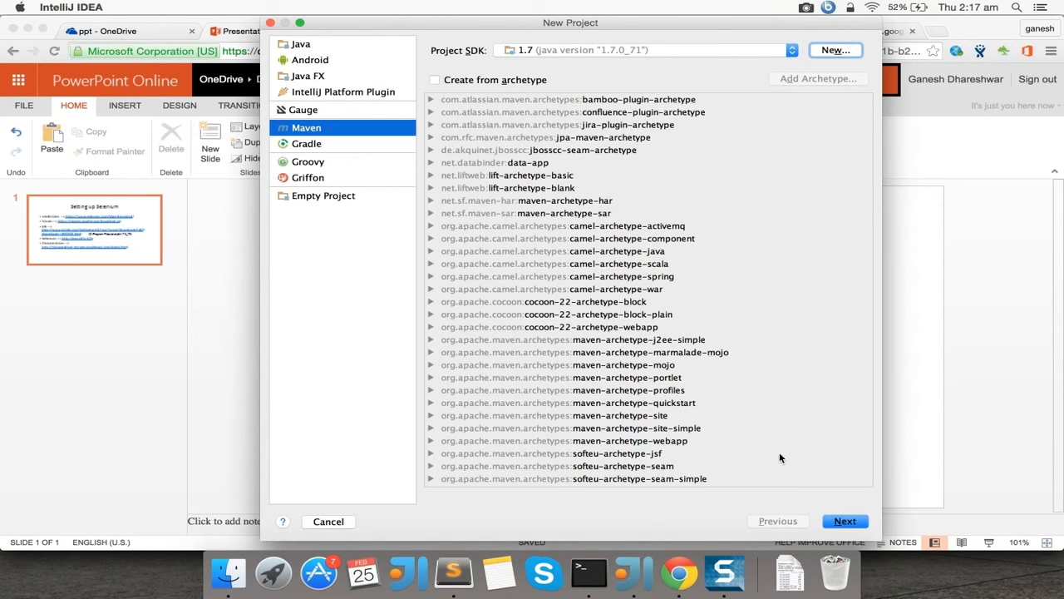
{"action": "left_click", "coordinate": [844, 521]}
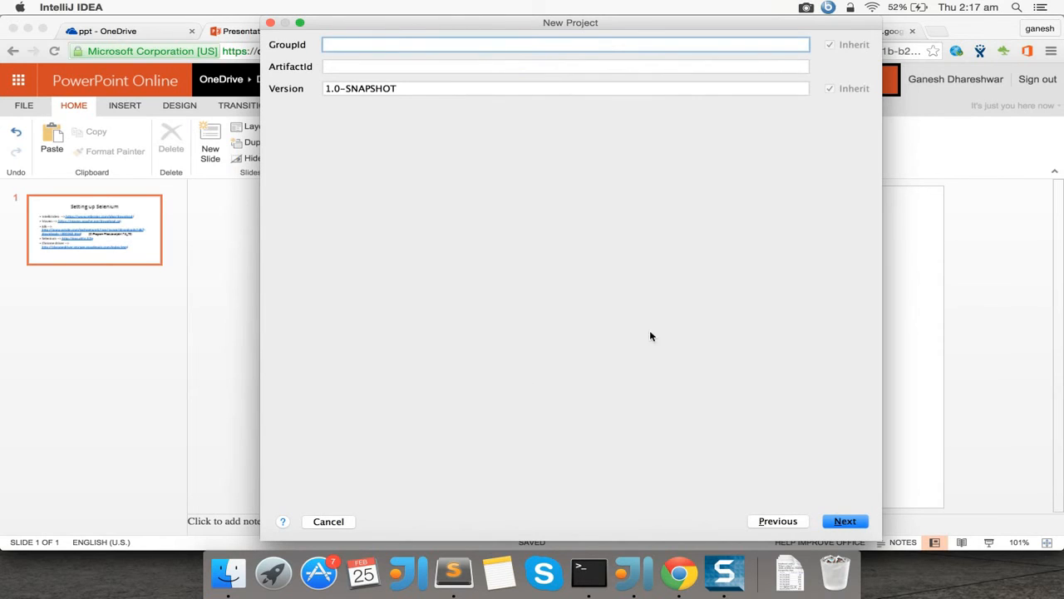
{"action": "mouse_move", "coordinate": [396, 39]}
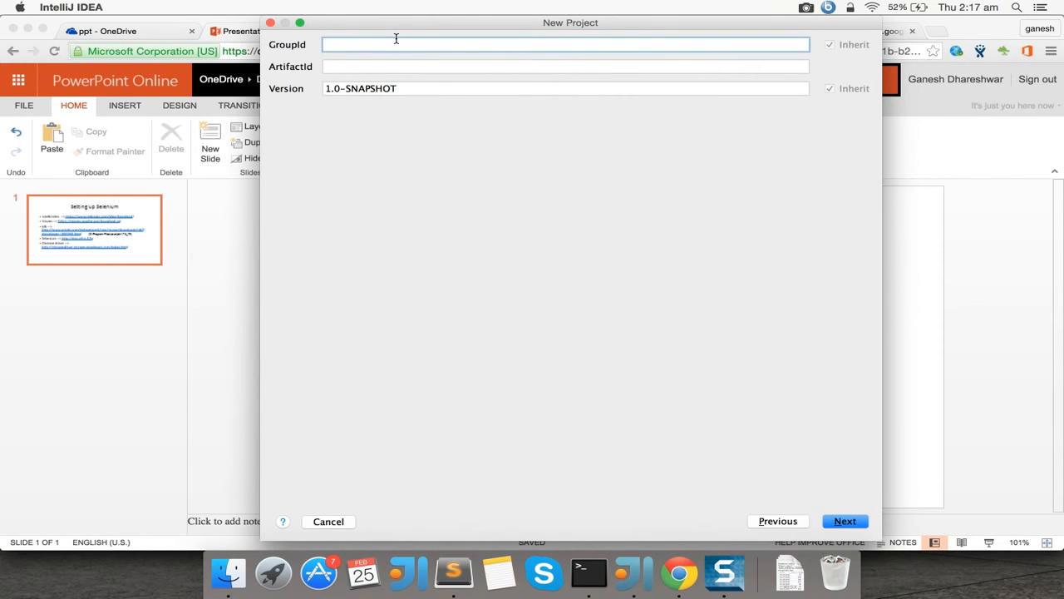
Enter GroupId 'automation' and the ArtifactId, then continue to project naming.
{"action": "type", "text": "automation"}
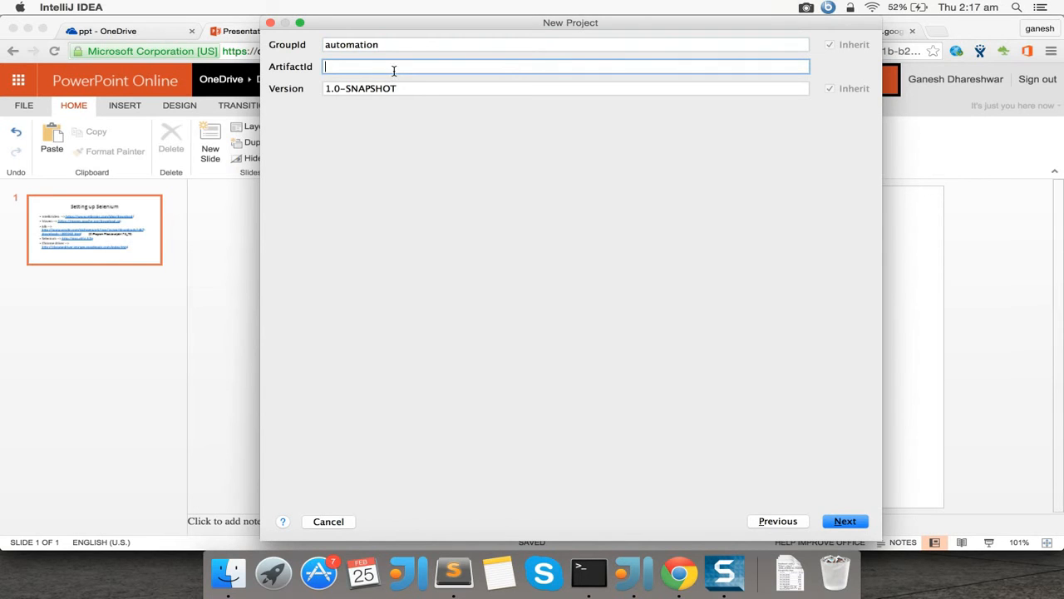
{"action": "type", "text": "automat"}
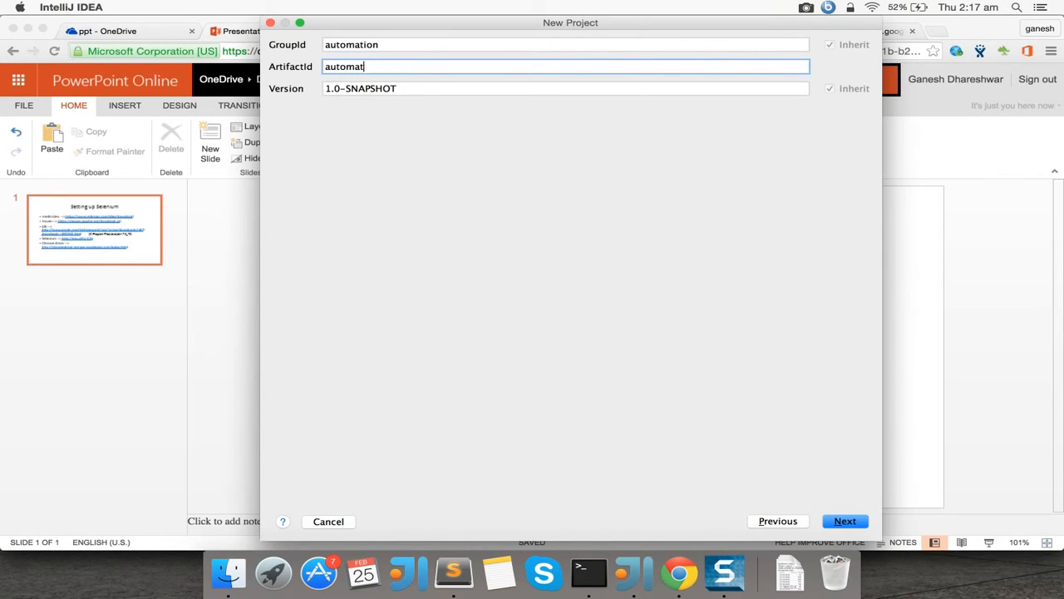
{"action": "type", "text": "io"}
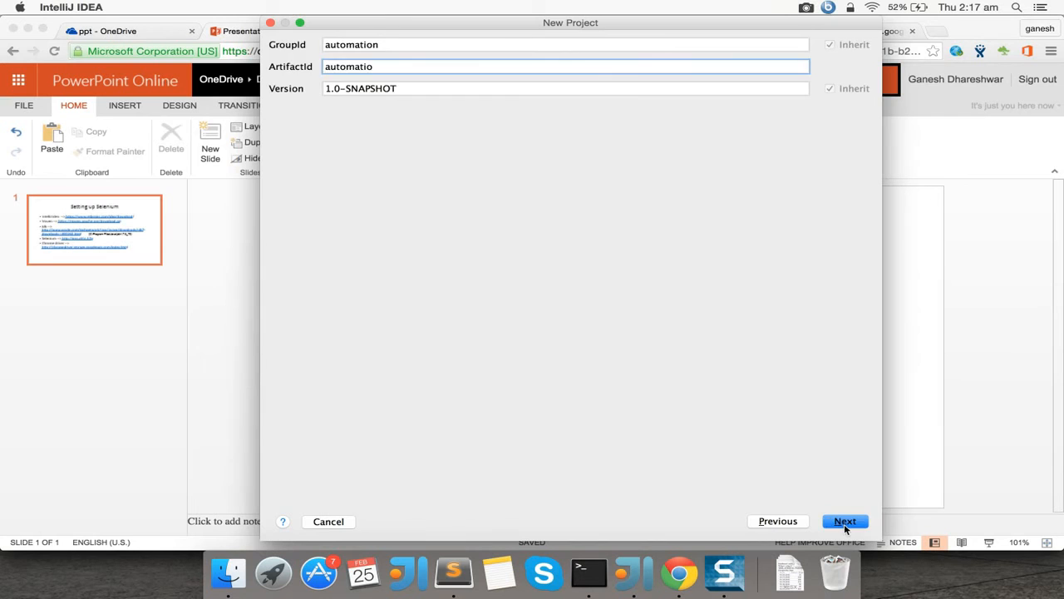
{"action": "left_click", "coordinate": [845, 520]}
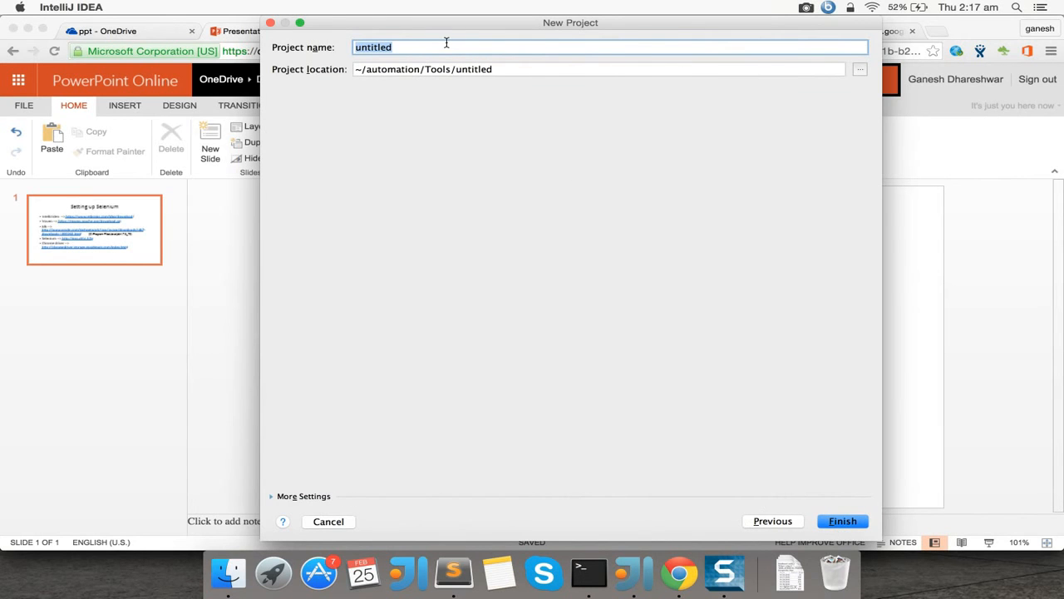
Enter 'GmailLoginApplication' as the project name and finish the wizard.
{"action": "type", "text": "Gma"}
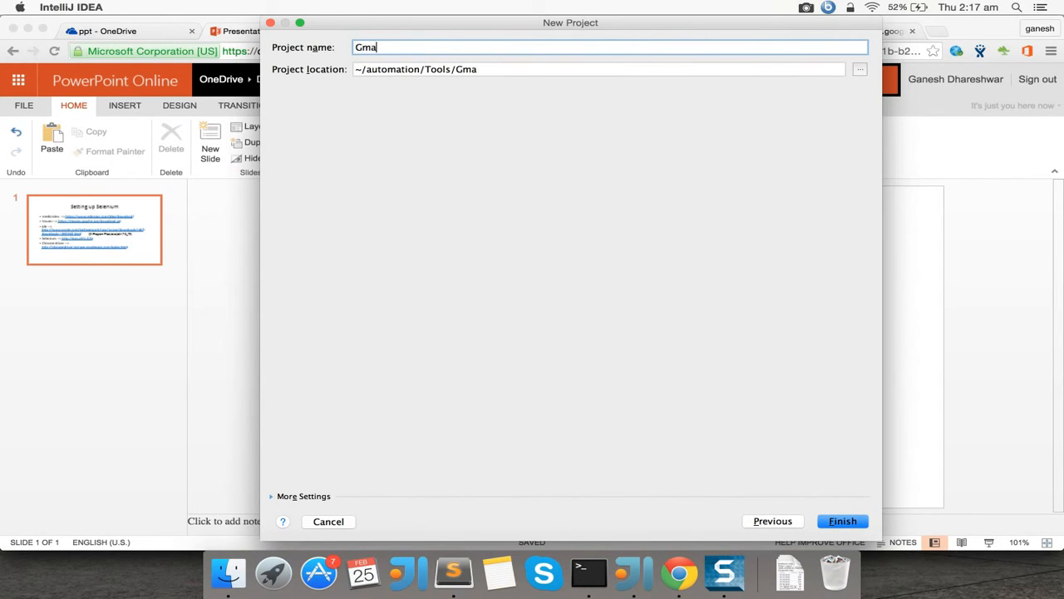
{"action": "type", "text": "ilL"}
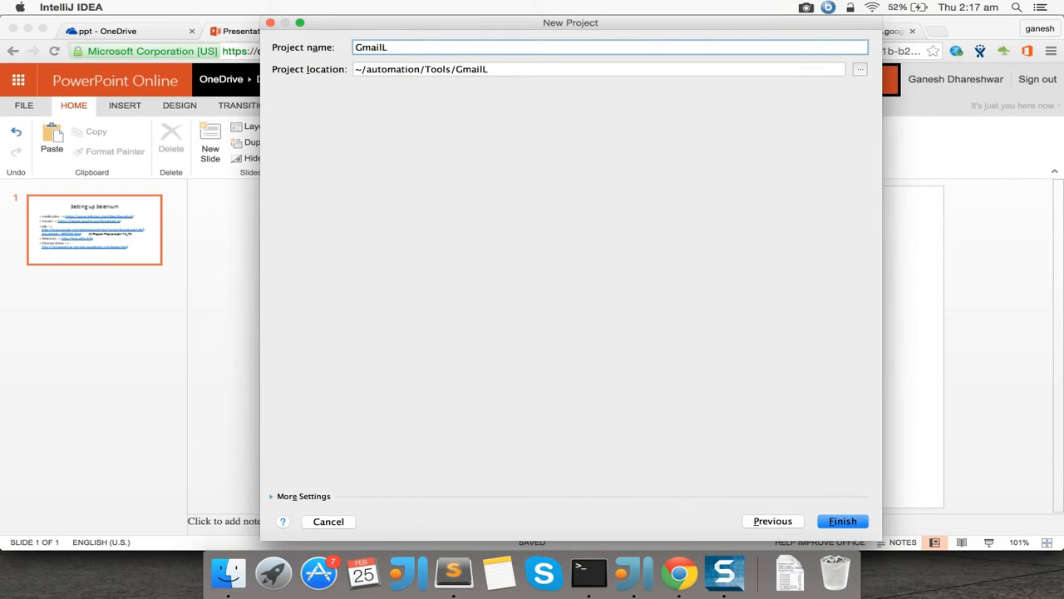
{"action": "type", "text": "ogin"}
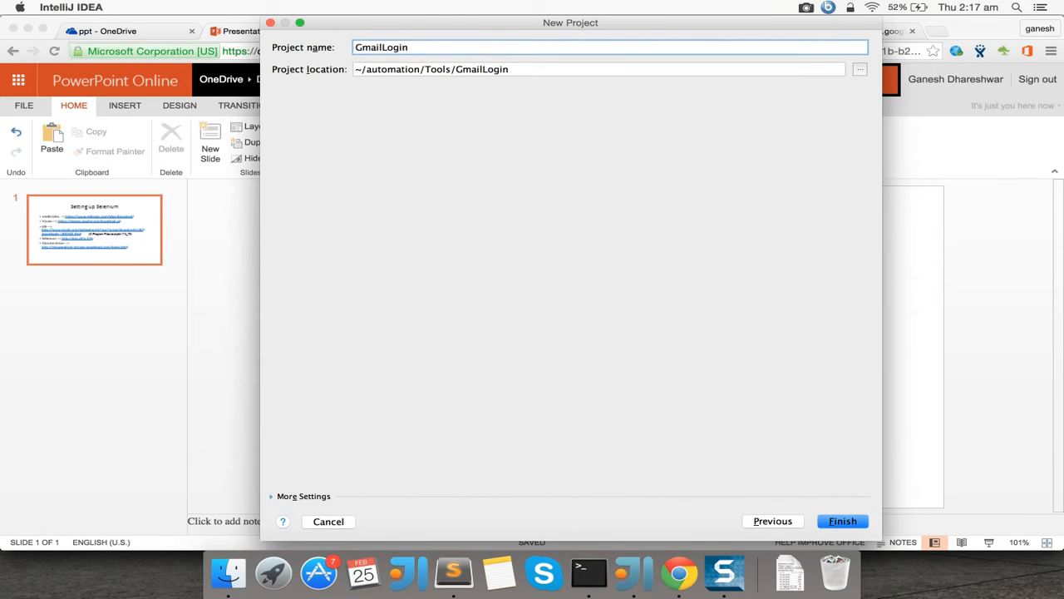
{"action": "type", "text": "Applic"}
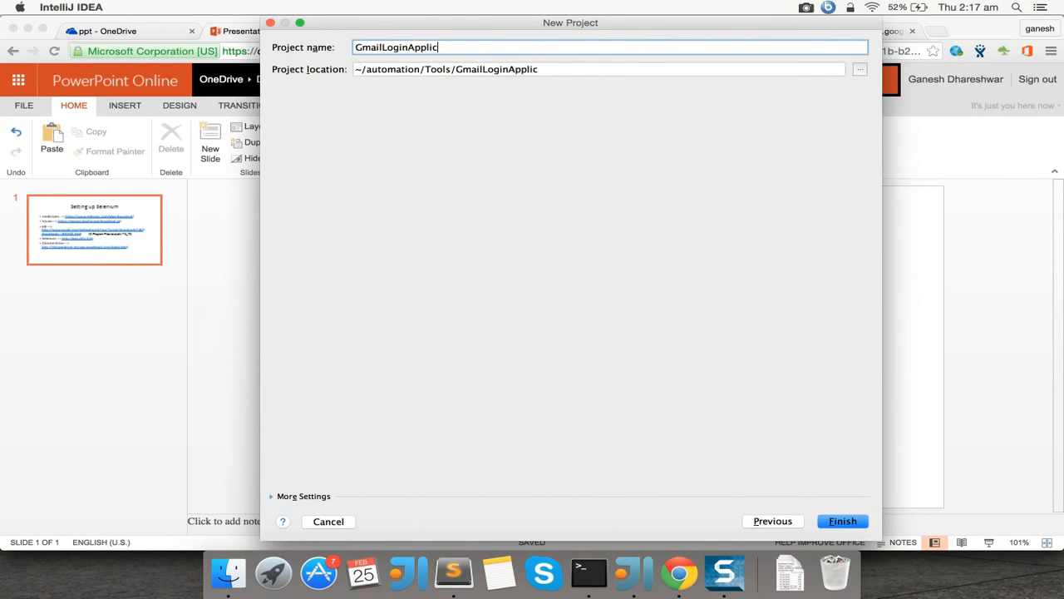
{"action": "type", "text": "ation"}
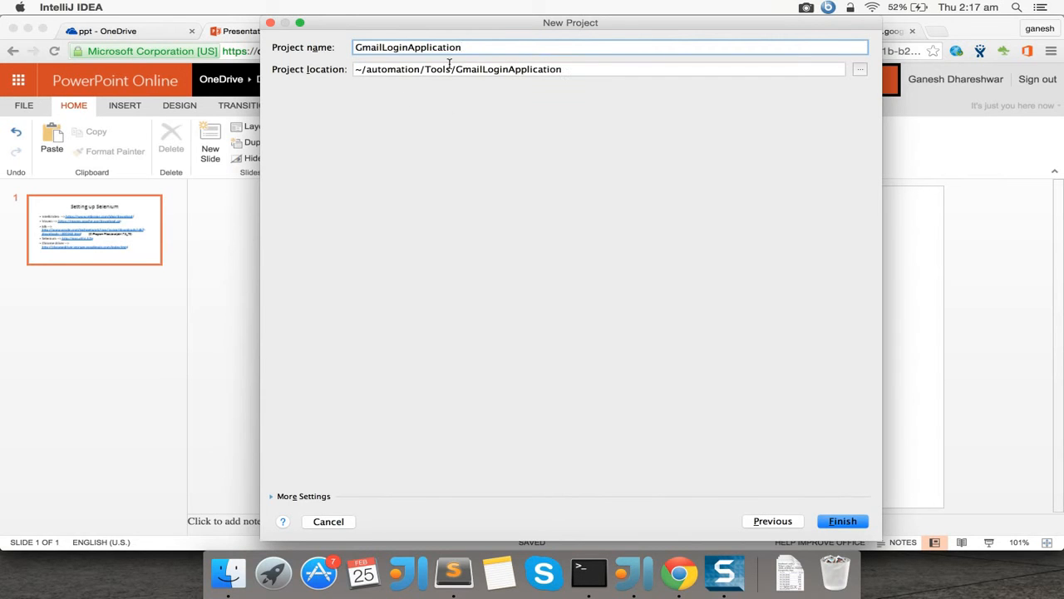
{"action": "mouse_move", "coordinate": [775, 413]}
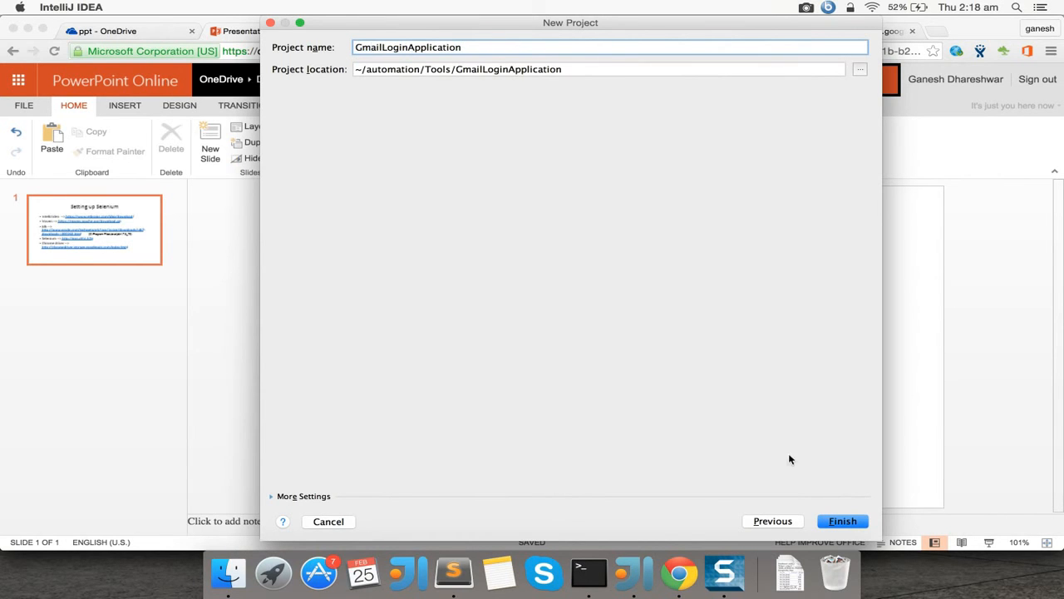
{"action": "left_click", "coordinate": [842, 520]}
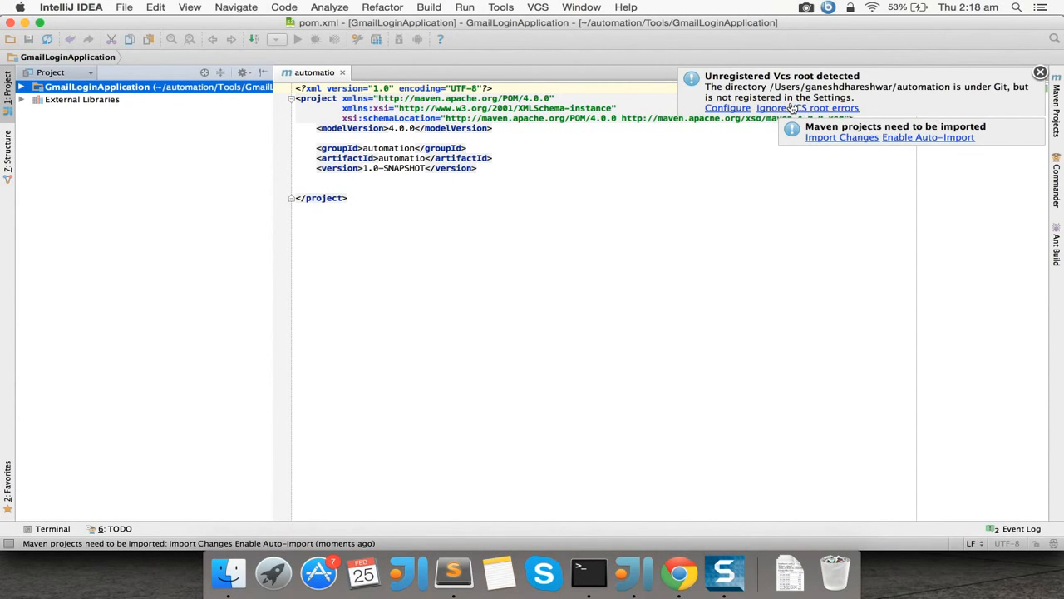
{"action": "mouse_move", "coordinate": [688, 87]}
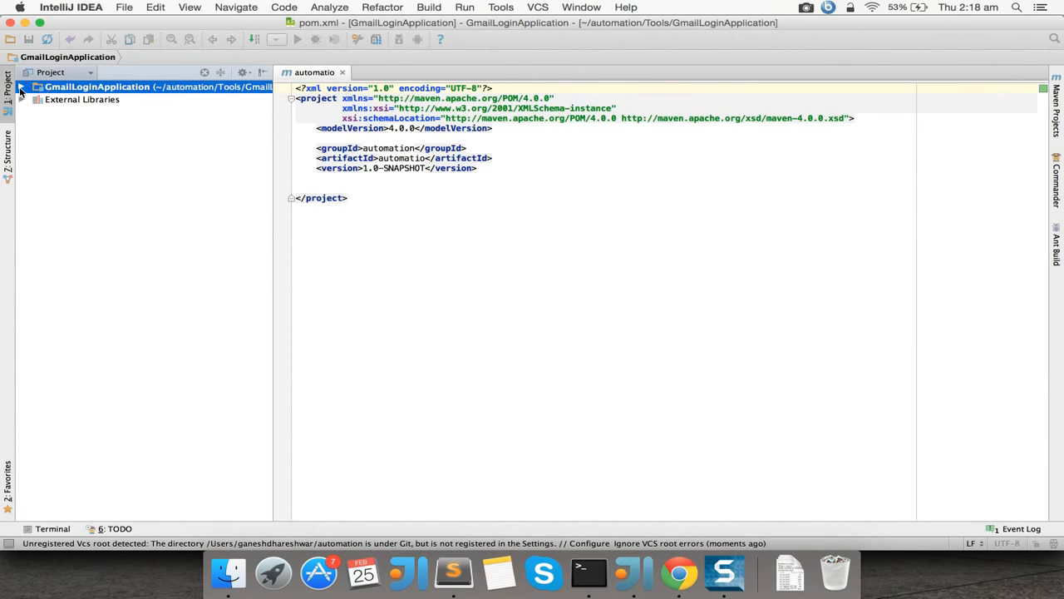
Expand GmailLoginApplication, src and test, and select the test java folder.
{"action": "left_click", "coordinate": [21, 86]}
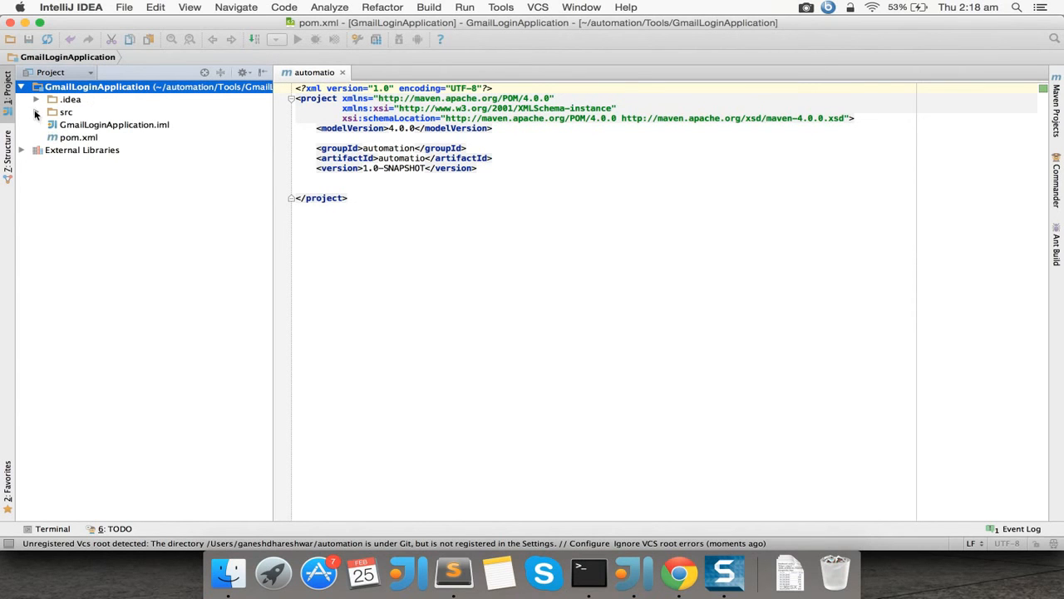
{"action": "left_click", "coordinate": [38, 112]}
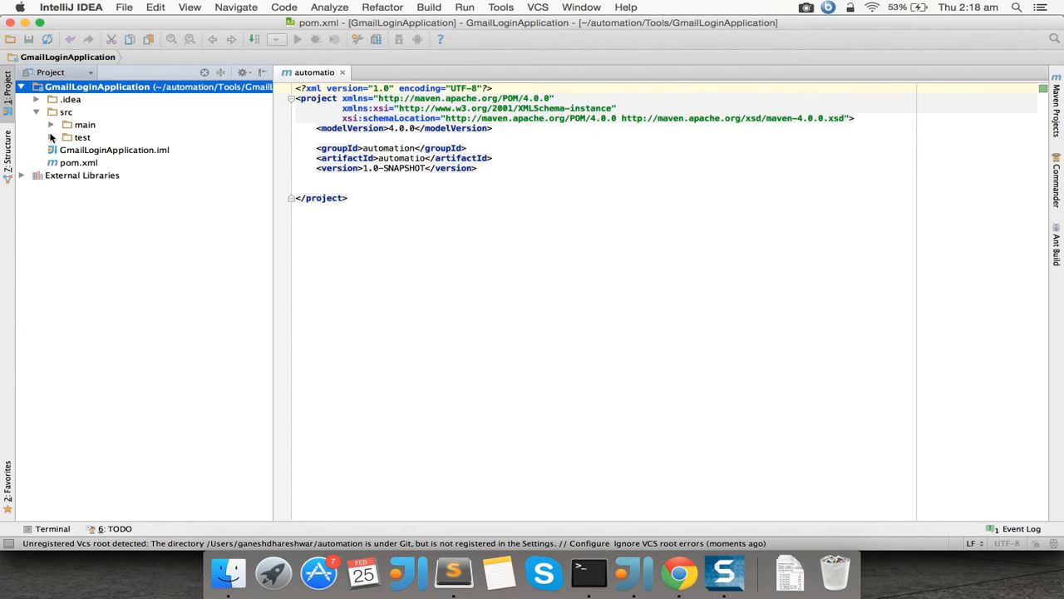
{"action": "left_click", "coordinate": [50, 137]}
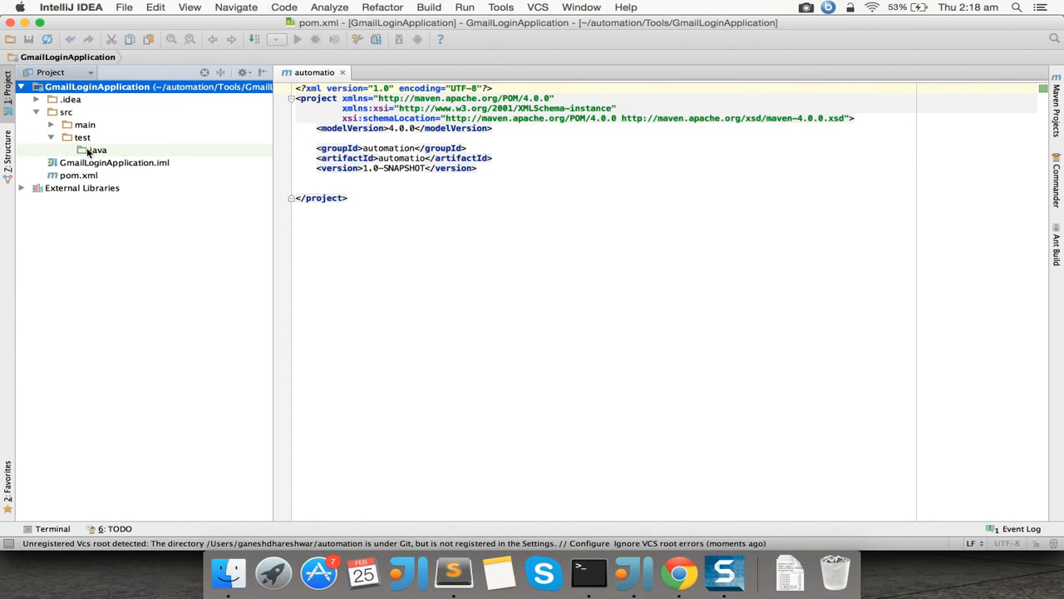
{"action": "left_click", "coordinate": [98, 150]}
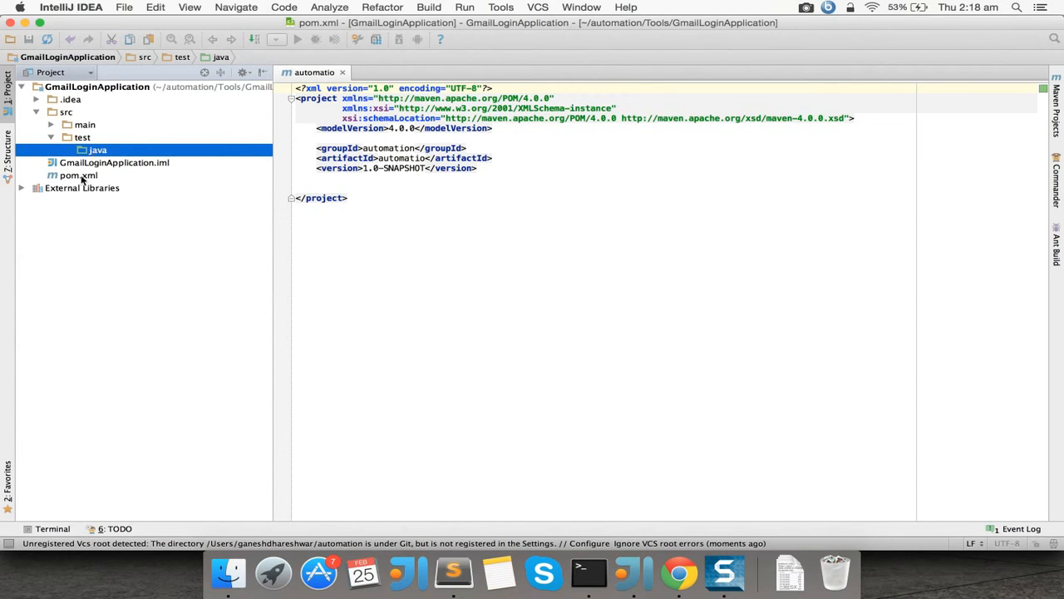
Select pom.xml, place the cursor before </project>, and switch to the slides.
{"action": "left_click", "coordinate": [78, 175]}
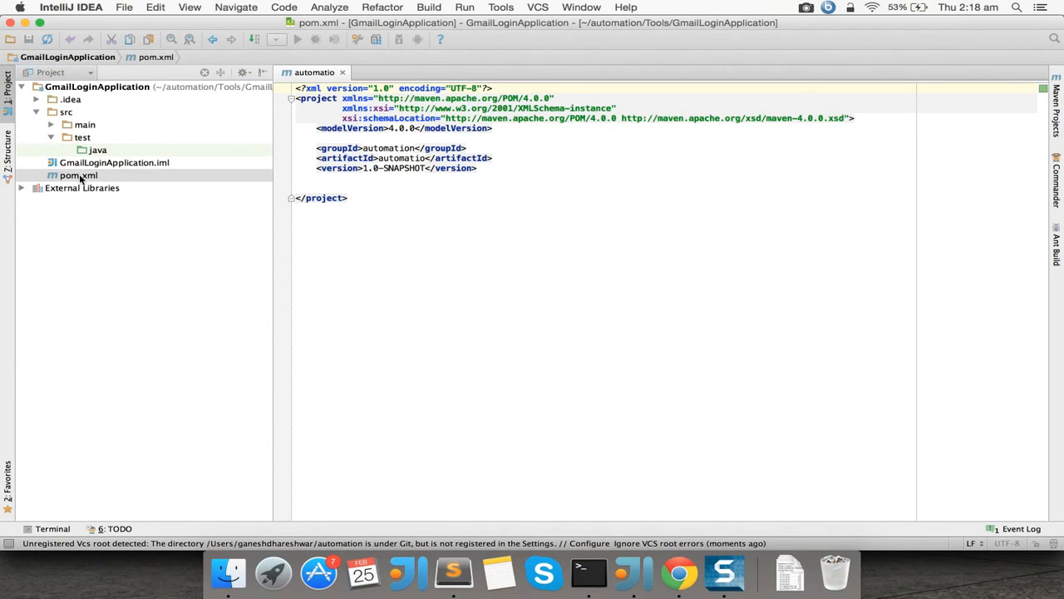
{"action": "left_click", "coordinate": [356, 178]}
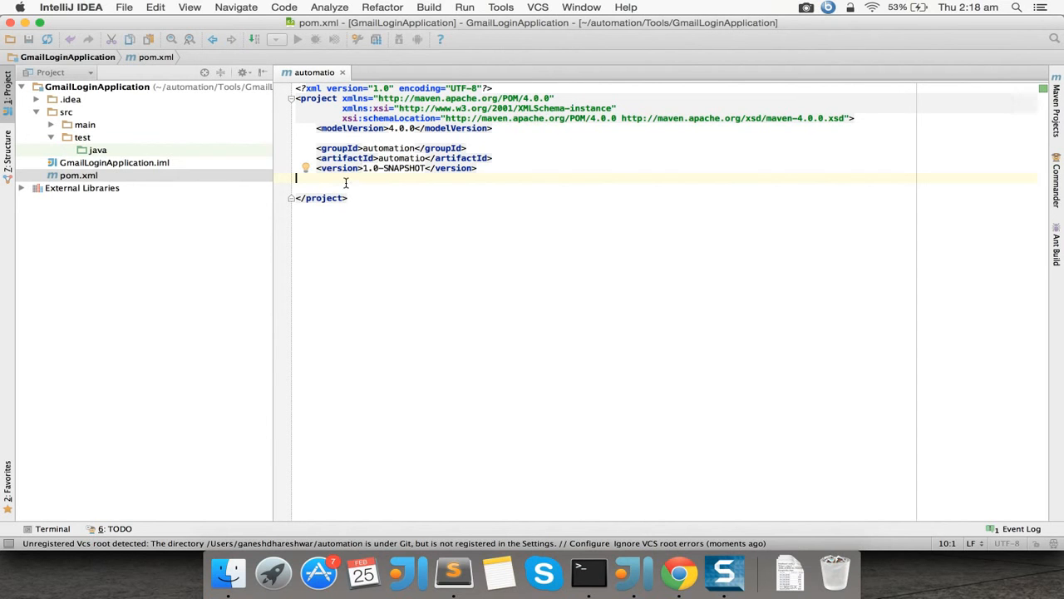
{"action": "mouse_move", "coordinate": [525, 498]}
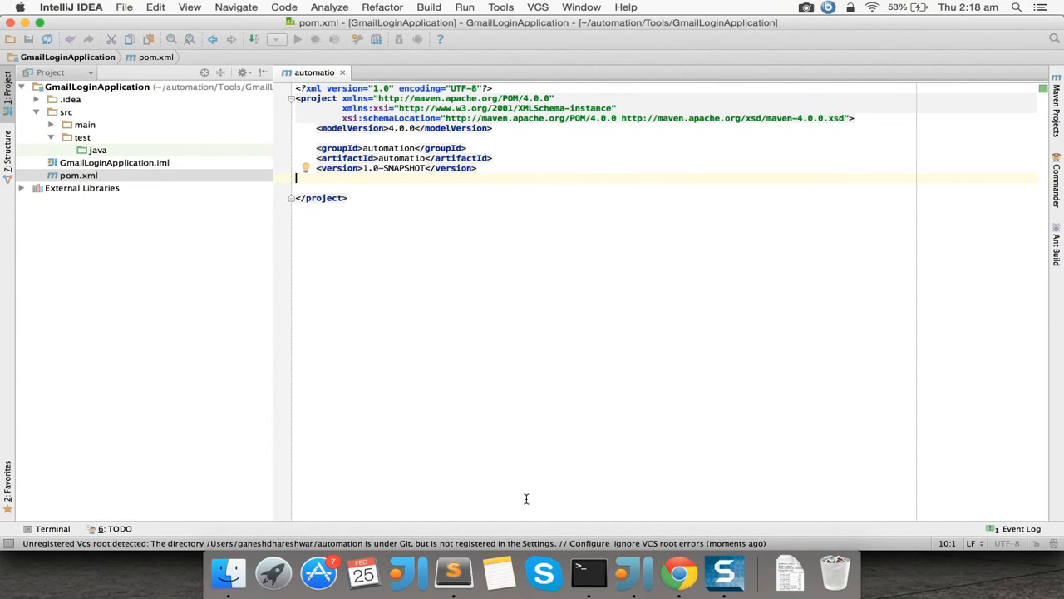
{"action": "left_click", "coordinate": [679, 572]}
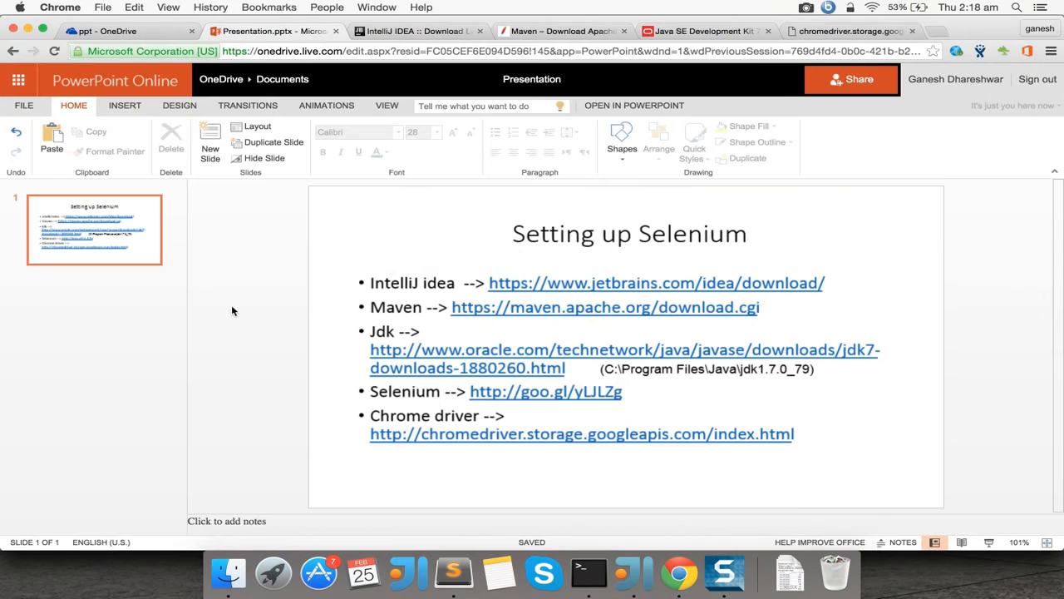
Activate the slide's bulleted list of Selenium setup download links.
{"action": "left_click", "coordinate": [395, 306]}
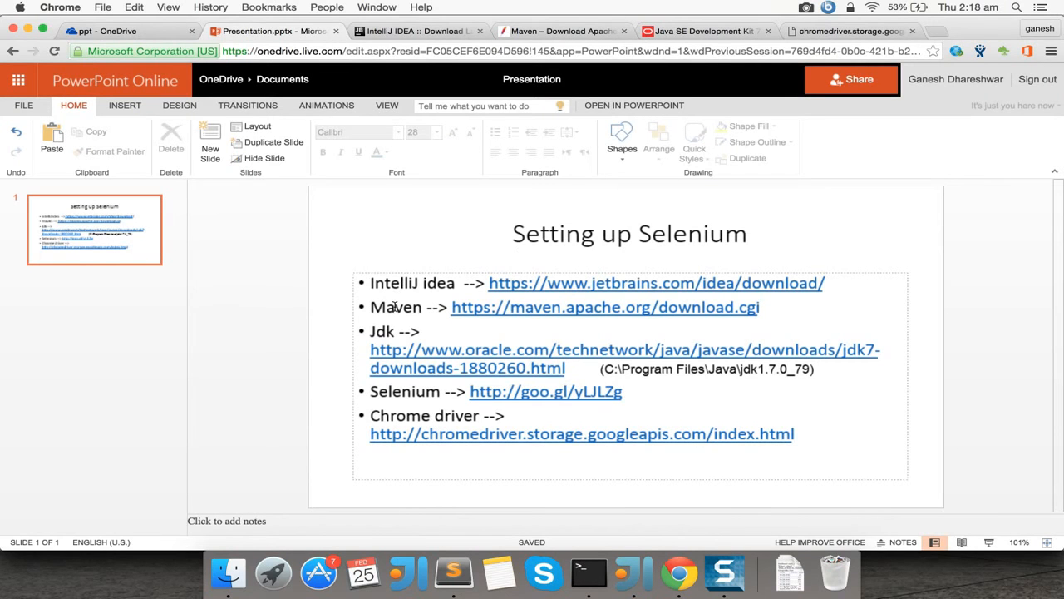
{"action": "mouse_move", "coordinate": [679, 573]}
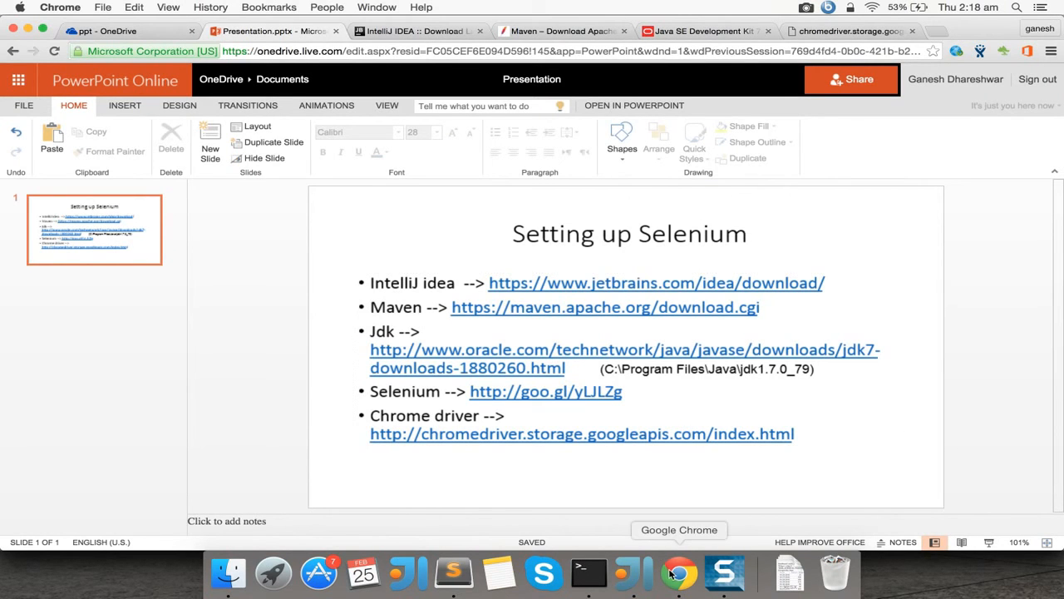
{"action": "mouse_move", "coordinate": [582, 526]}
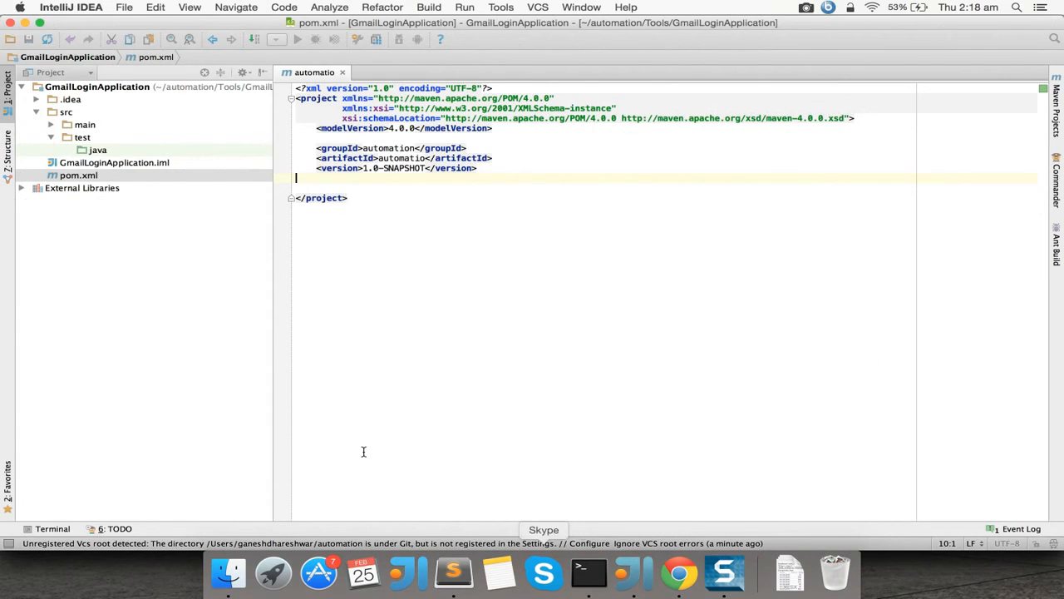
Open File > Other Settings > Default Settings to reach the Maven build tools page.
{"action": "left_click", "coordinate": [124, 6]}
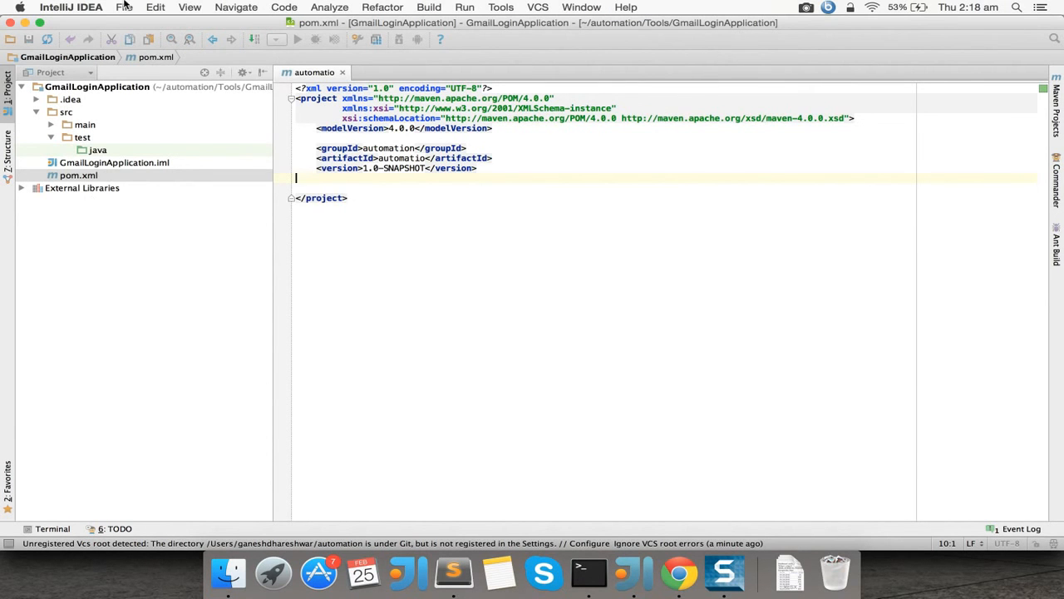
{"action": "left_click", "coordinate": [124, 7]}
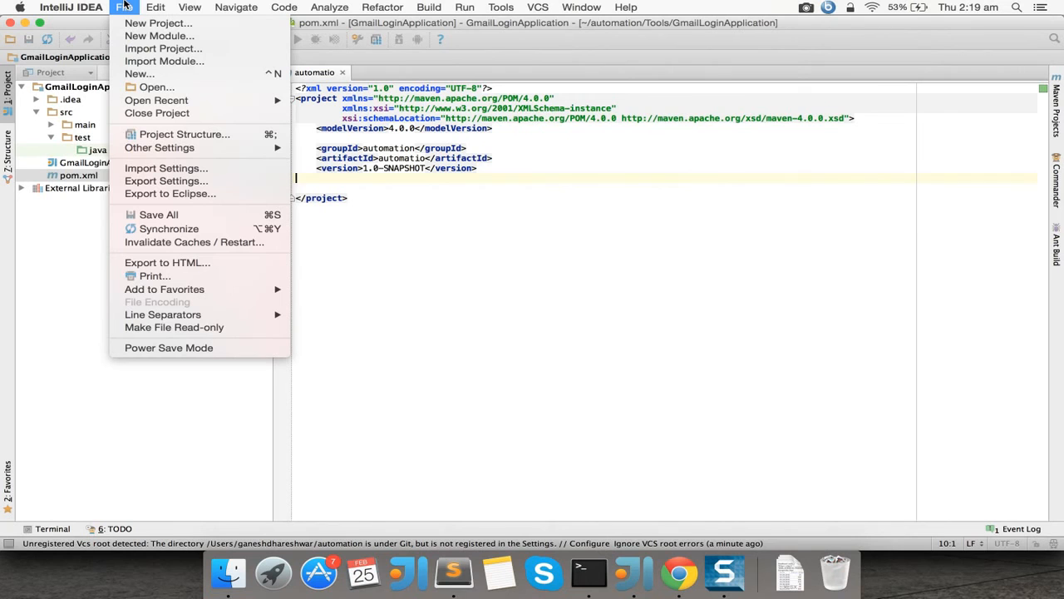
{"action": "mouse_move", "coordinate": [184, 134]}
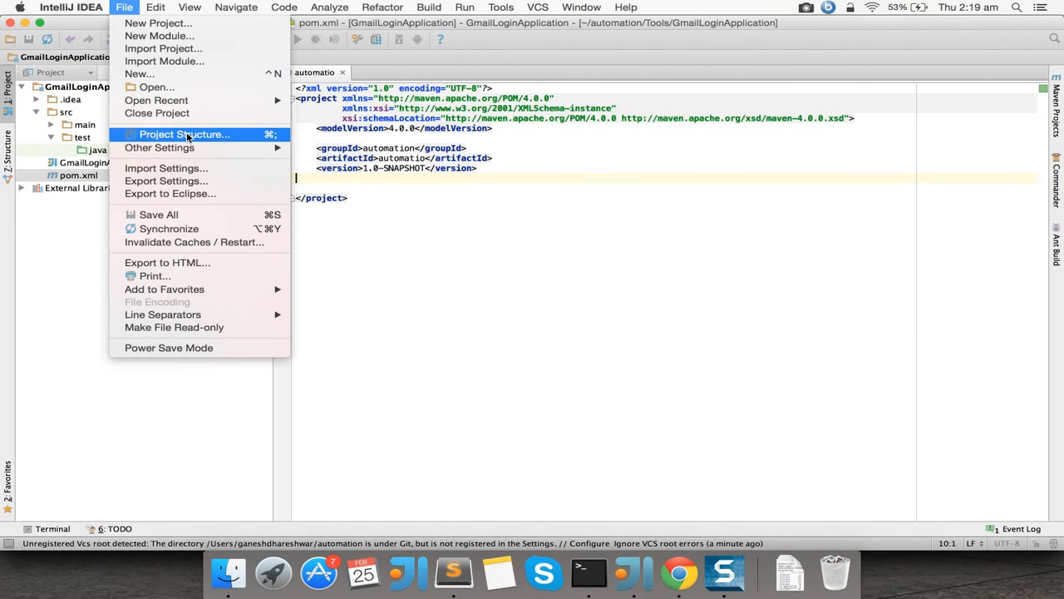
{"action": "mouse_move", "coordinate": [159, 147]}
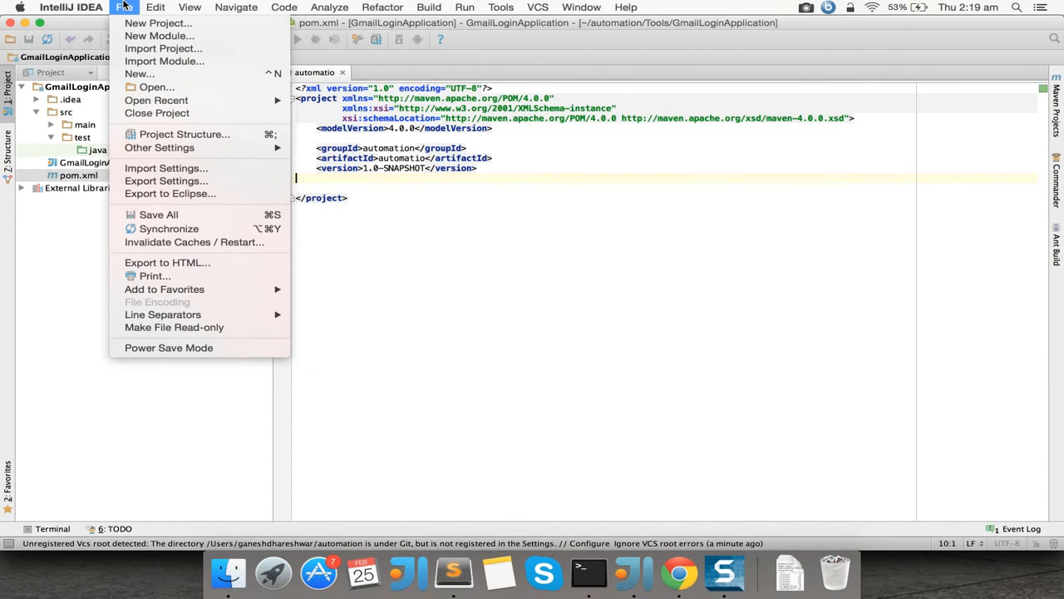
{"action": "mouse_move", "coordinate": [162, 49]}
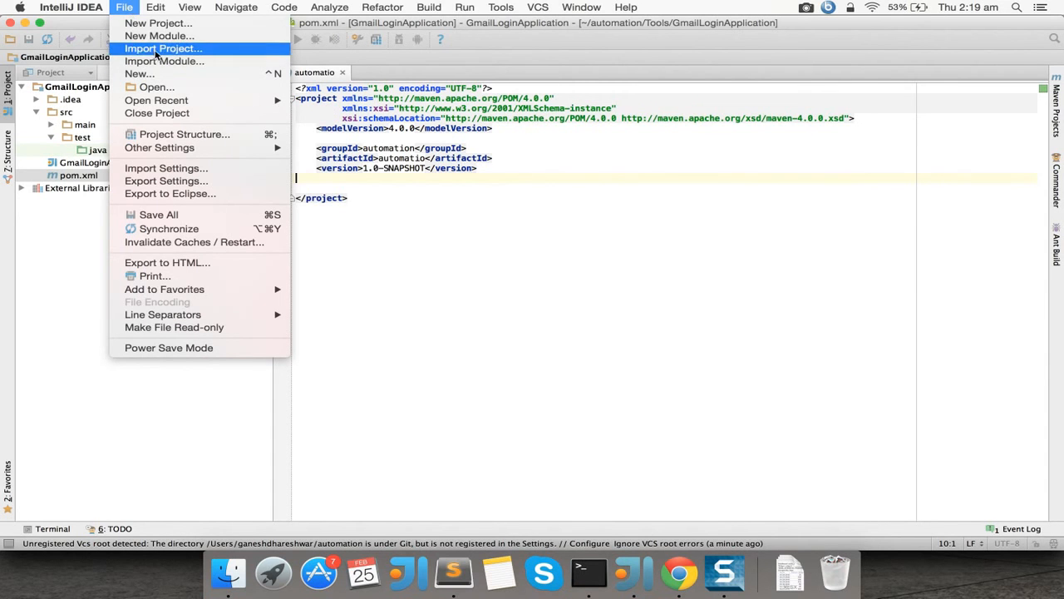
{"action": "mouse_move", "coordinate": [159, 147]}
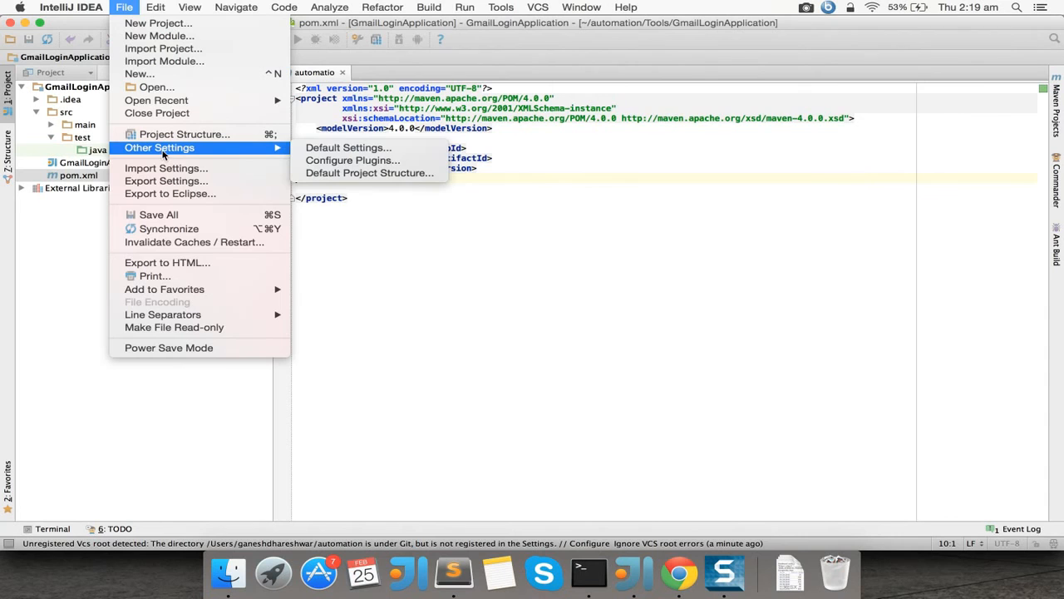
{"action": "left_click", "coordinate": [347, 147]}
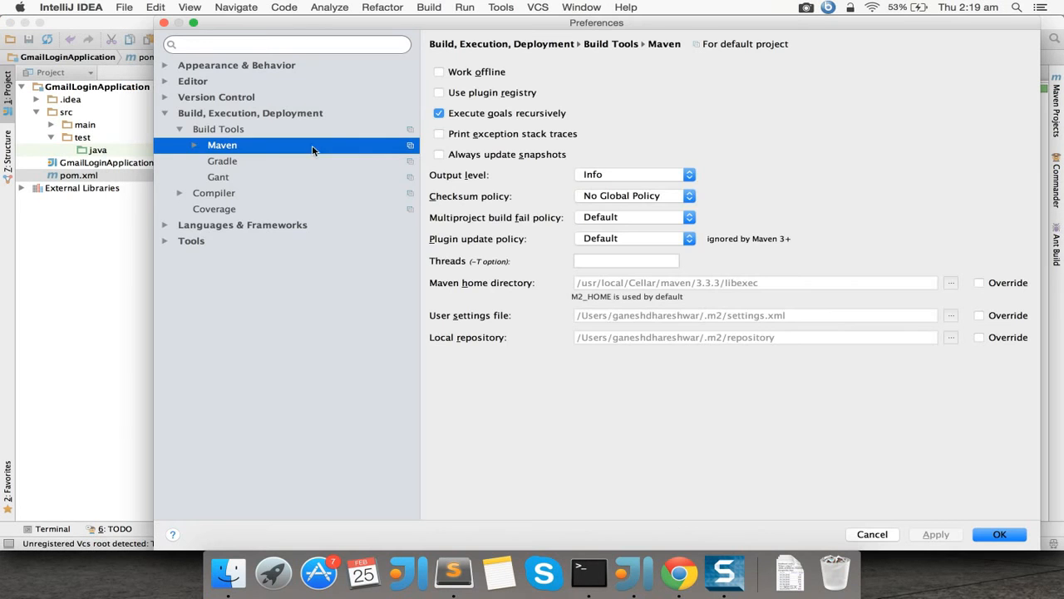
{"action": "mouse_move", "coordinate": [211, 118]}
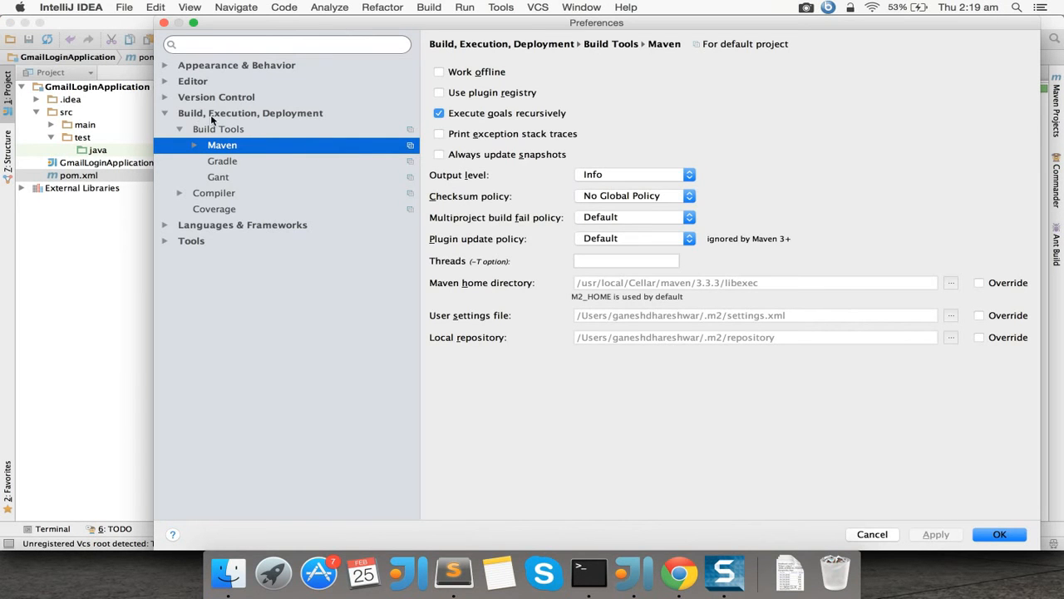
{"action": "mouse_move", "coordinate": [216, 152]}
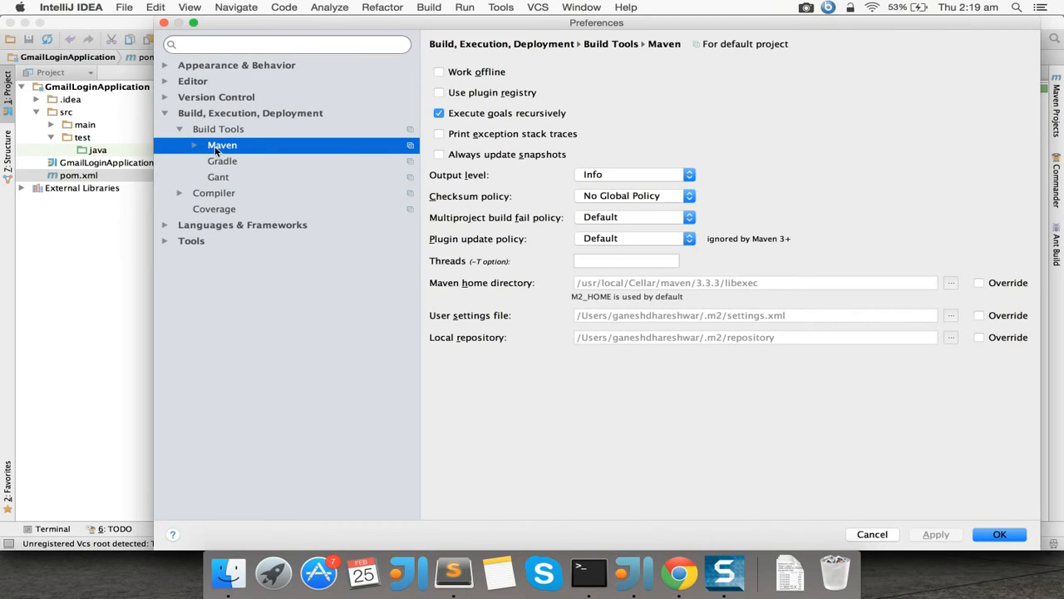
{"action": "mouse_move", "coordinate": [439, 295]}
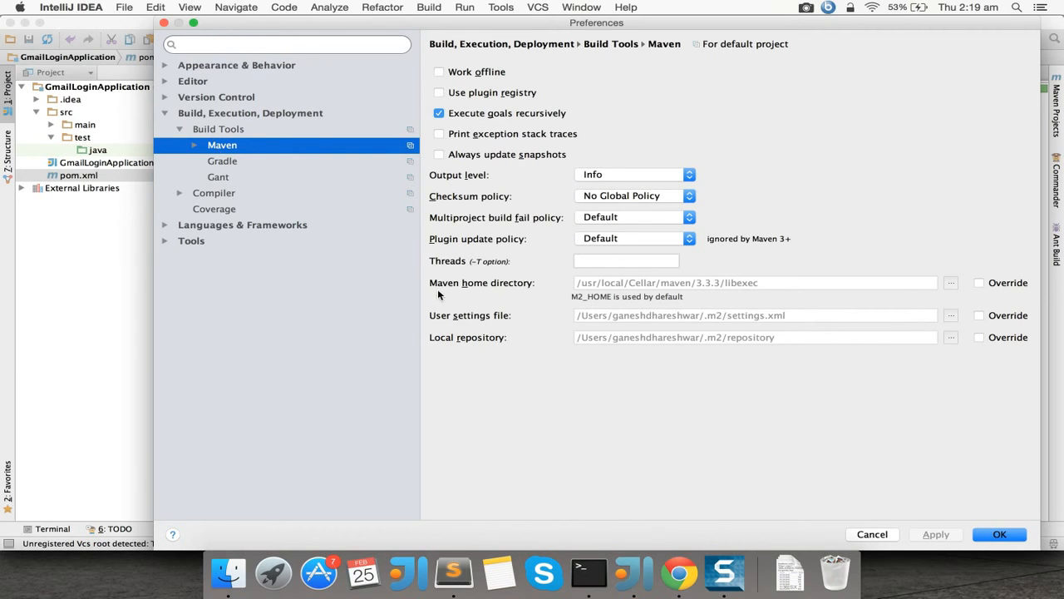
{"action": "mouse_move", "coordinate": [991, 284]}
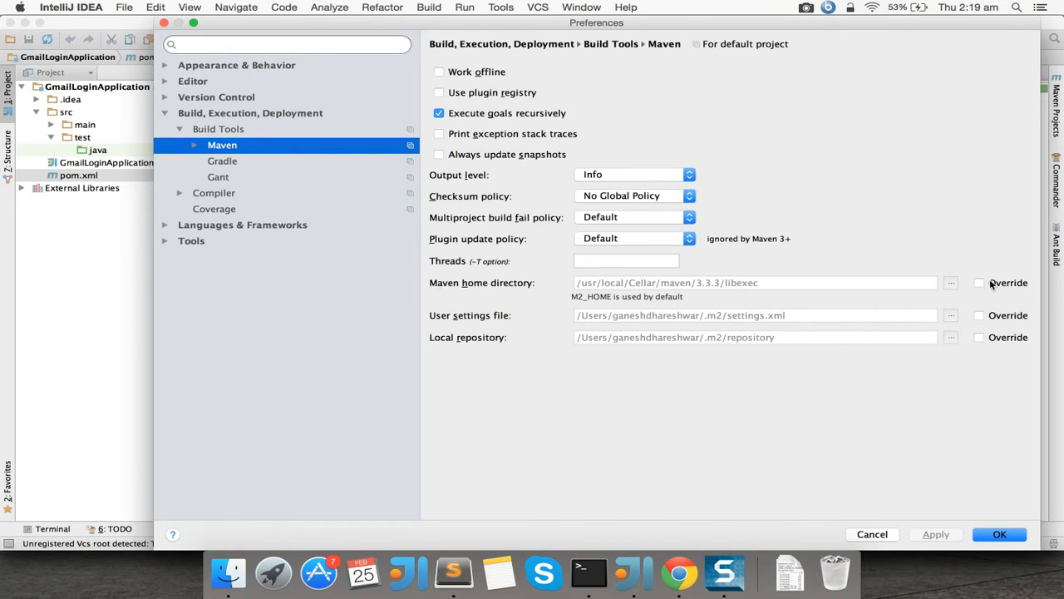
Browse Downloads, Documents and softwares for a Maven home, then return to pom.xml.
{"action": "left_click", "coordinate": [979, 282]}
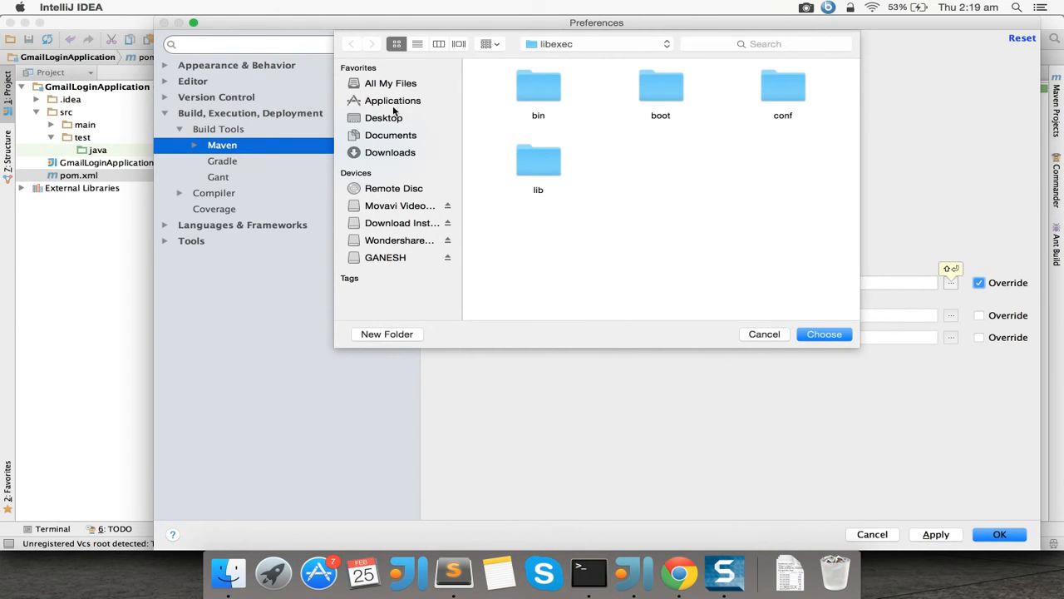
{"action": "left_click", "coordinate": [390, 152]}
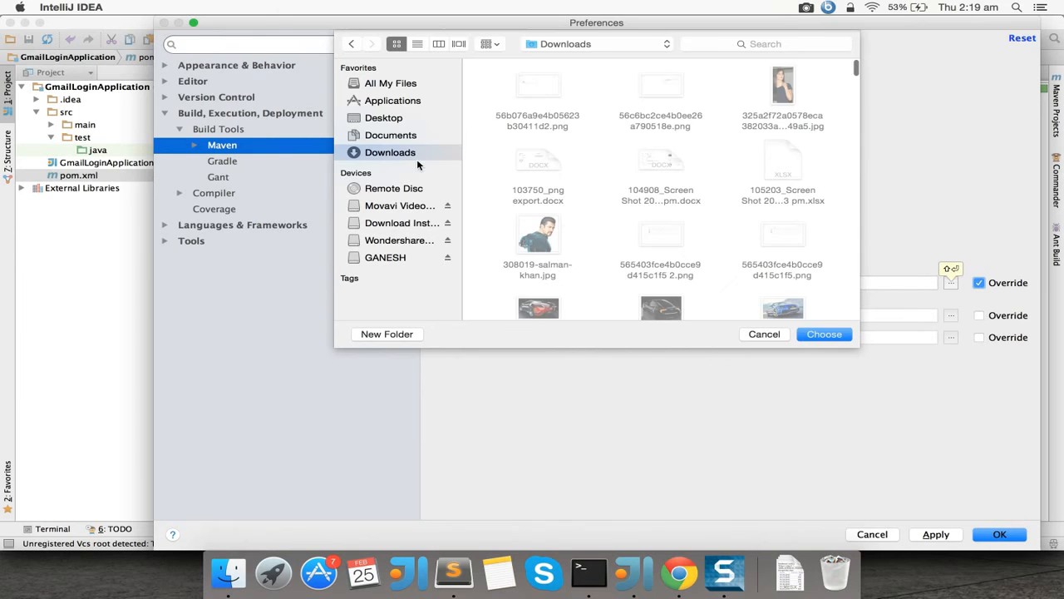
{"action": "left_click", "coordinate": [391, 135]}
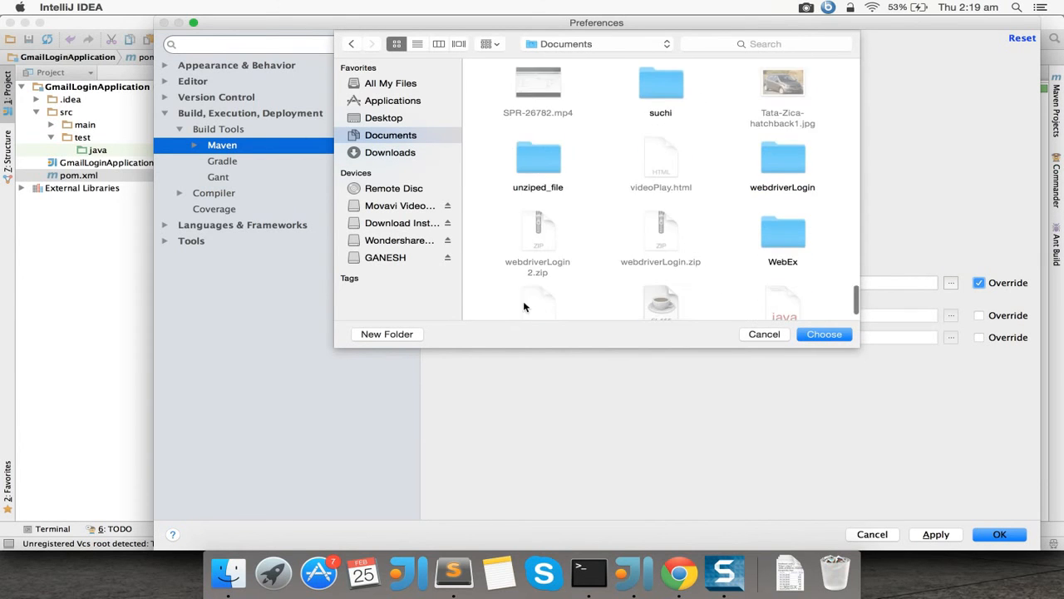
{"action": "scroll", "scroll_direction": "down", "scroll_amount": 3}
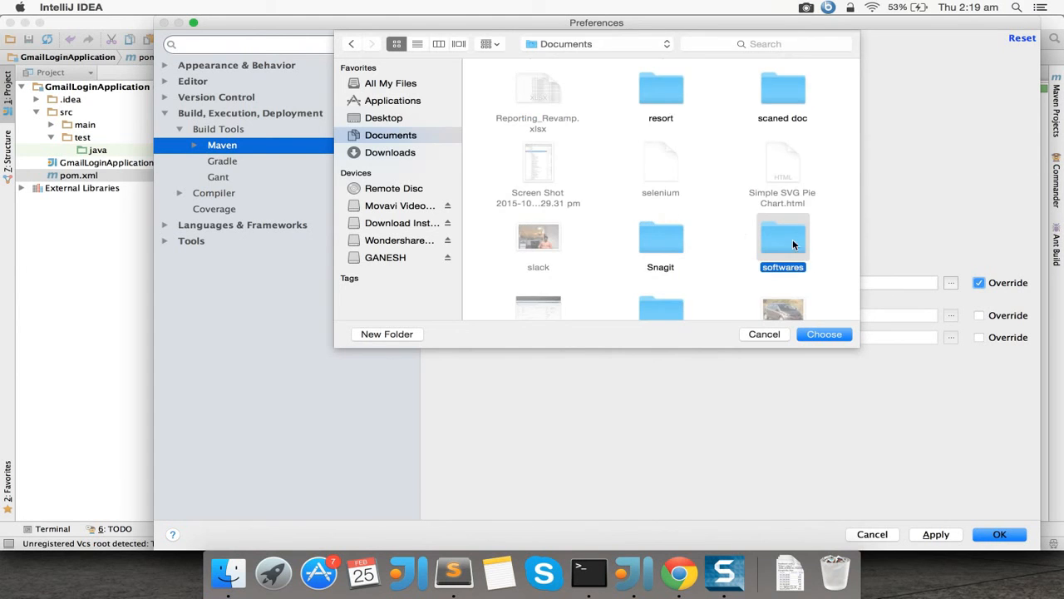
{"action": "double_click", "coordinate": [782, 237]}
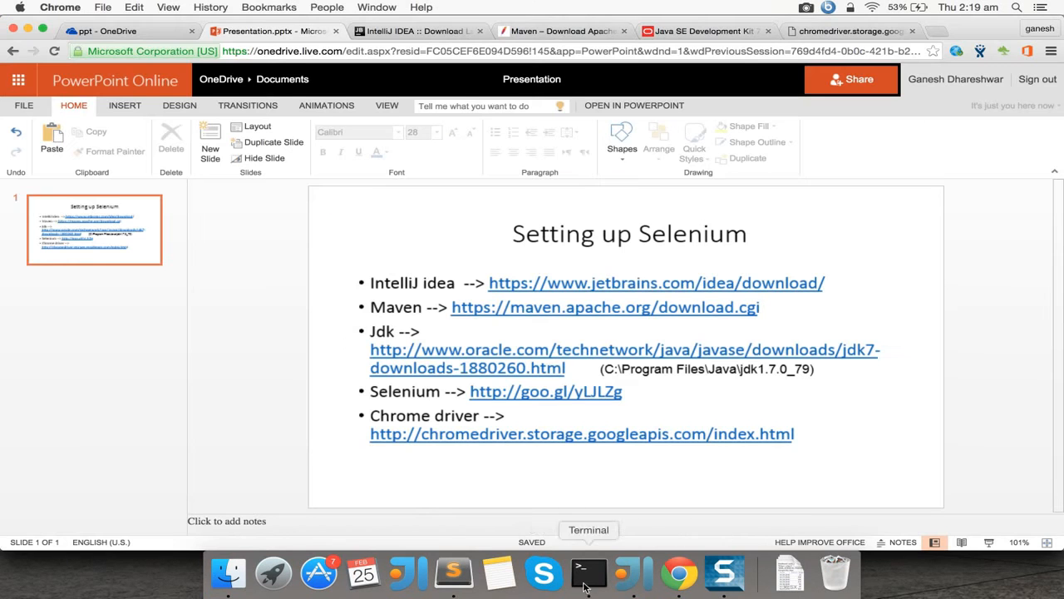
{"action": "mouse_move", "coordinate": [544, 572]}
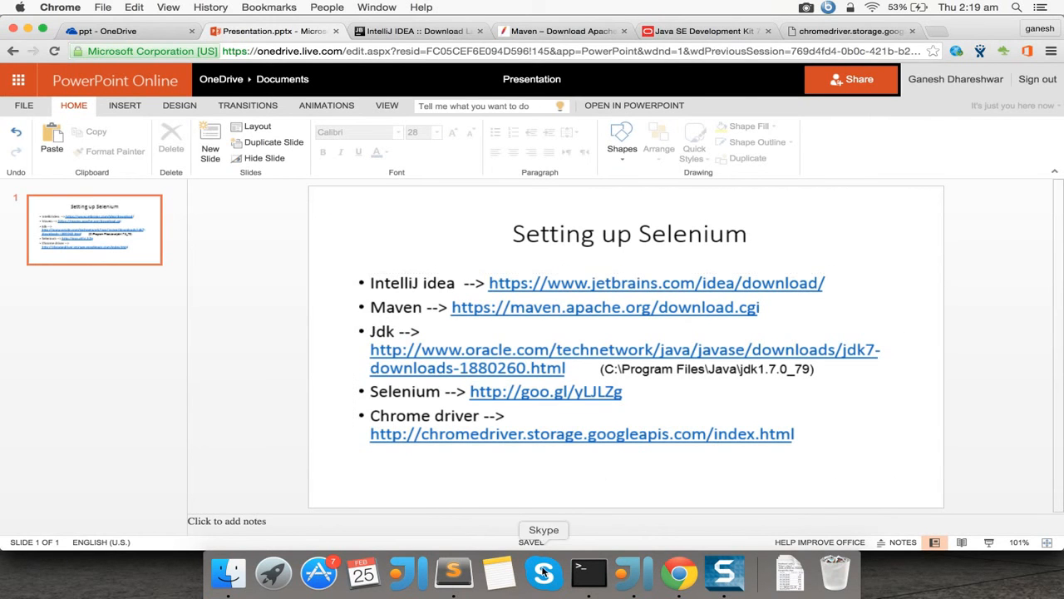
{"action": "mouse_move", "coordinate": [679, 572]}
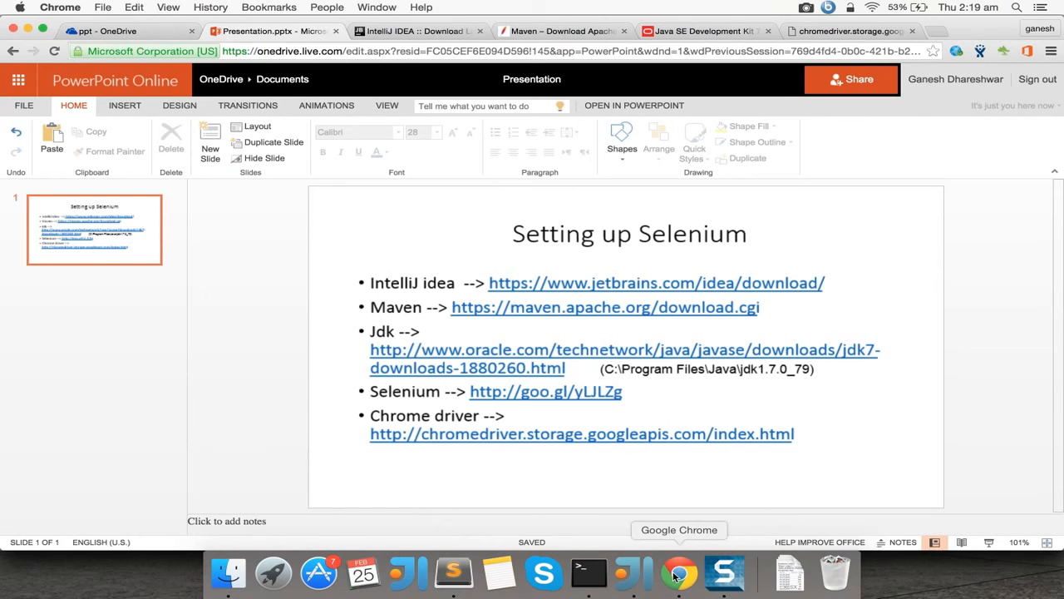
{"action": "left_click", "coordinate": [635, 572]}
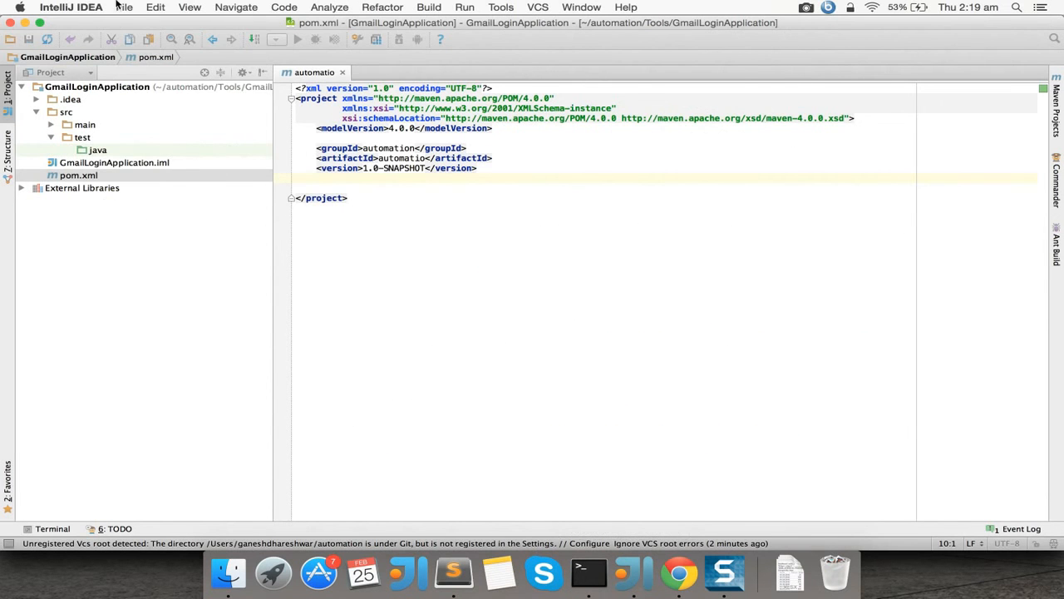
{"action": "left_click", "coordinate": [124, 6]}
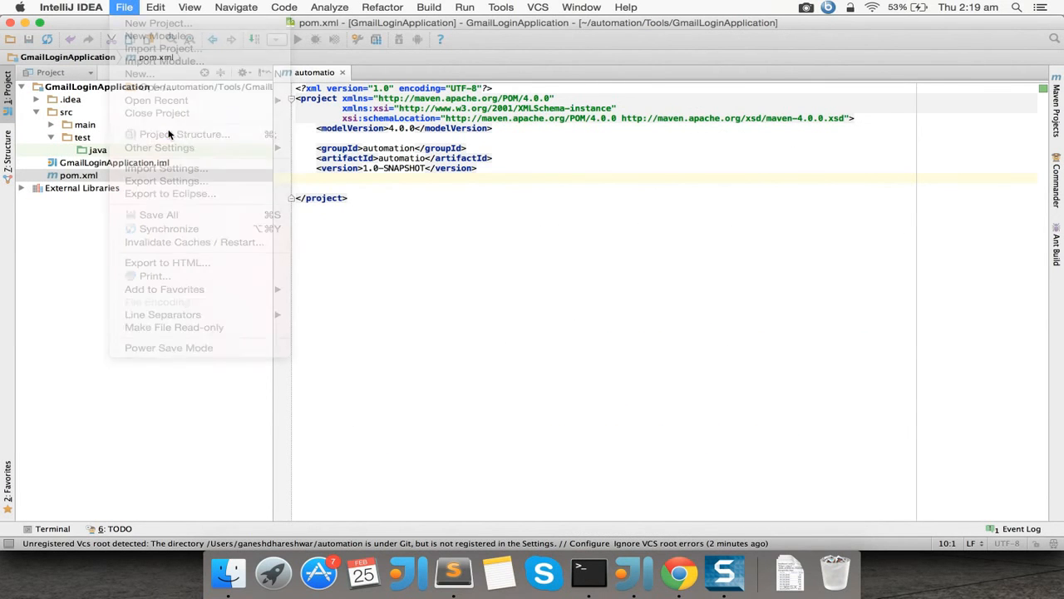
{"action": "left_click", "coordinate": [183, 134]}
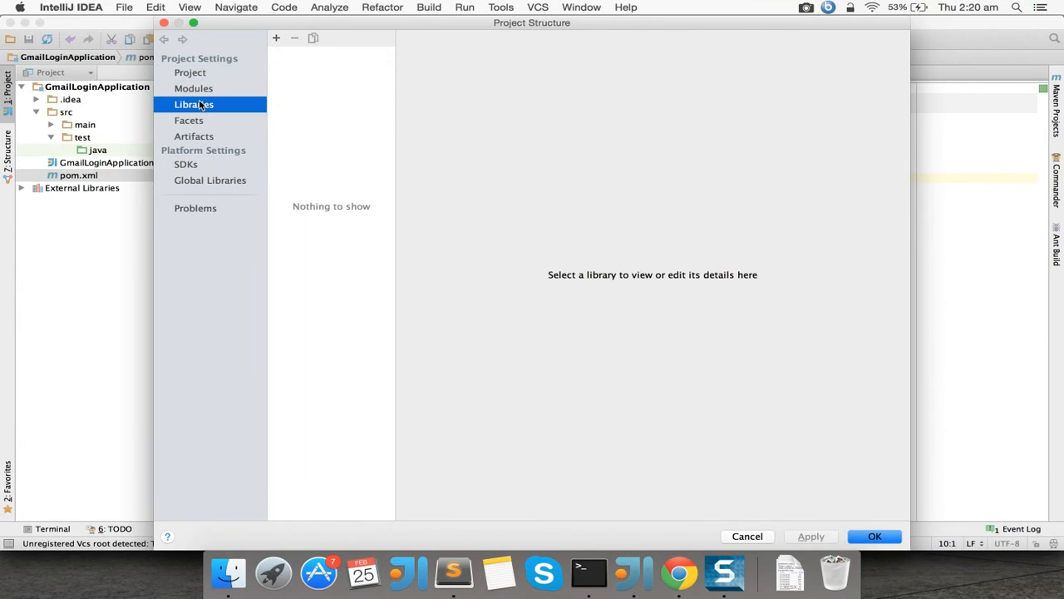
{"action": "left_click", "coordinate": [186, 164]}
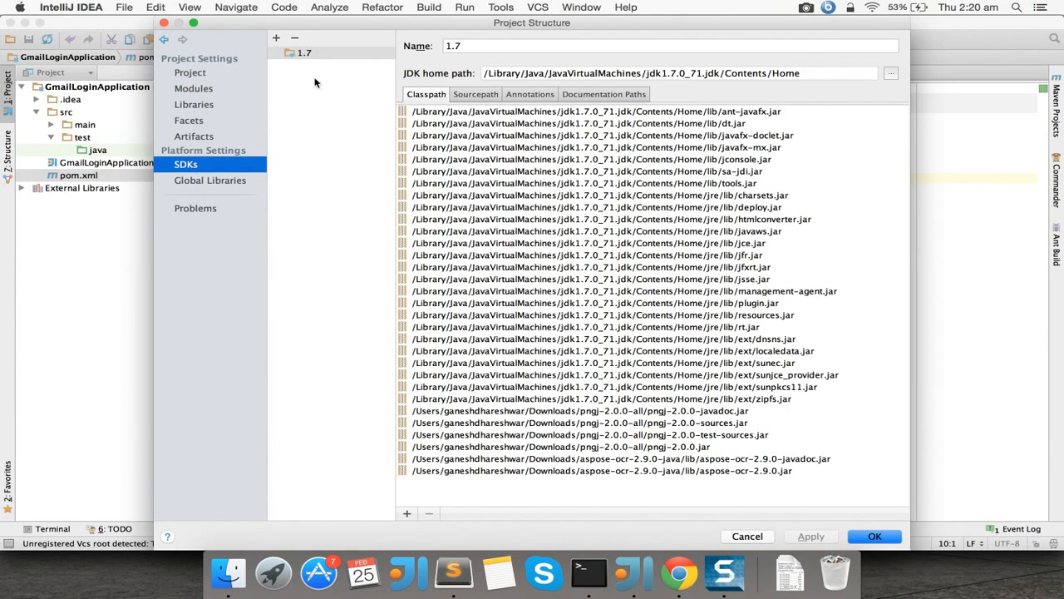
{"action": "mouse_move", "coordinate": [294, 58]}
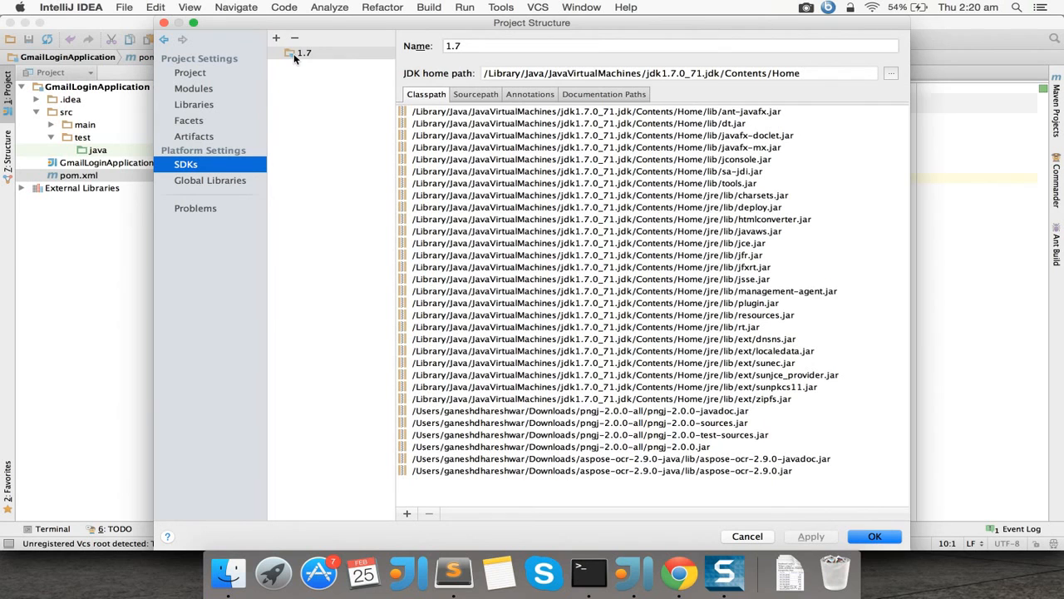
{"action": "left_click", "coordinate": [305, 53]}
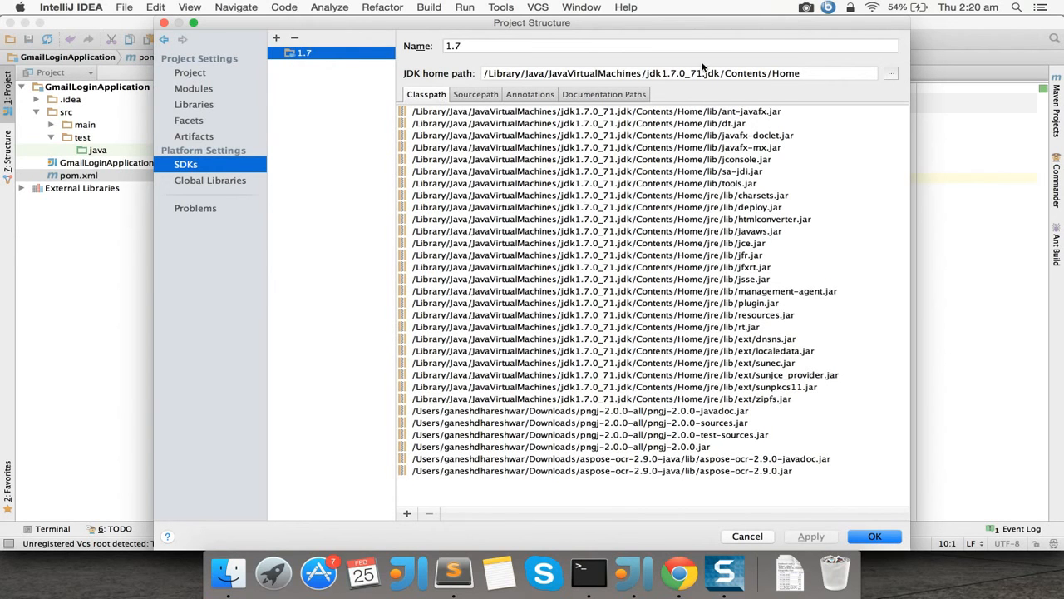
{"action": "left_click", "coordinate": [276, 38]}
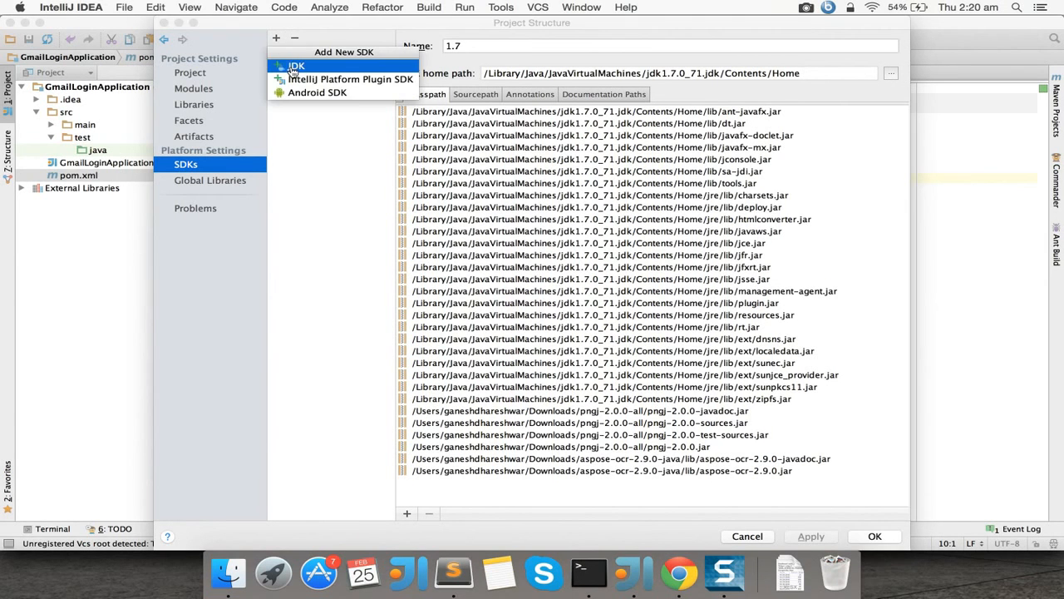
{"action": "left_click", "coordinate": [297, 65]}
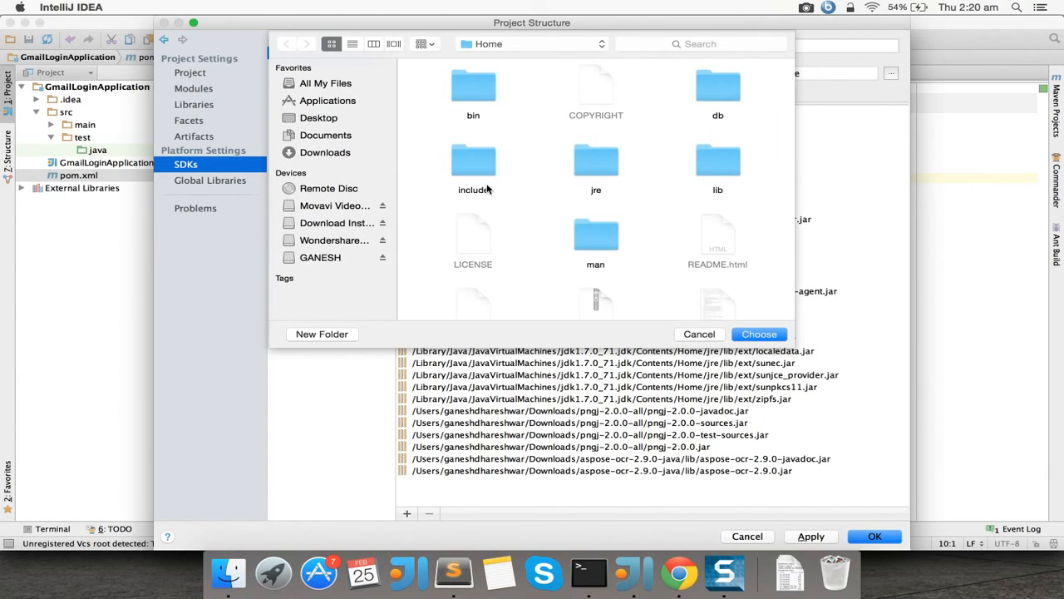
{"action": "left_click", "coordinate": [758, 333]}
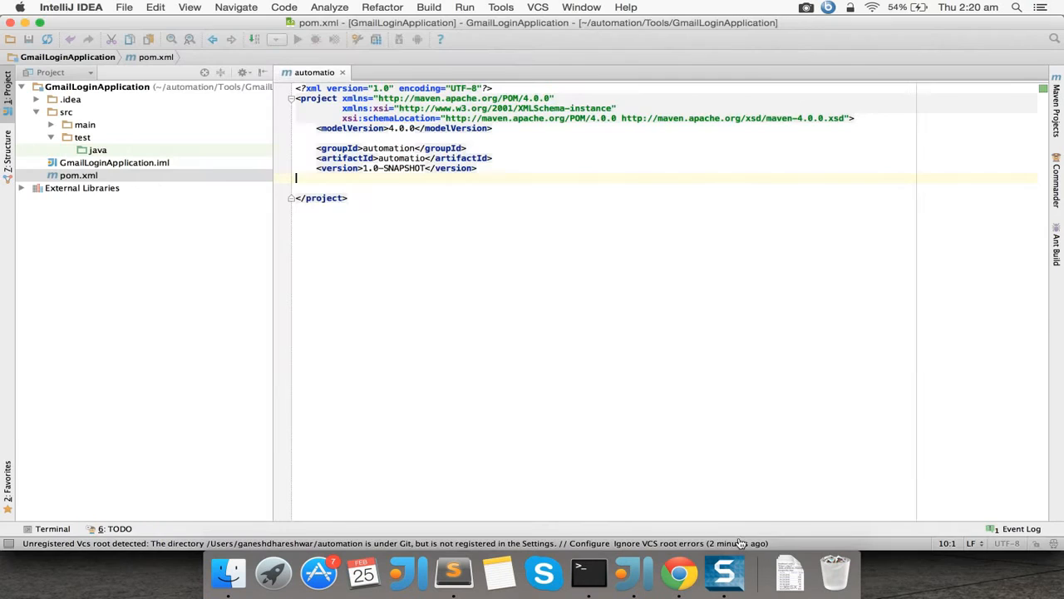
{"action": "left_click", "coordinate": [680, 572]}
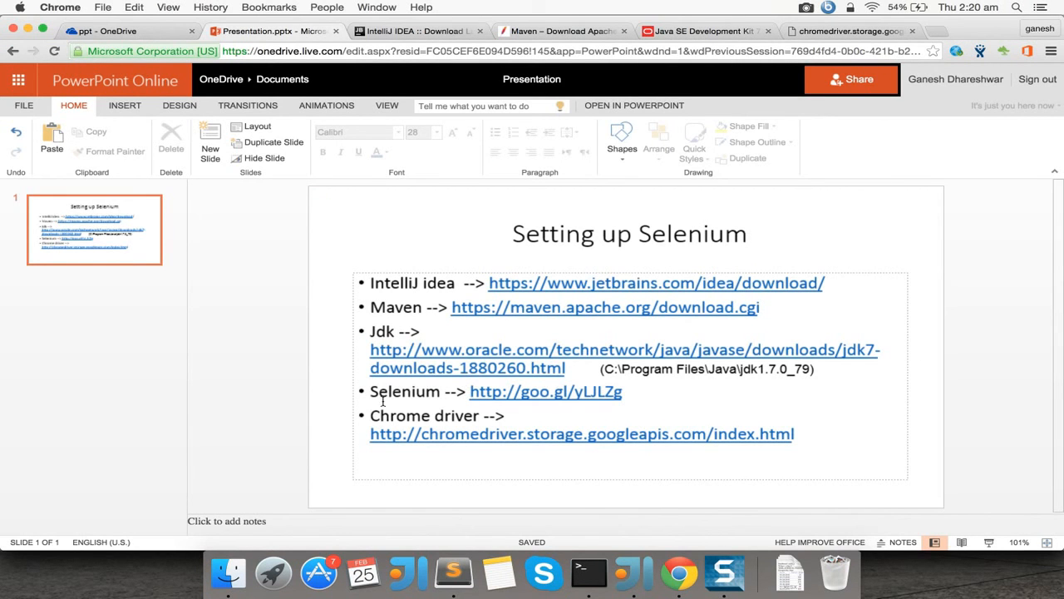
{"action": "left_click", "coordinate": [634, 572]}
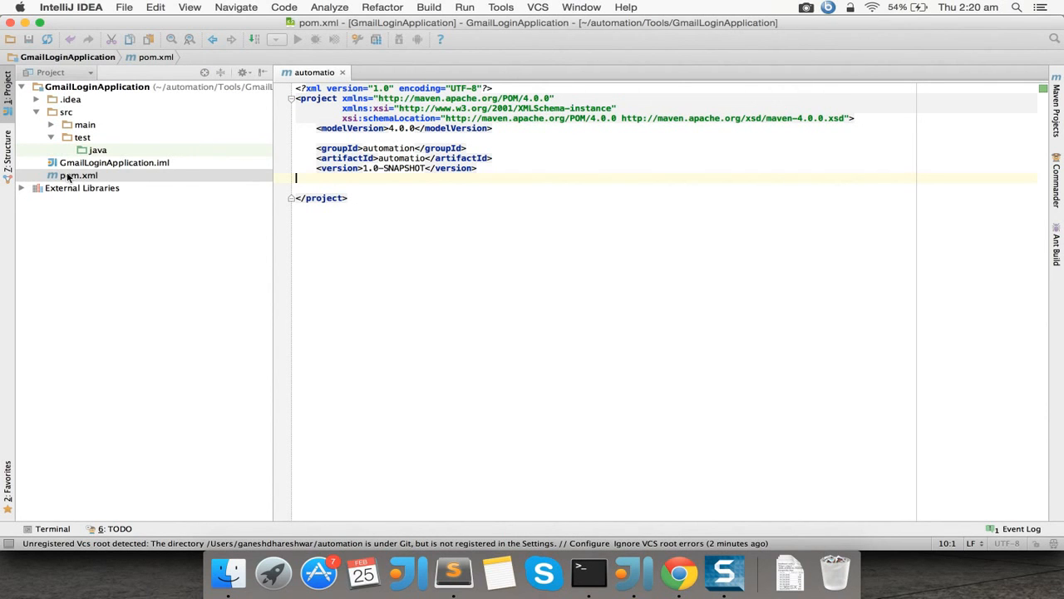
{"action": "mouse_move", "coordinate": [99, 4]}
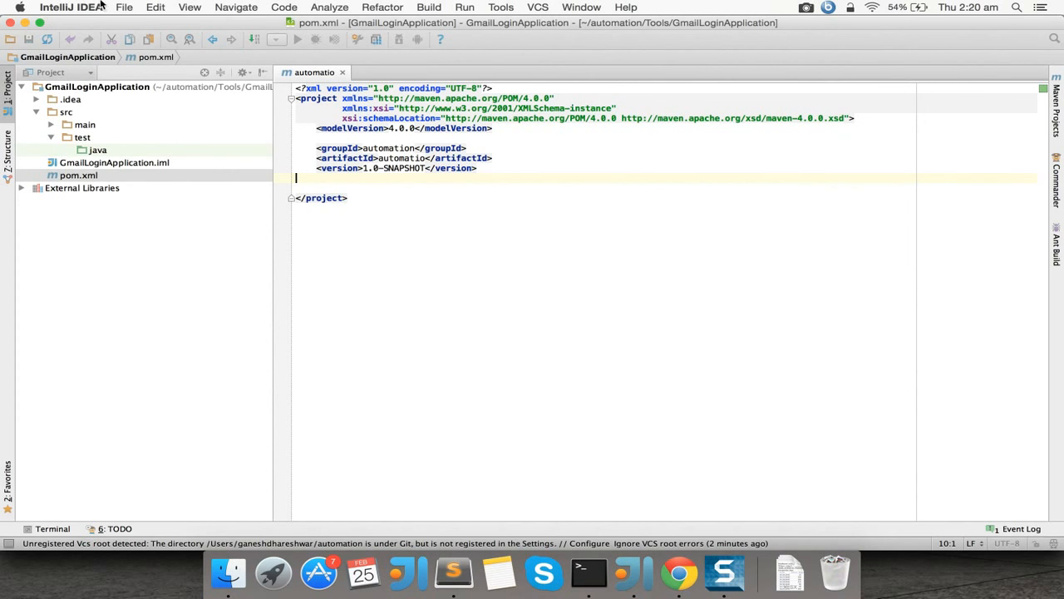
Add Documents/softwares/selenium-server-standalone-2.47.1.jar as a Java library in Project Structure.
{"action": "left_click", "coordinate": [124, 7]}
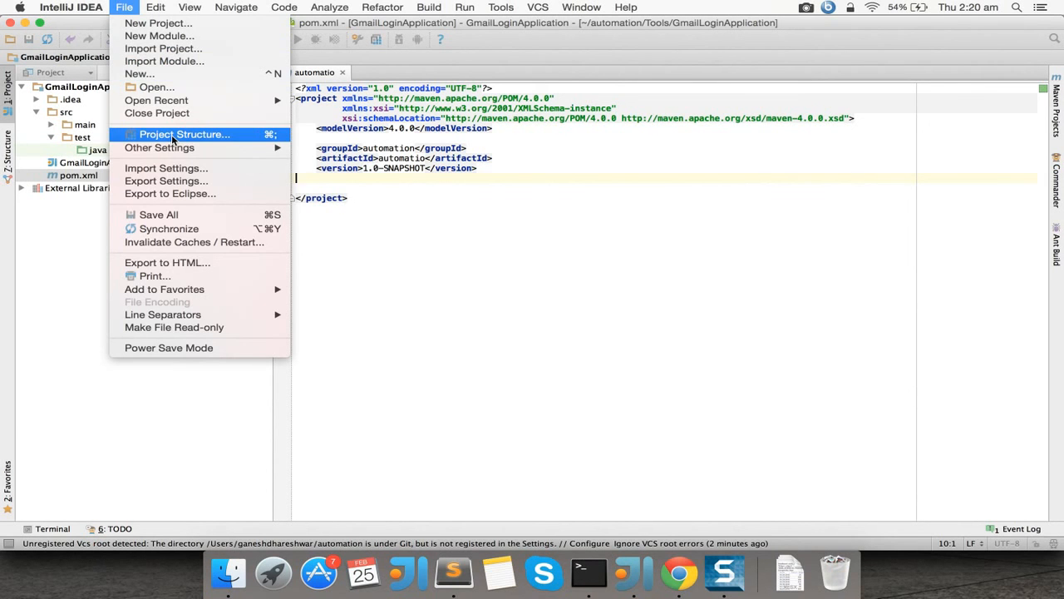
{"action": "left_click", "coordinate": [183, 134]}
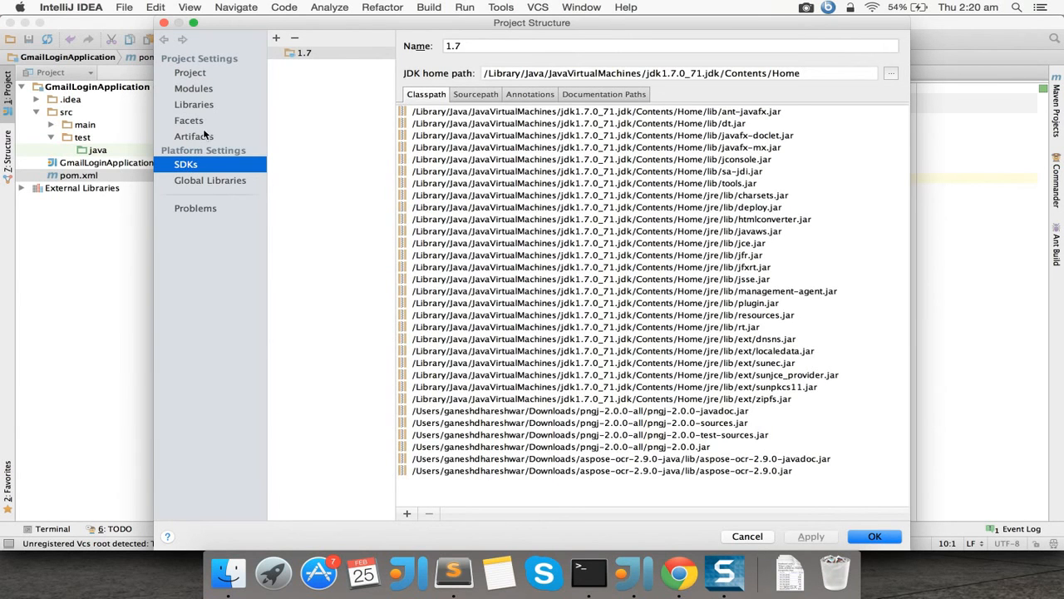
{"action": "left_click", "coordinate": [194, 104]}
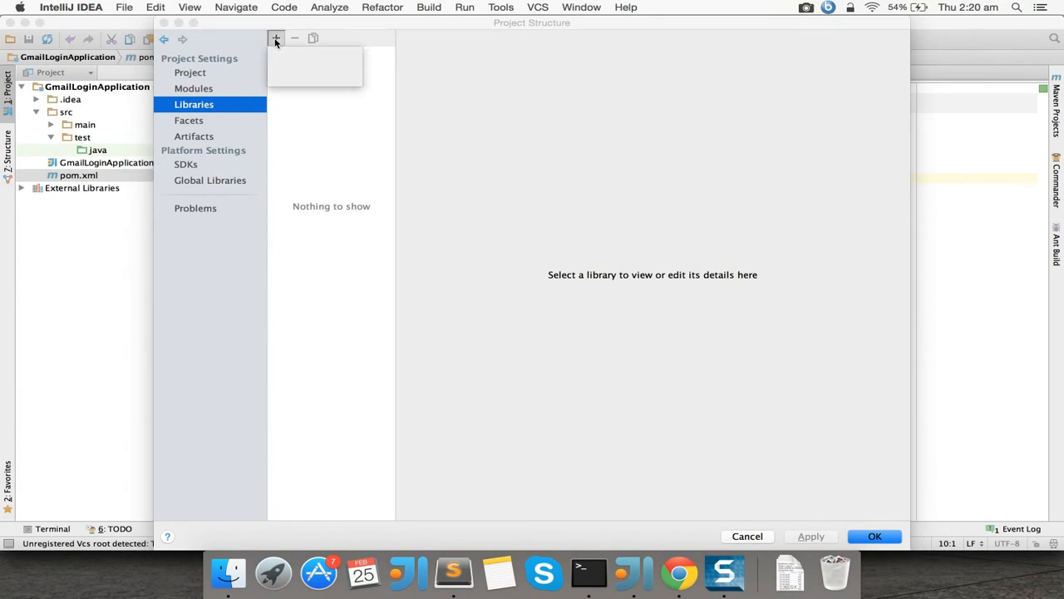
{"action": "left_click", "coordinate": [275, 38]}
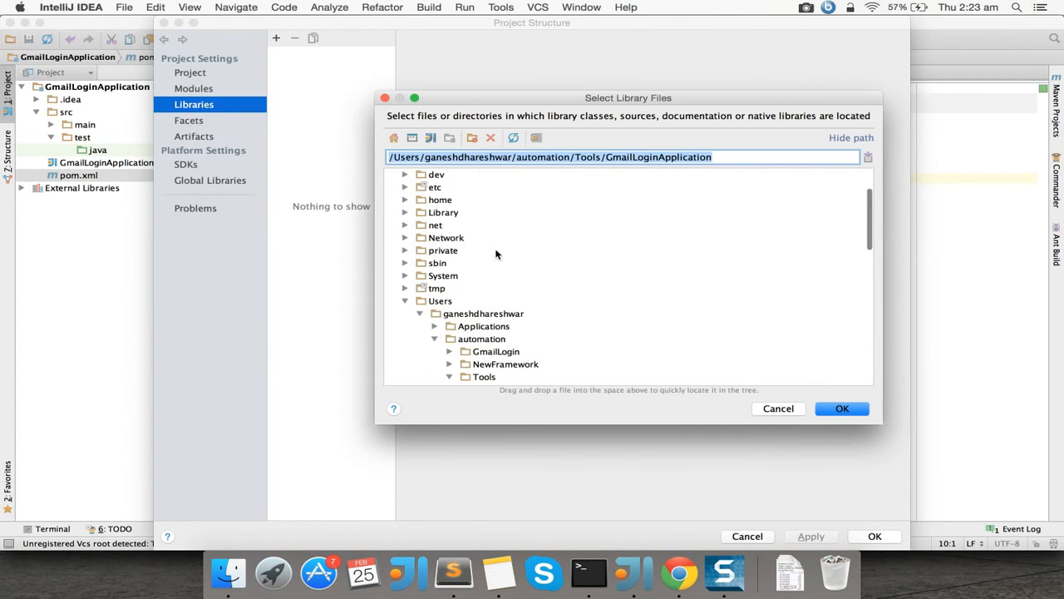
{"action": "scroll", "scroll_direction": "up", "scroll_amount": 3}
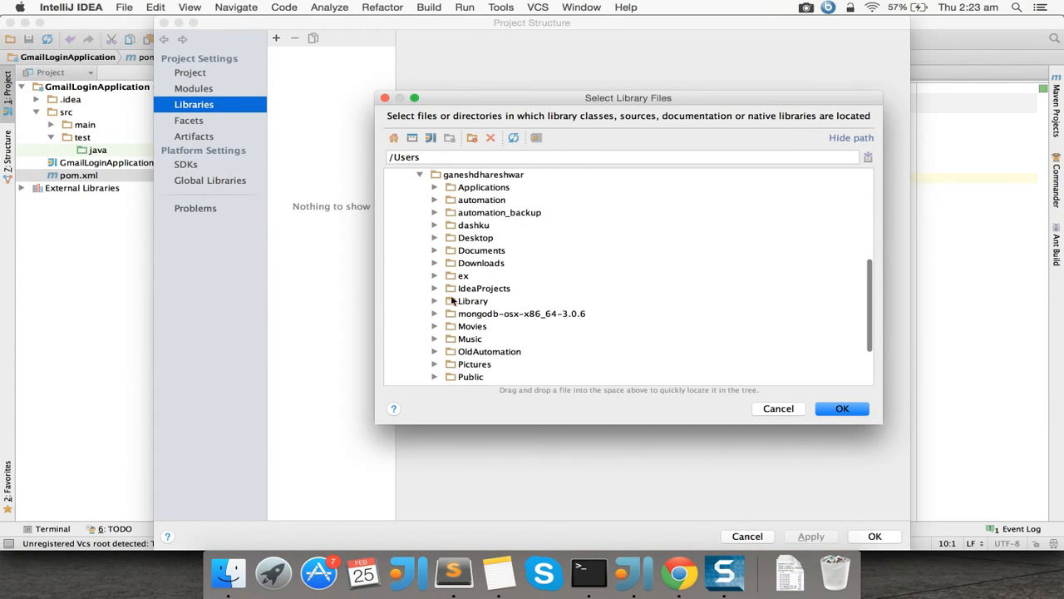
{"action": "scroll", "scroll_direction": "down", "scroll_amount": 3}
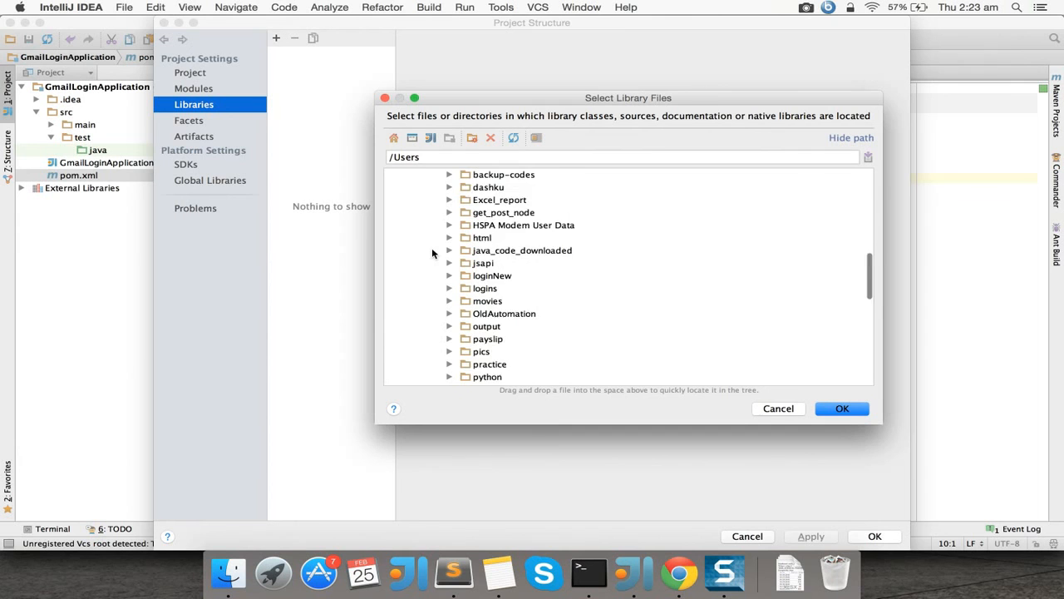
{"action": "scroll", "scroll_direction": "down", "scroll_amount": 3}
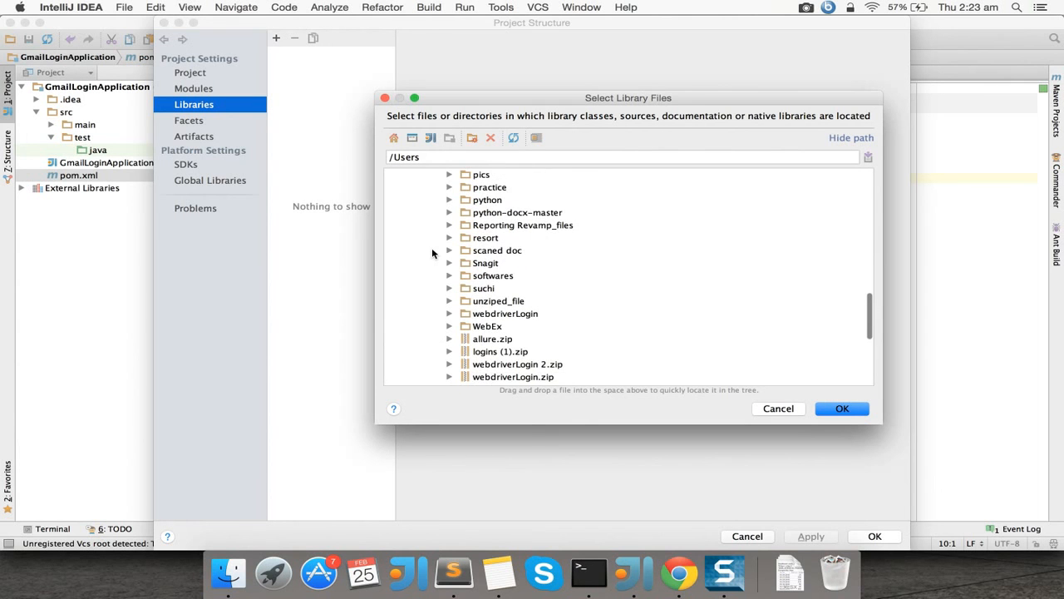
{"action": "left_click", "coordinate": [450, 275]}
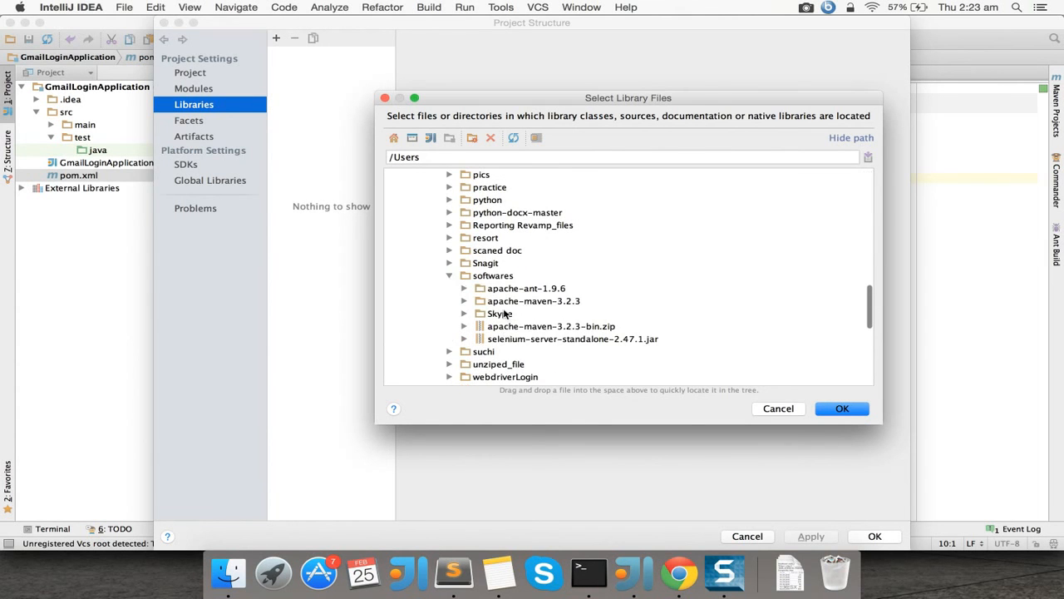
{"action": "left_click", "coordinate": [572, 338]}
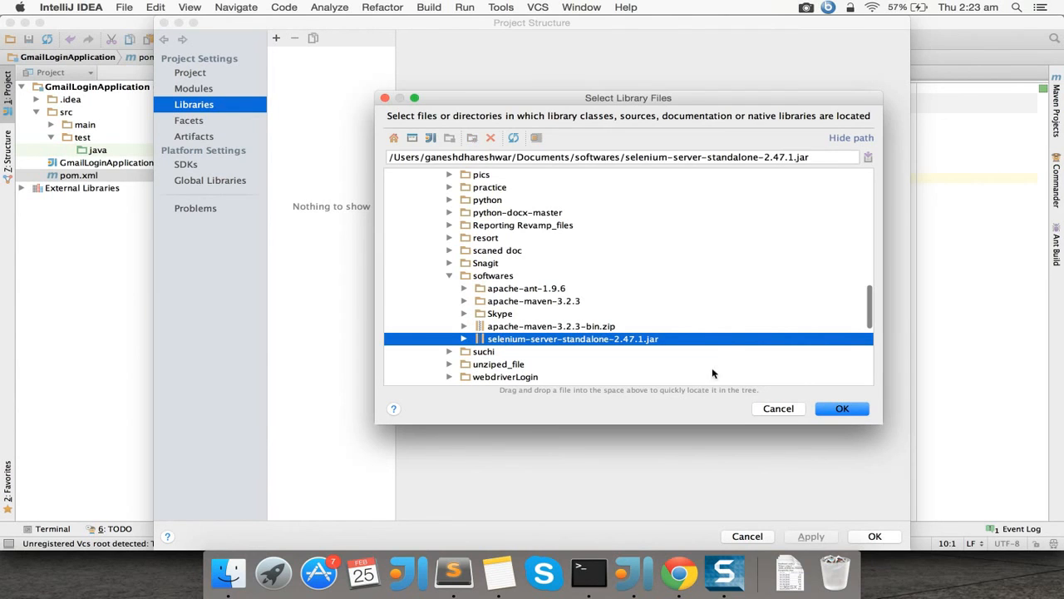
{"action": "left_click", "coordinate": [841, 407]}
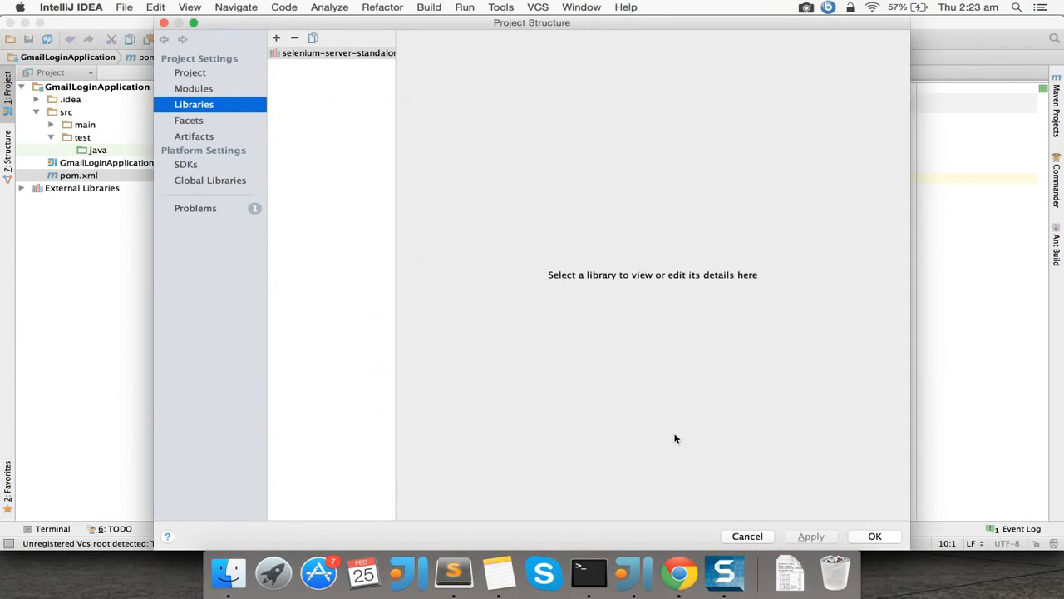
{"action": "left_click", "coordinate": [338, 53]}
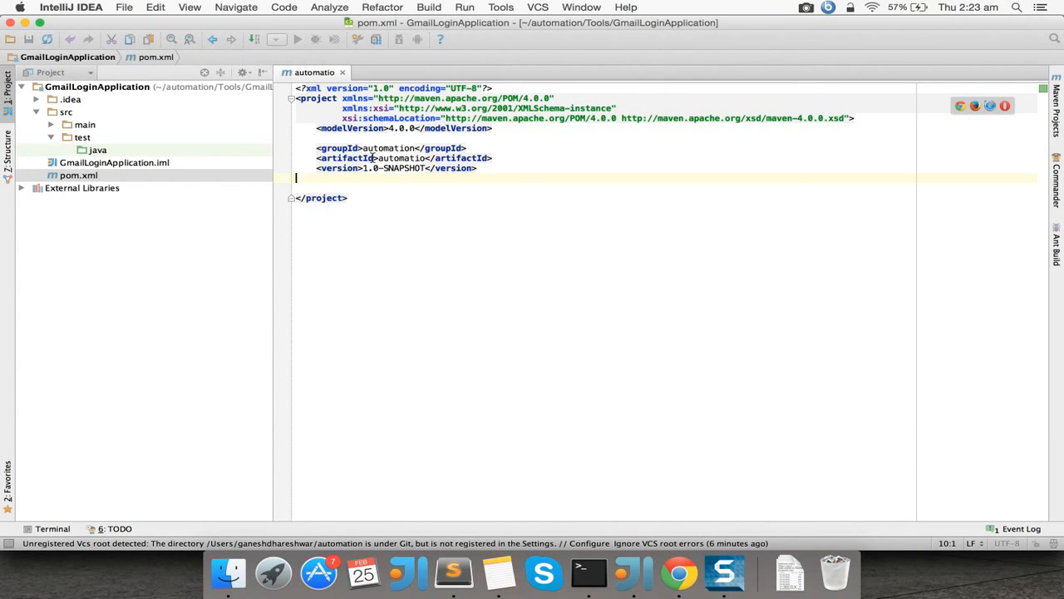
View slide 2 with the Selenium dependency XML in Chrome, then return to IntelliJ.
{"action": "left_click", "coordinate": [679, 572]}
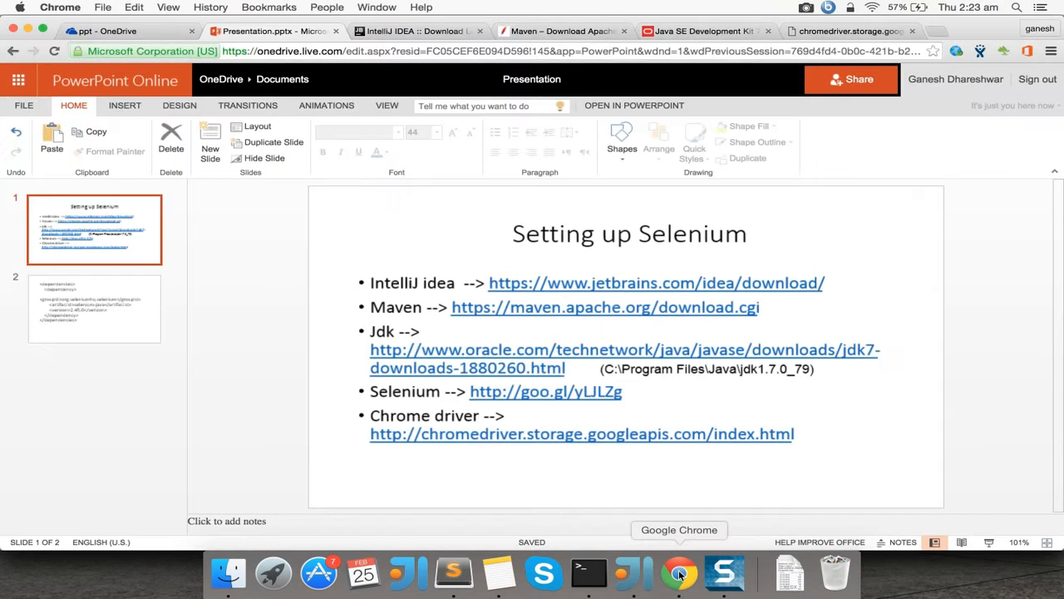
{"action": "left_click", "coordinate": [94, 308]}
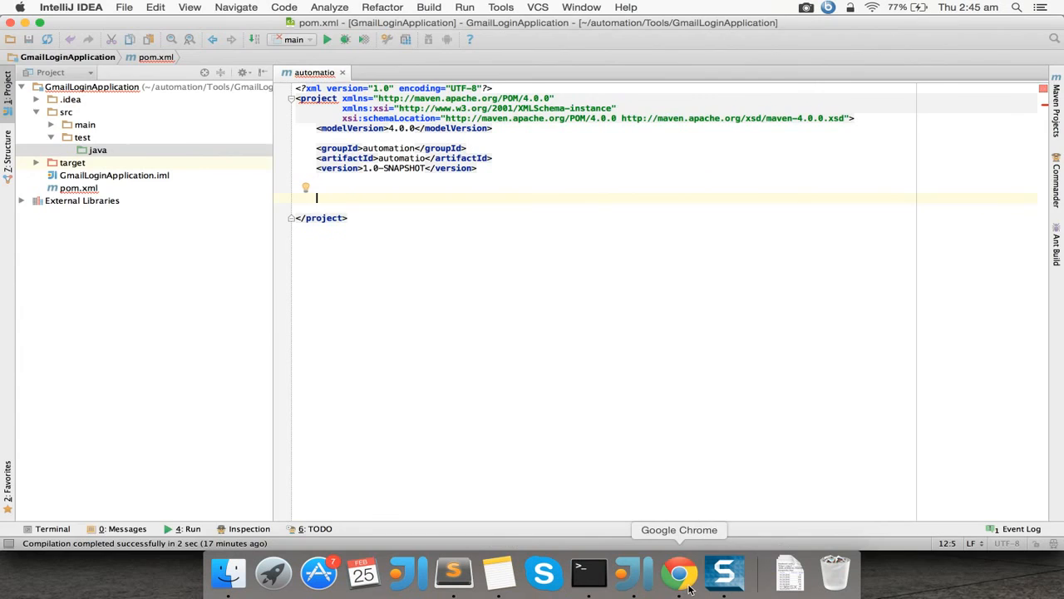
{"action": "left_click", "coordinate": [679, 571]}
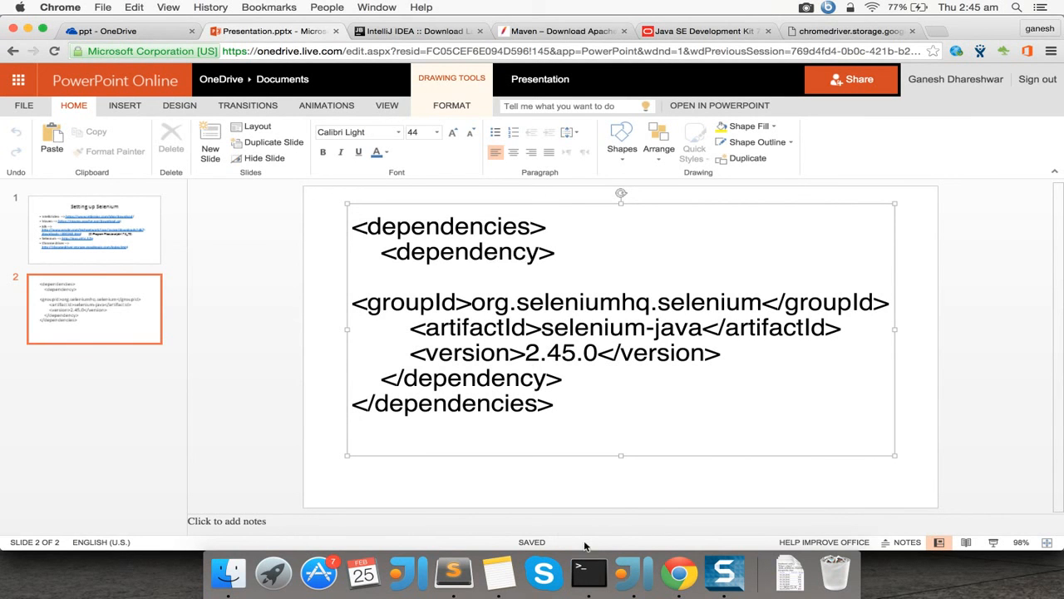
{"action": "left_click", "coordinate": [631, 573]}
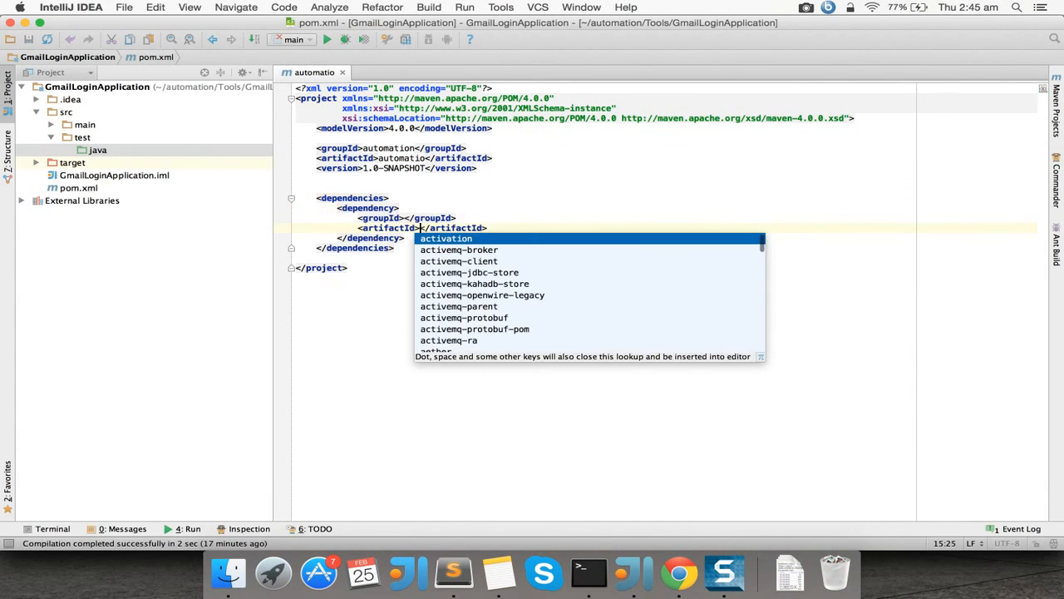
Fill the dependency groupId with org.seleniumhq.selenium.
{"action": "left_click", "coordinate": [679, 571]}
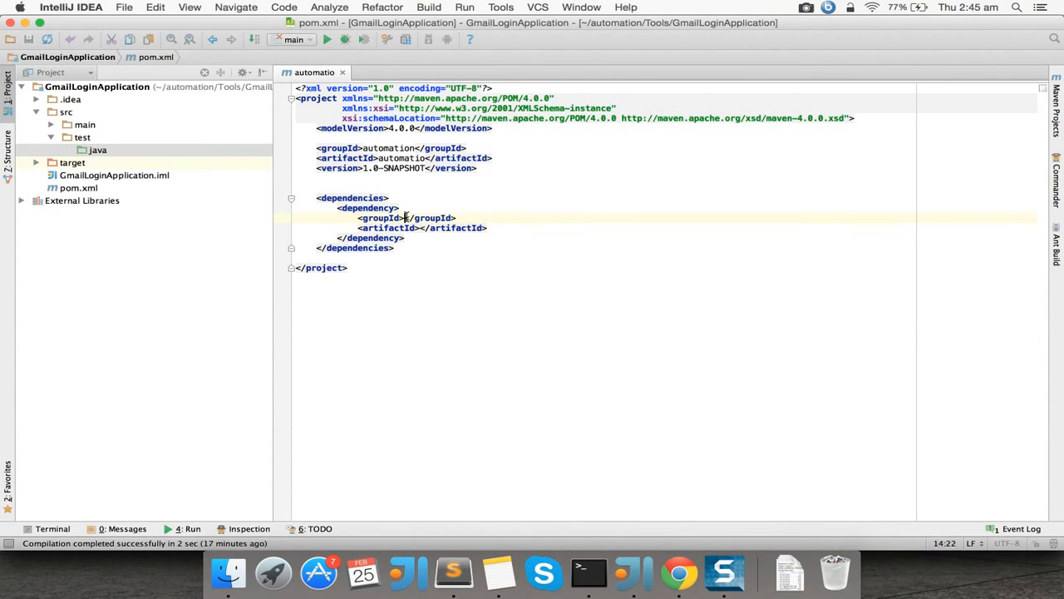
{"action": "type", "text": "org.seleniumhq.selenium"}
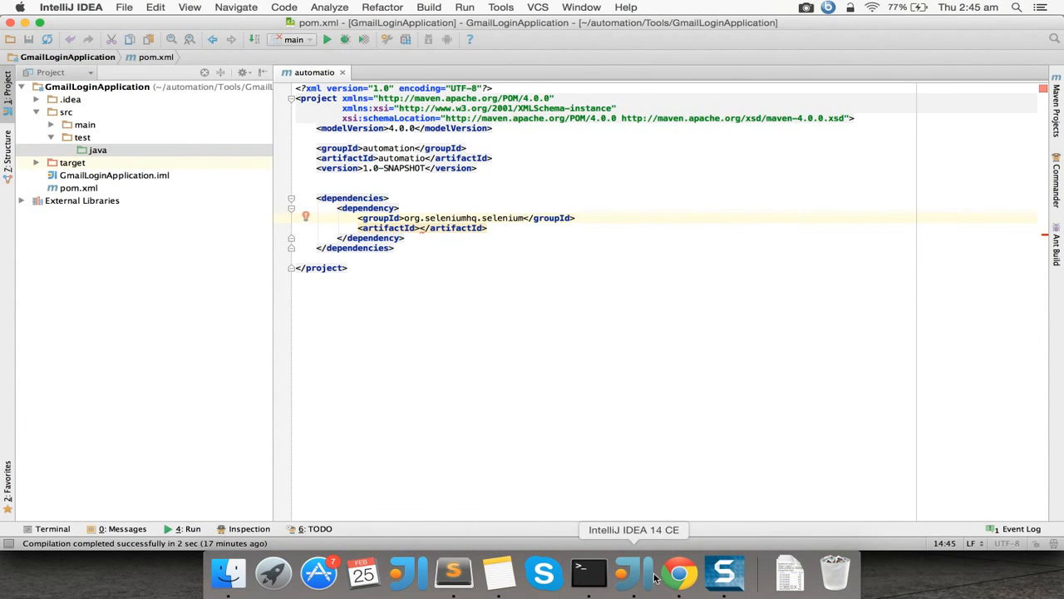
{"action": "mouse_move", "coordinate": [679, 572]}
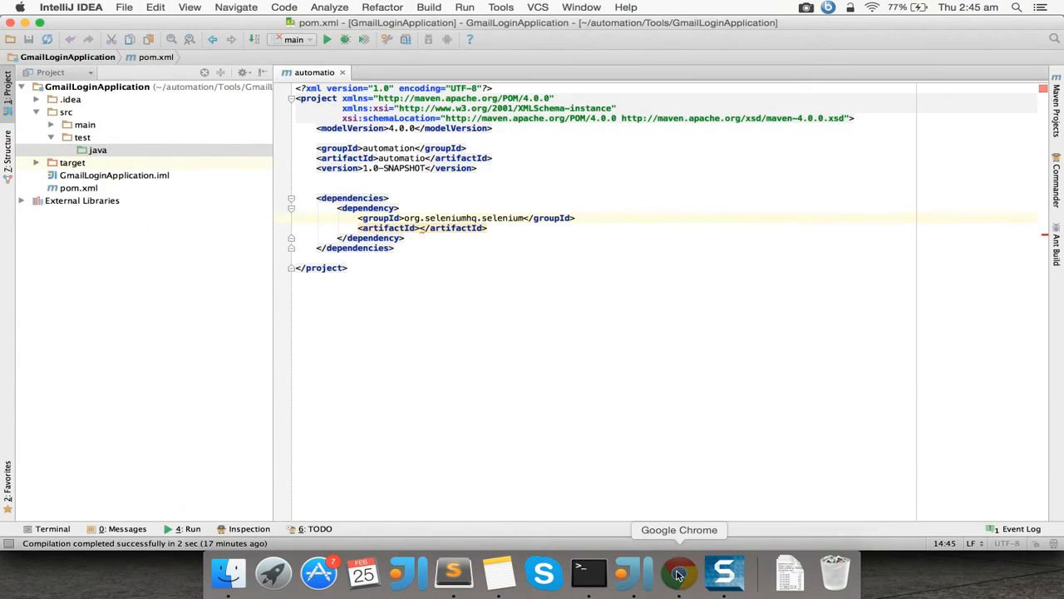
{"action": "left_click", "coordinate": [679, 572]}
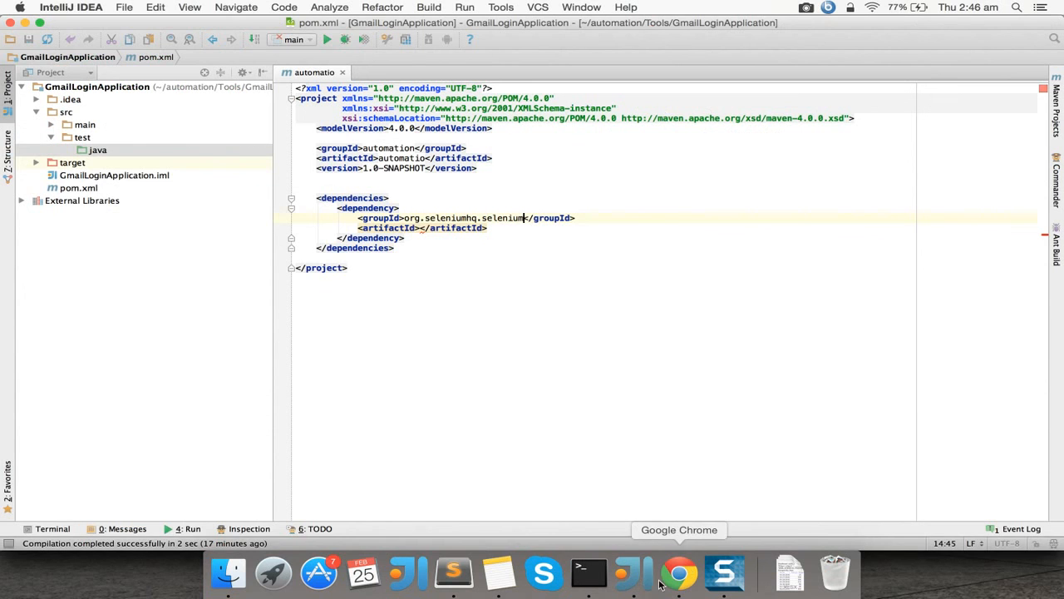
Set artifactId to selenium-java and add <version>2.45.0</version> below it.
{"action": "left_click", "coordinate": [679, 572]}
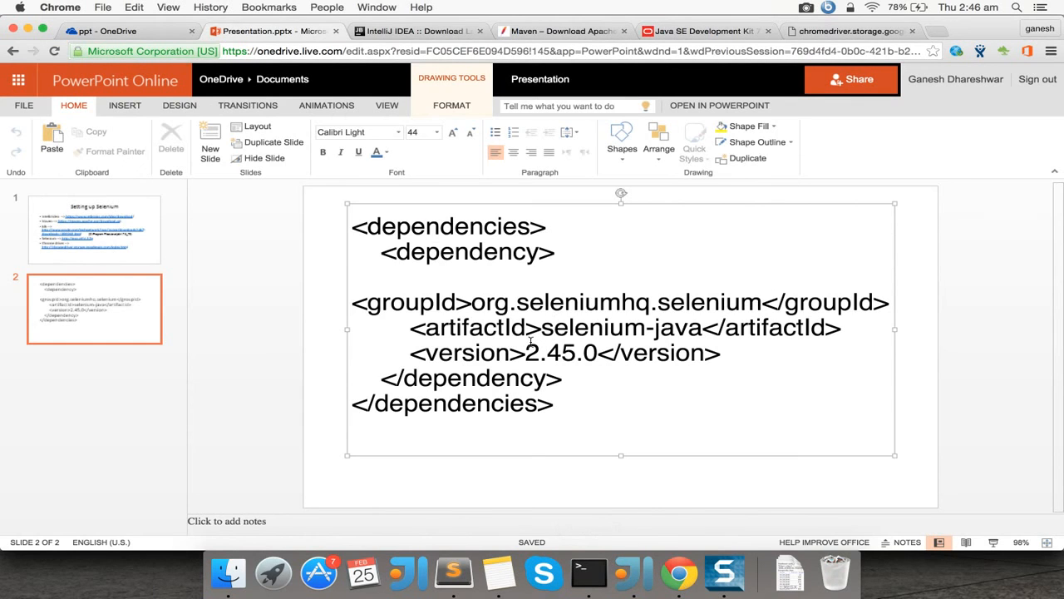
{"action": "double_click", "coordinate": [620, 326]}
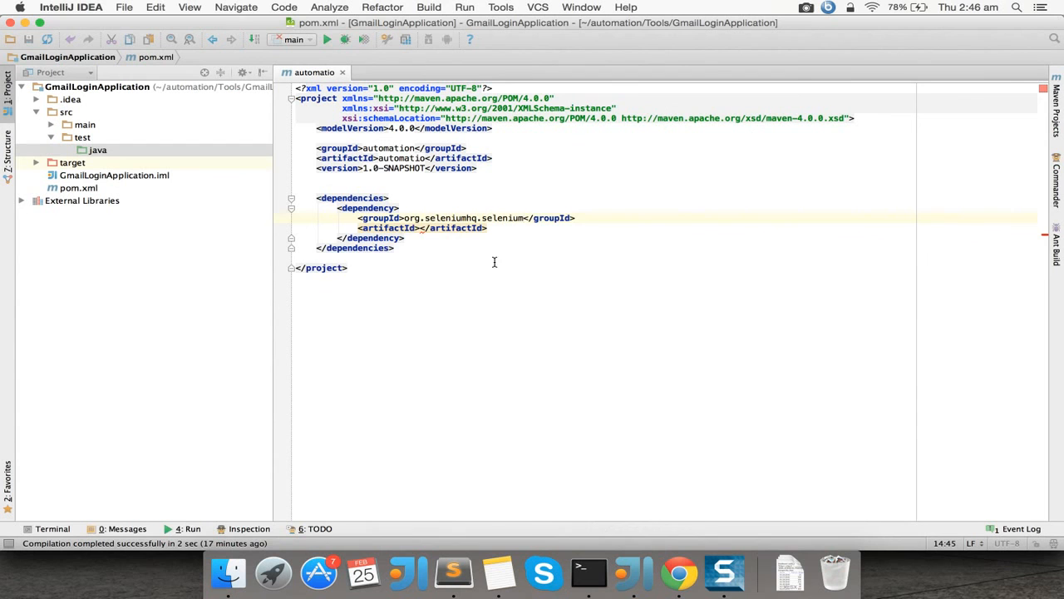
{"action": "type", "text": "selenium-java"}
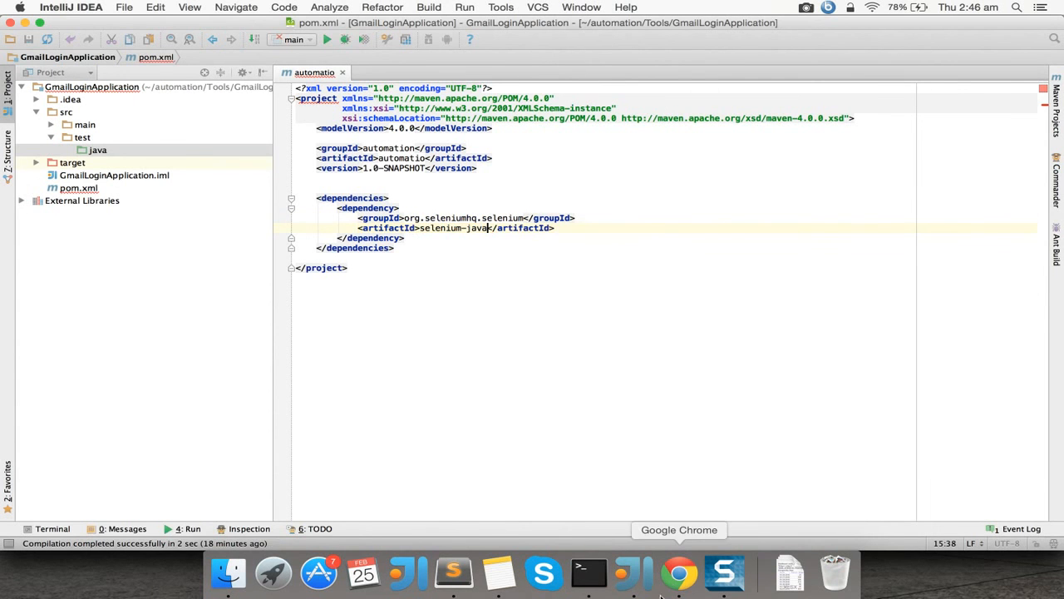
{"action": "left_click", "coordinate": [679, 572]}
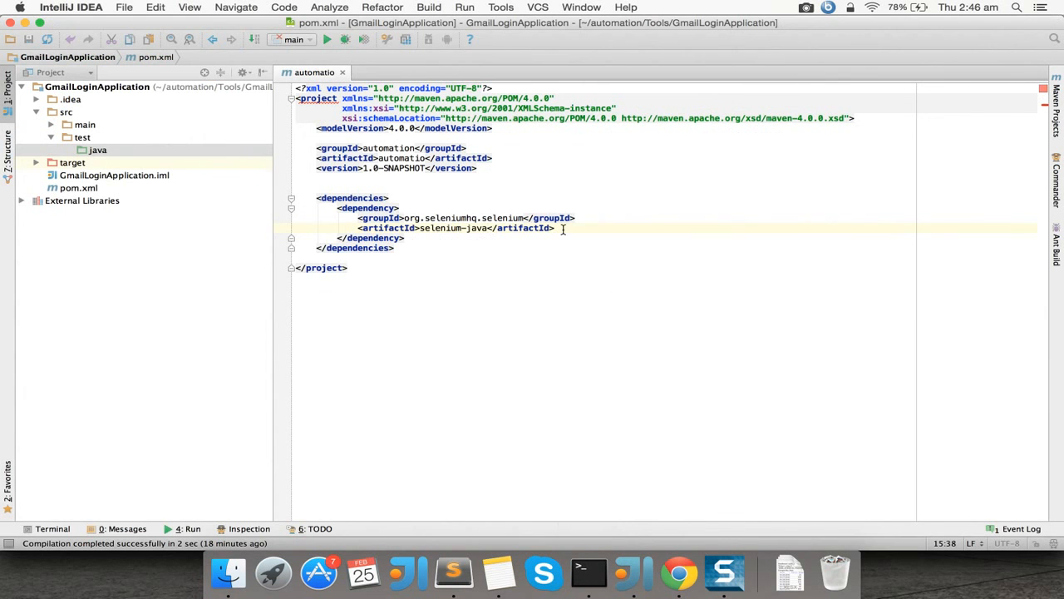
{"action": "type", "text": "<version>2.45.0</version>"}
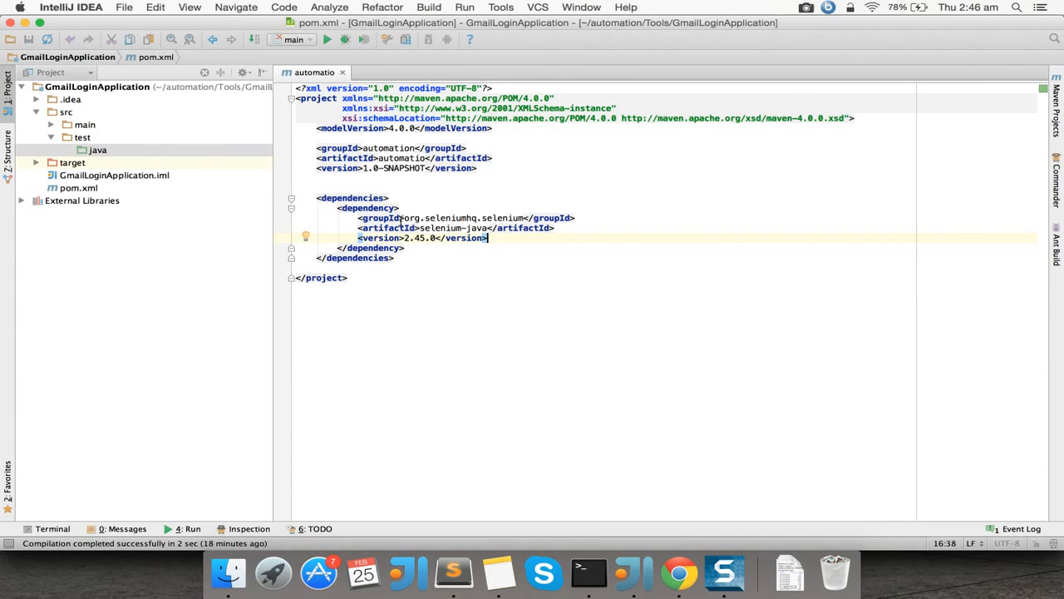
{"action": "mouse_move", "coordinate": [197, 358]}
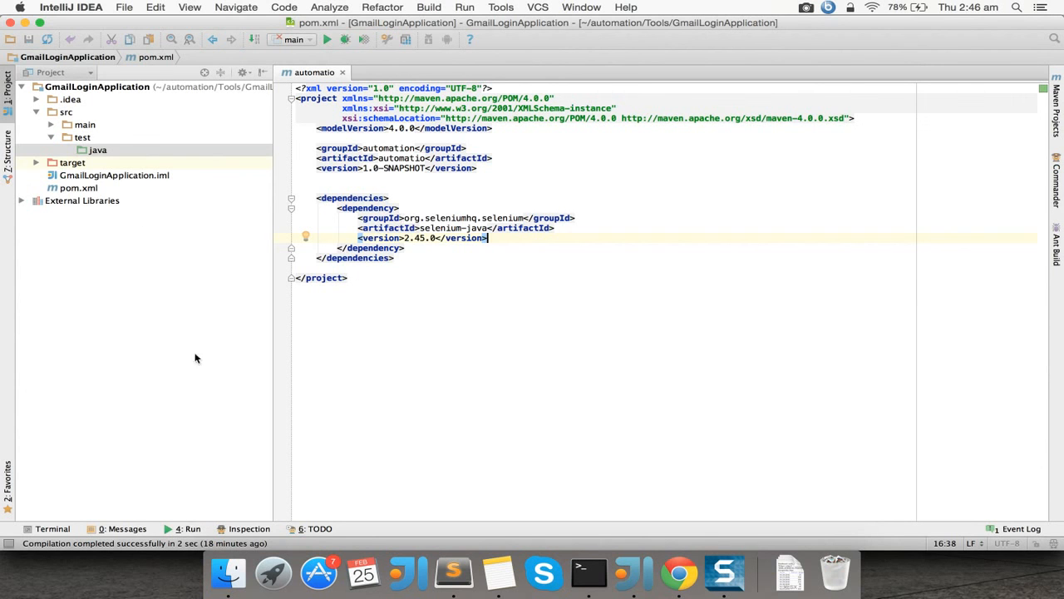
{"action": "left_click", "coordinate": [97, 149]}
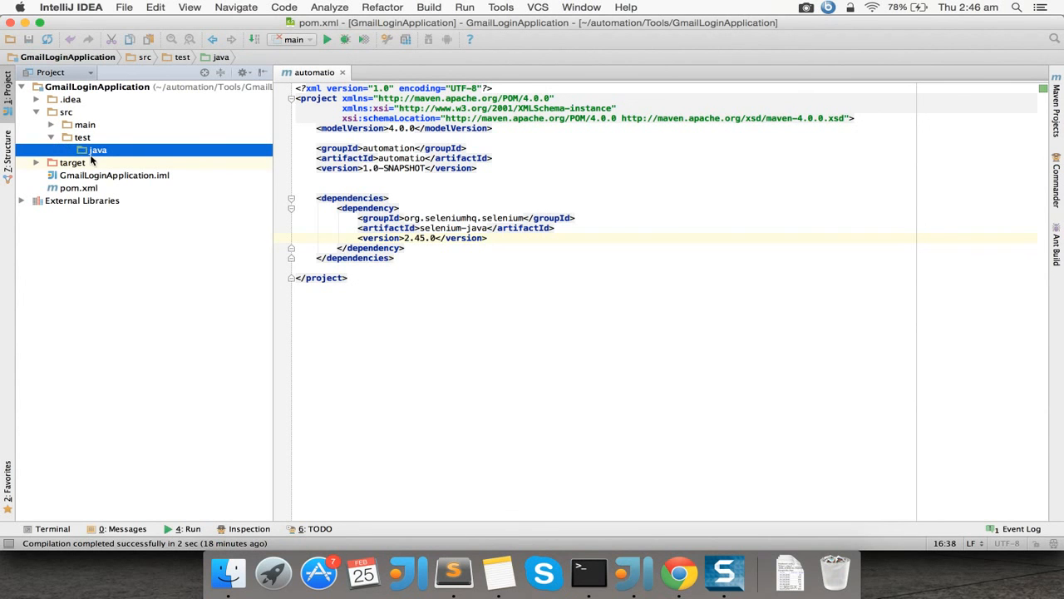
Create a new Java class named Webdriver under src/test/java.
{"action": "right_click", "coordinate": [99, 150]}
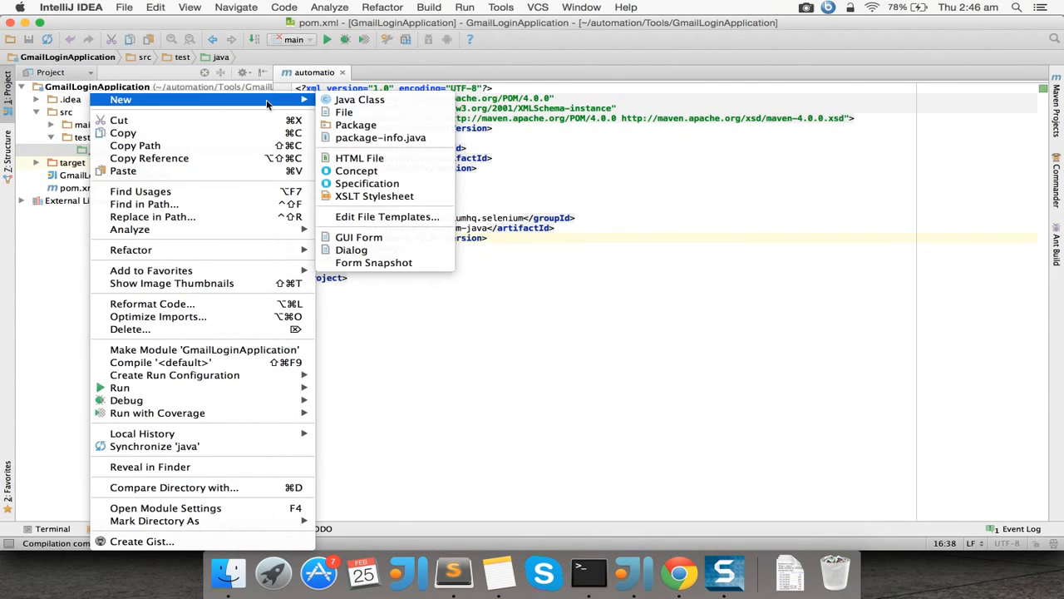
{"action": "left_click", "coordinate": [359, 99]}
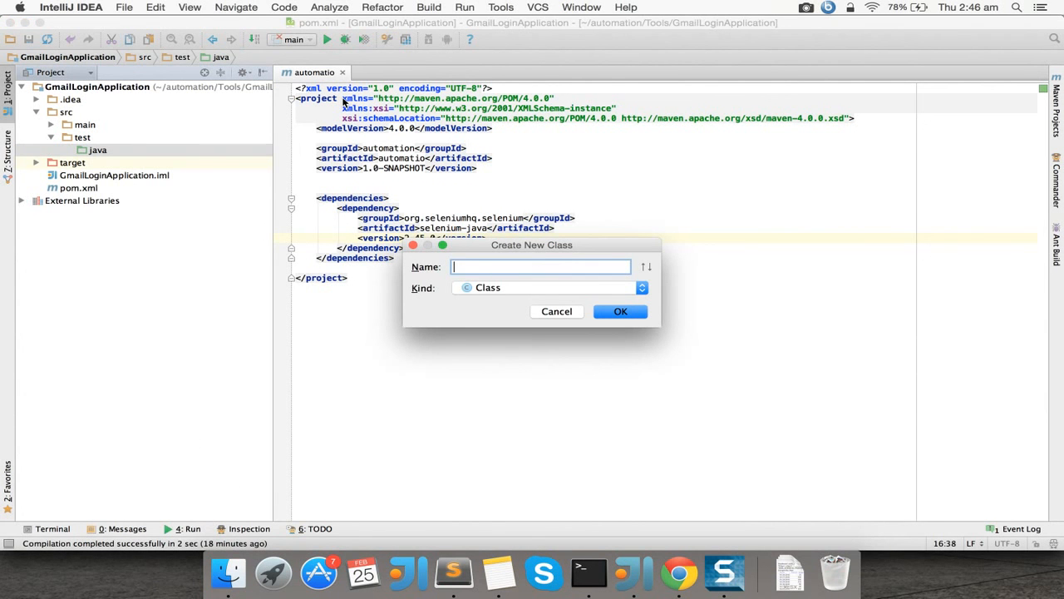
{"action": "type", "text": "We"}
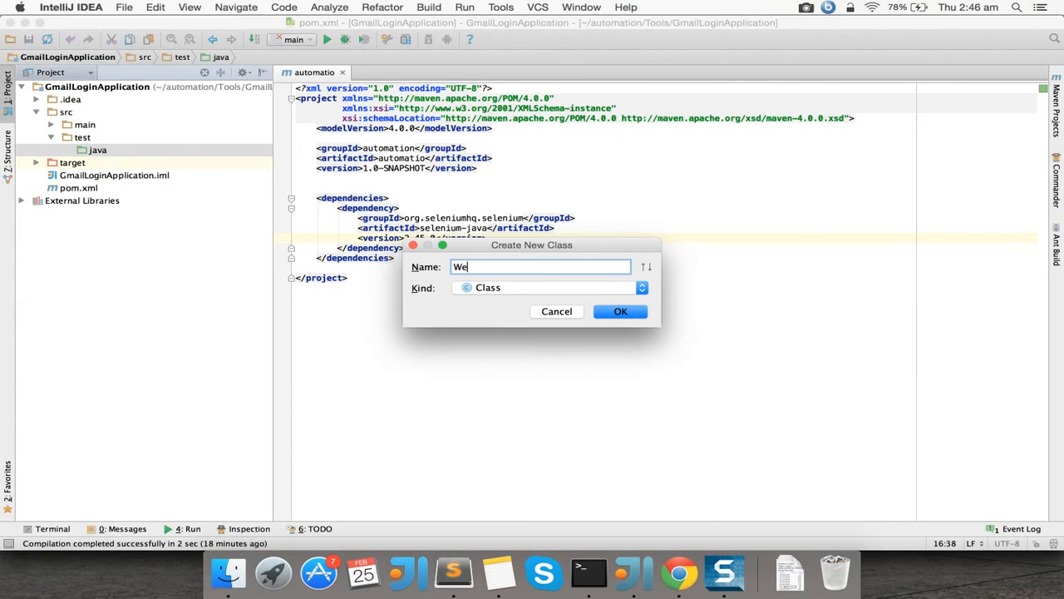
{"action": "type", "text": "bdriver"}
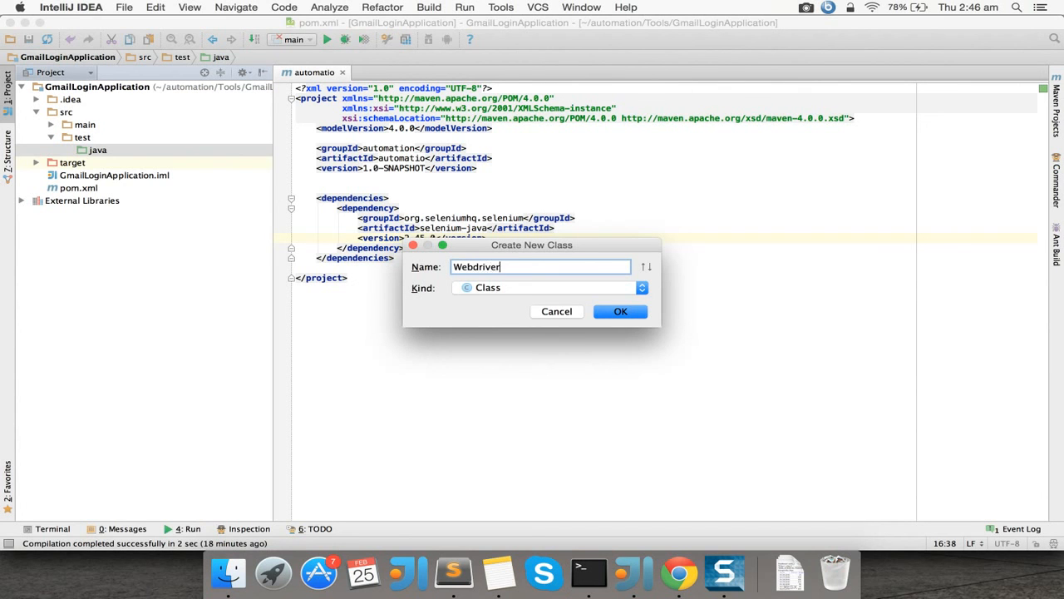
{"action": "left_click", "coordinate": [619, 311]}
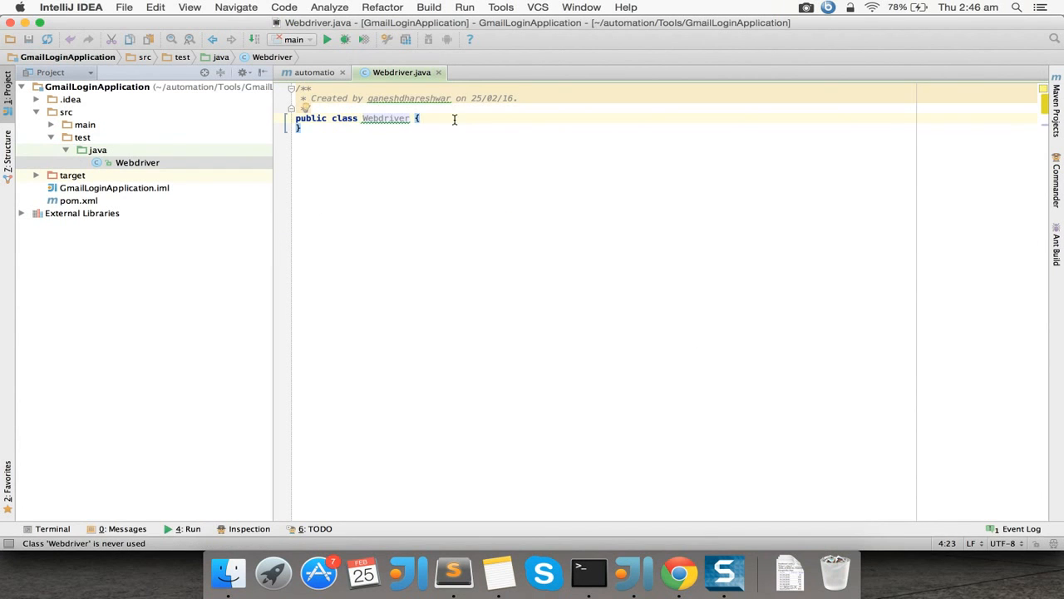
Write a main method containing WebDriver driver = new FirefoxDriver();.
{"action": "type", "text": "psf"}
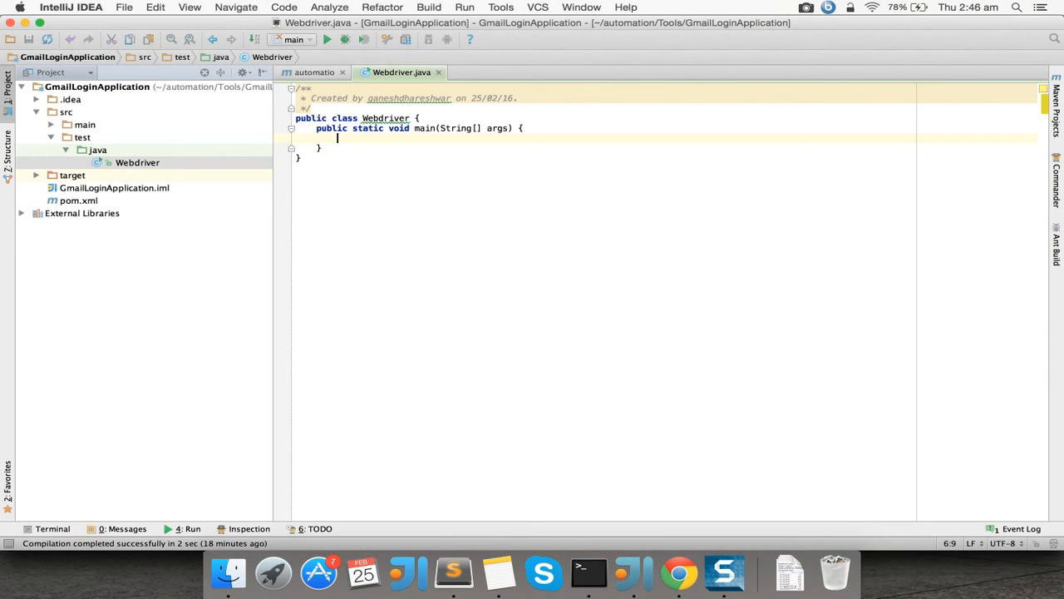
{"action": "type", "text": "WebDriver"}
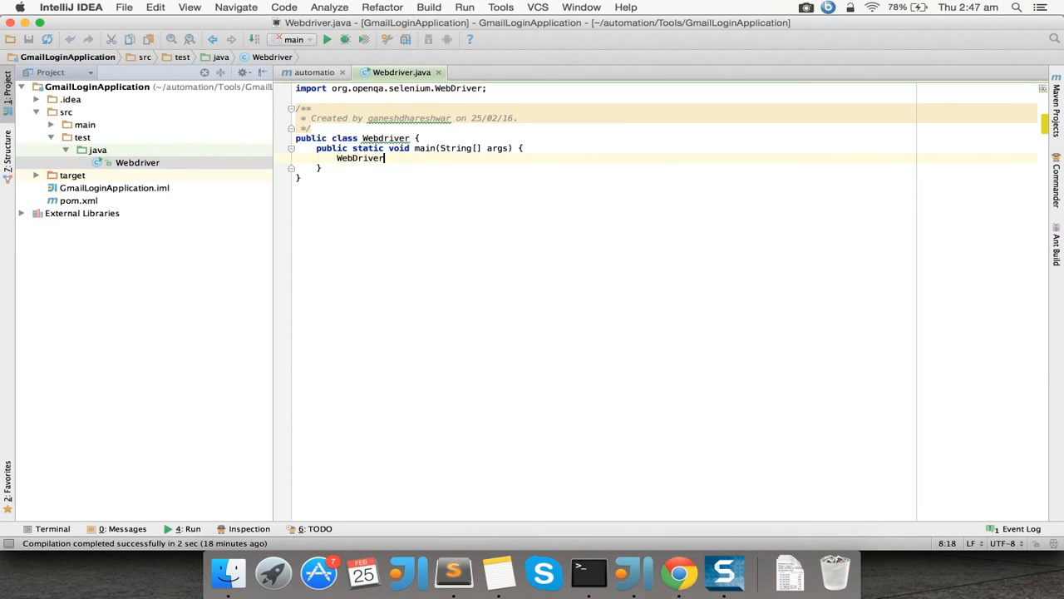
{"action": "type", "text": "_driver = new"}
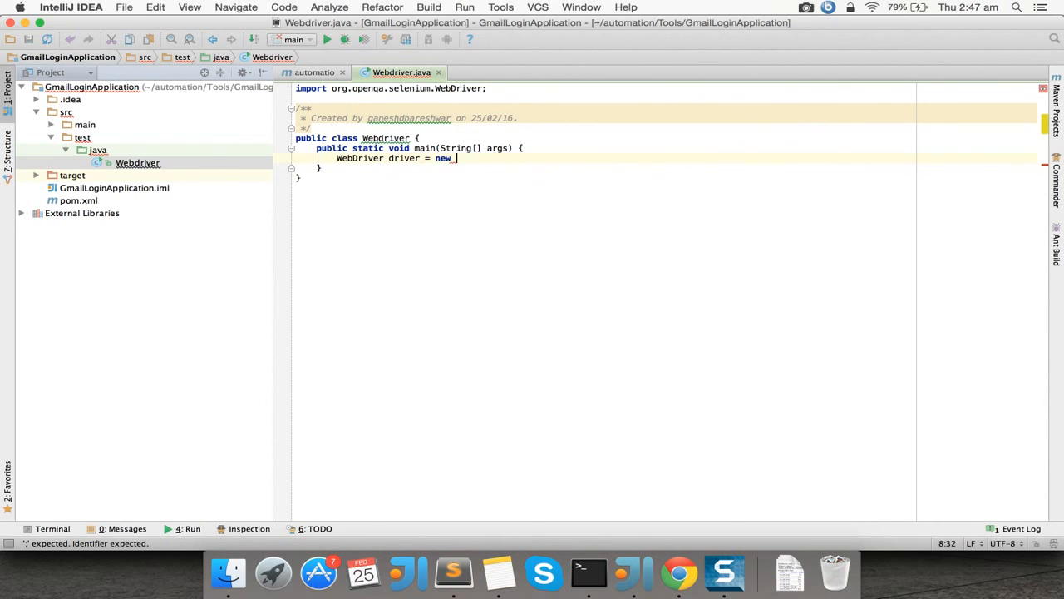
{"action": "type", "text": "FirefoxDriver()"}
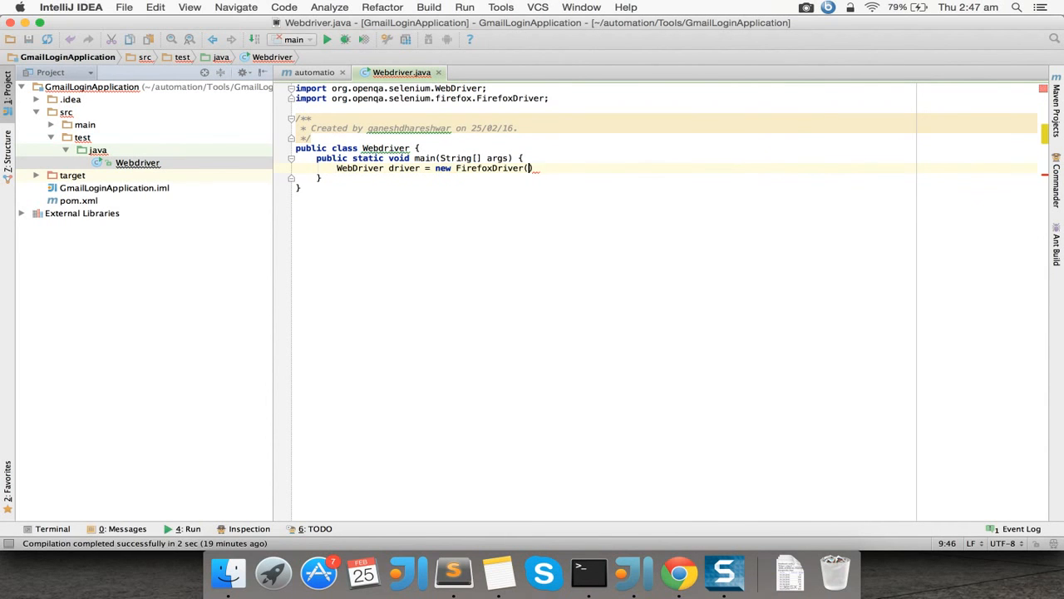
{"action": "type", "text": ");"}
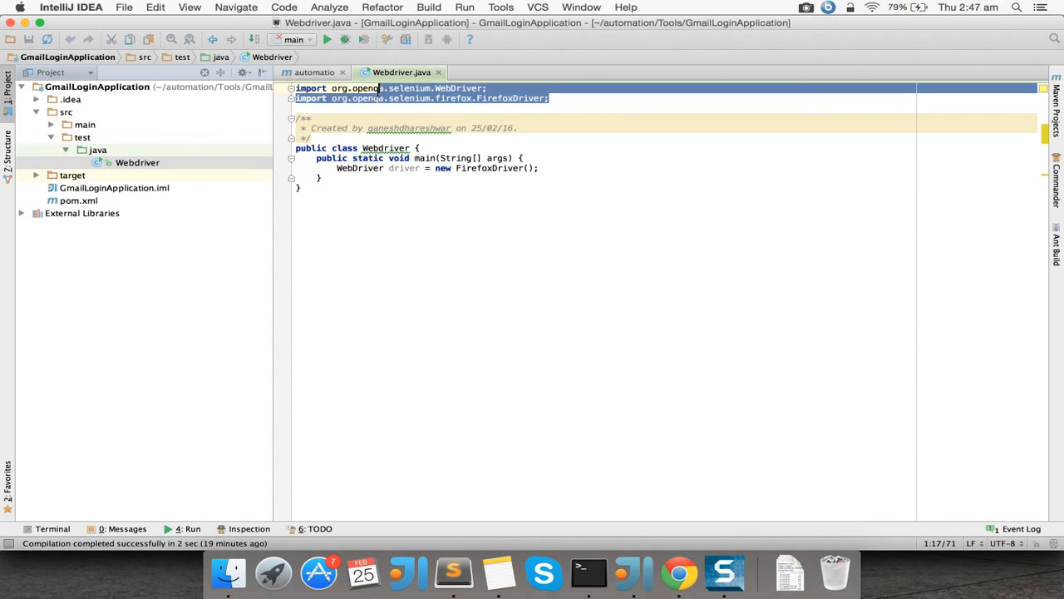
Check the selenium import lines and return the caret to the driver line.
{"action": "double_click", "coordinate": [408, 98]}
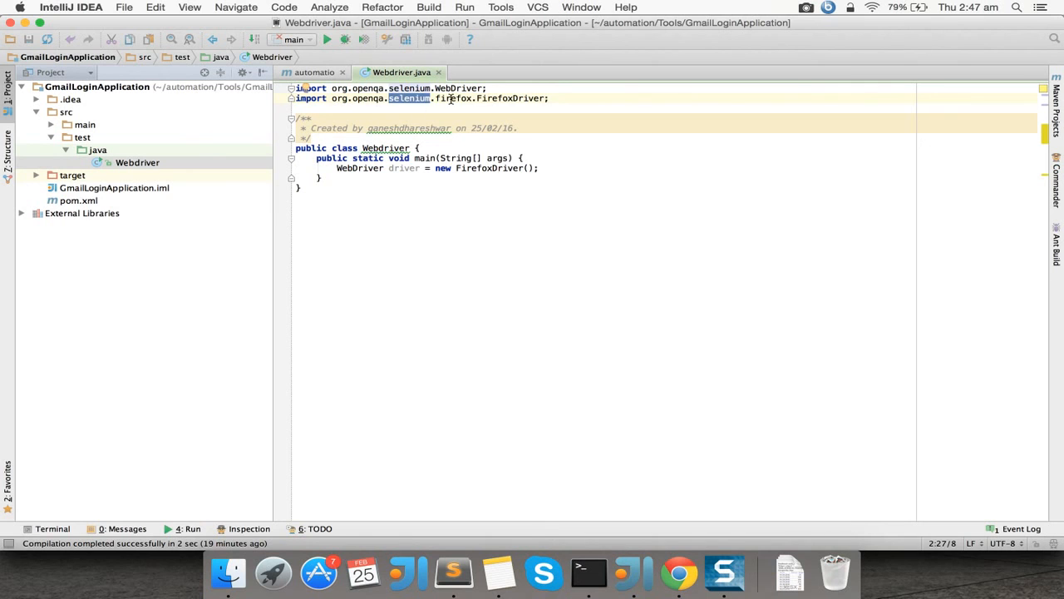
{"action": "left_click", "coordinate": [450, 98]}
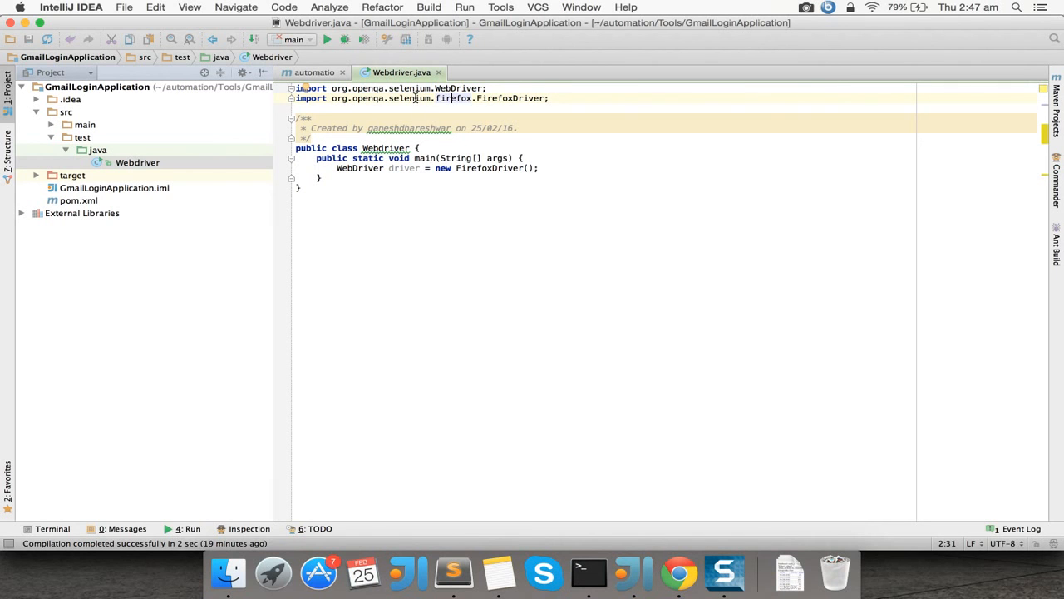
{"action": "mouse_move", "coordinate": [355, 304]}
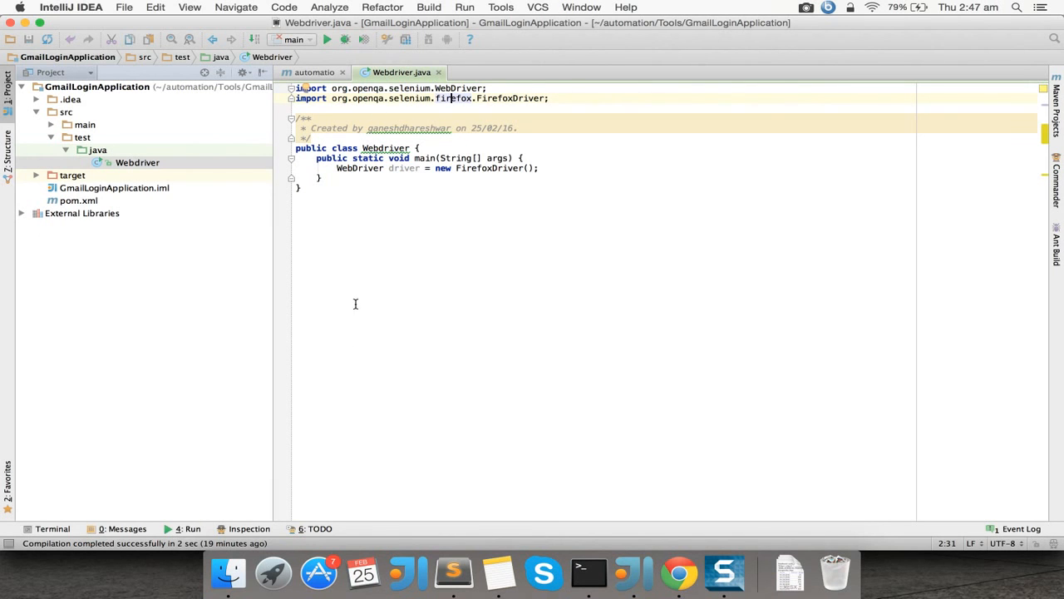
{"action": "left_click", "coordinate": [540, 168]}
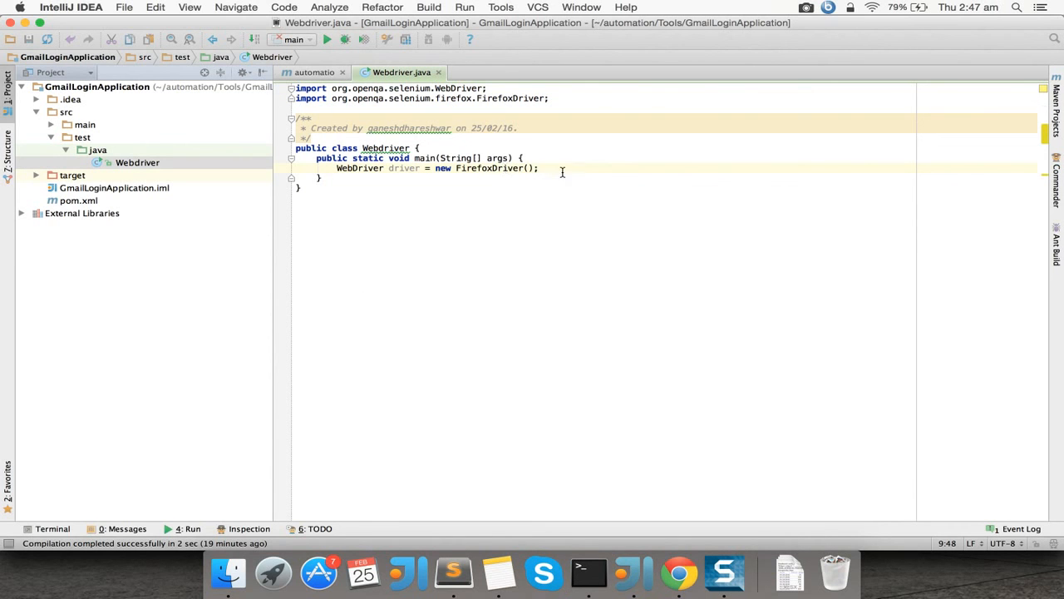
{"action": "mouse_move", "coordinate": [389, 154]}
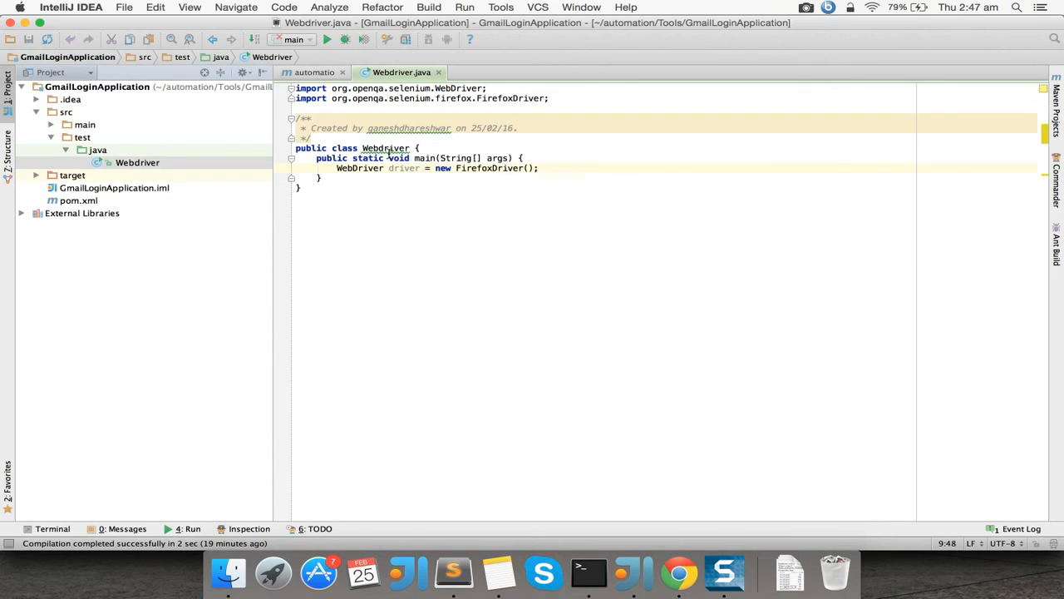
{"action": "mouse_move", "coordinate": [495, 171]}
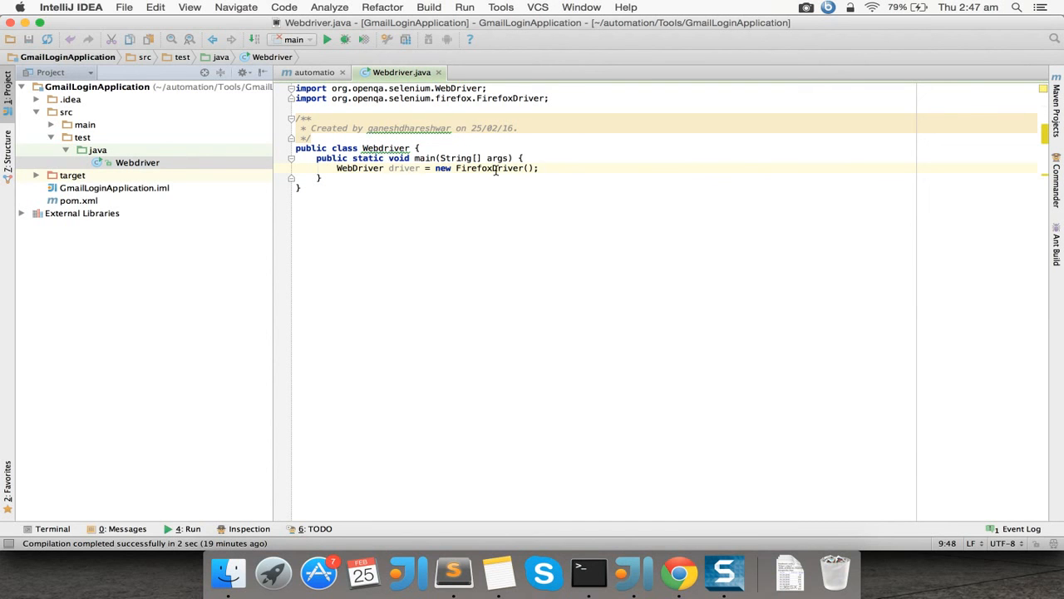
{"action": "mouse_move", "coordinate": [403, 168]}
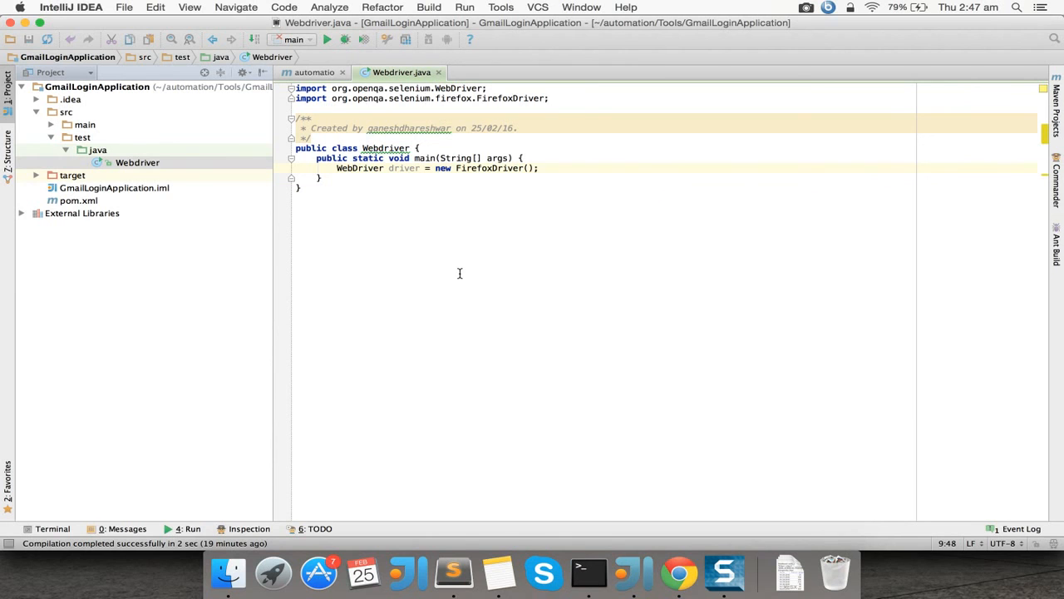
{"action": "left_click", "coordinate": [546, 168]}
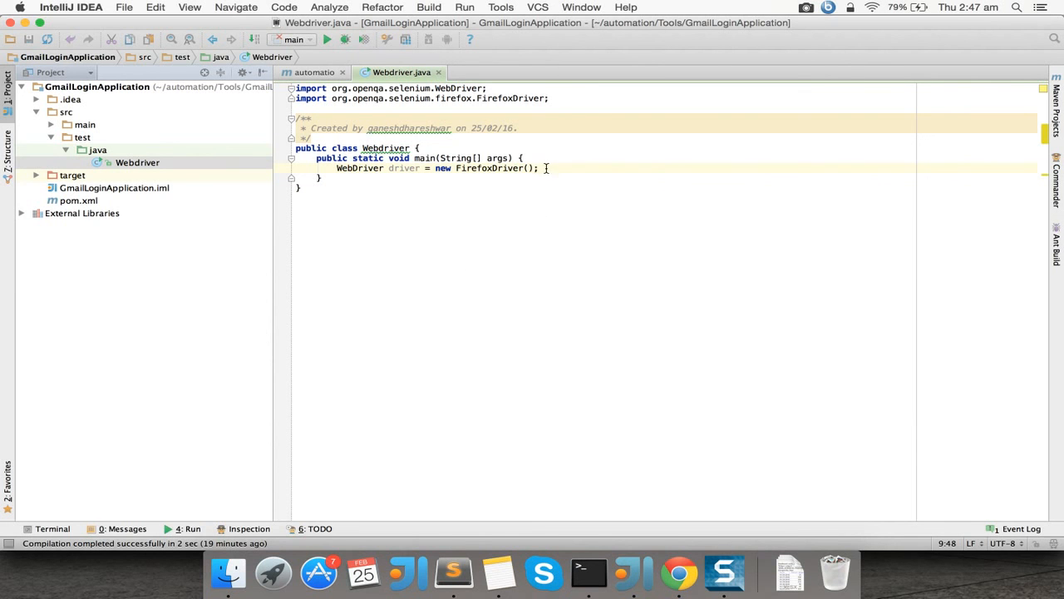